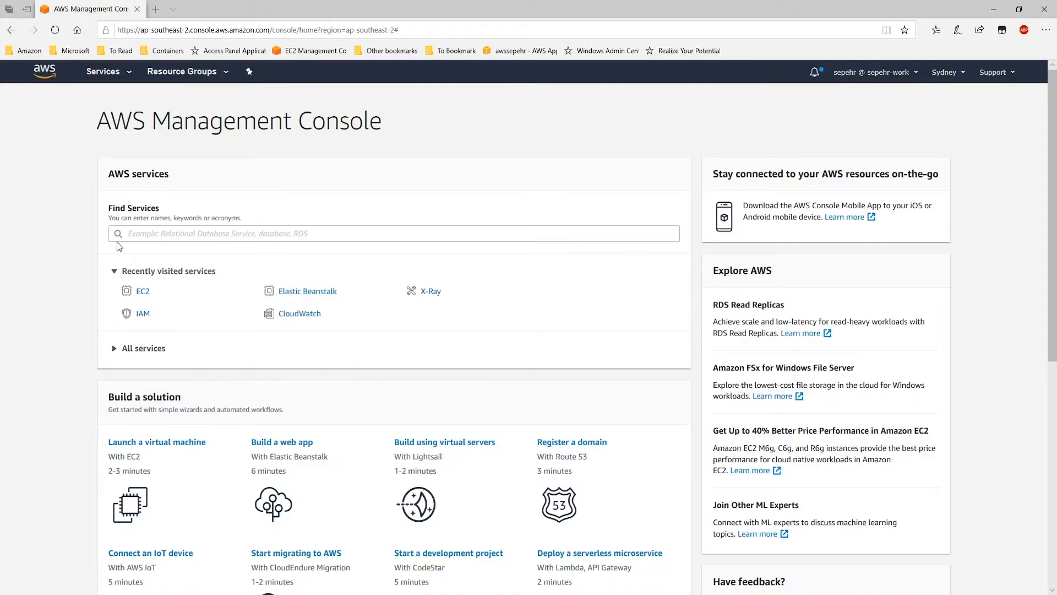
# Step: Start a new EC2 Windows + Networking cluster in Elastic Container Service
pyautogui.click(103, 72)
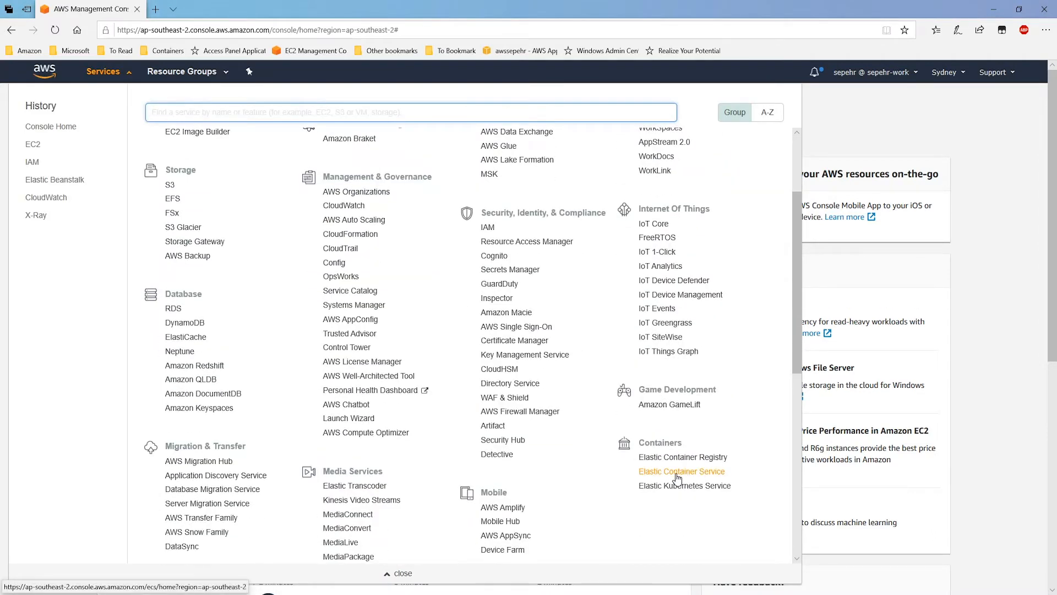
pyautogui.click(682, 471)
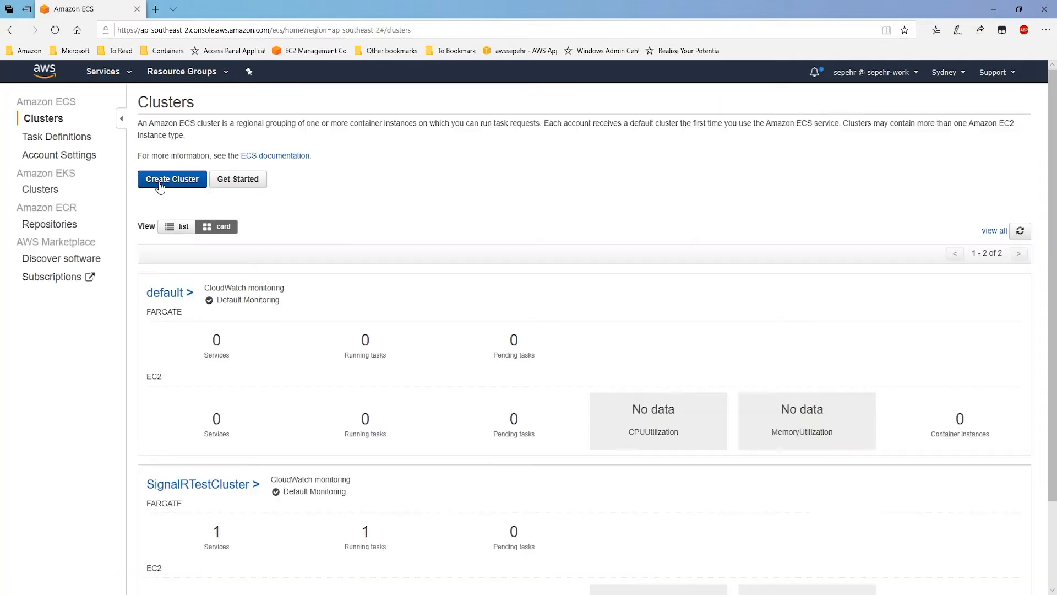
pyautogui.click(172, 179)
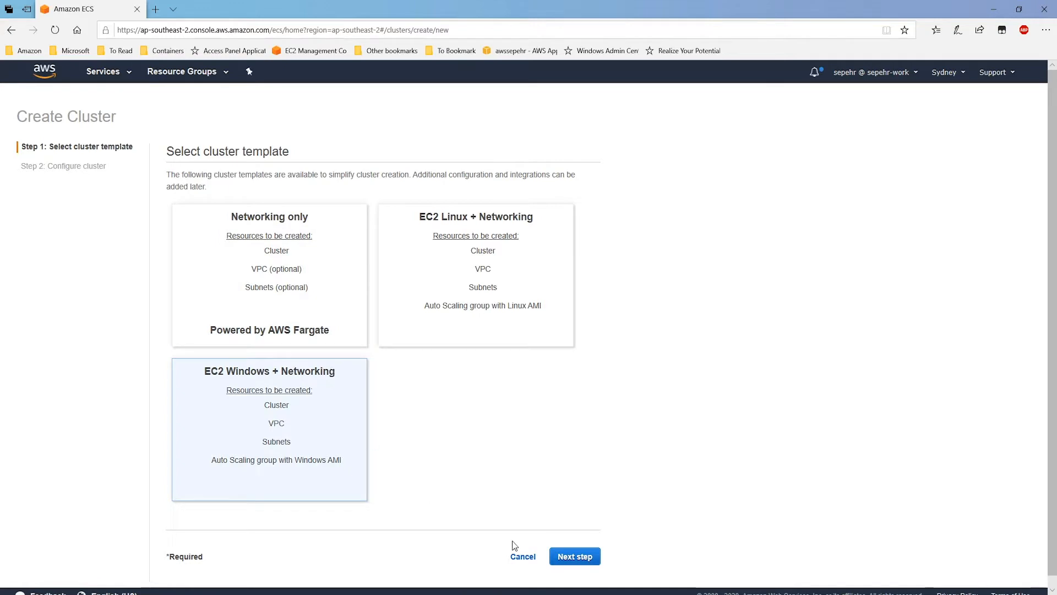
pyautogui.click(575, 556)
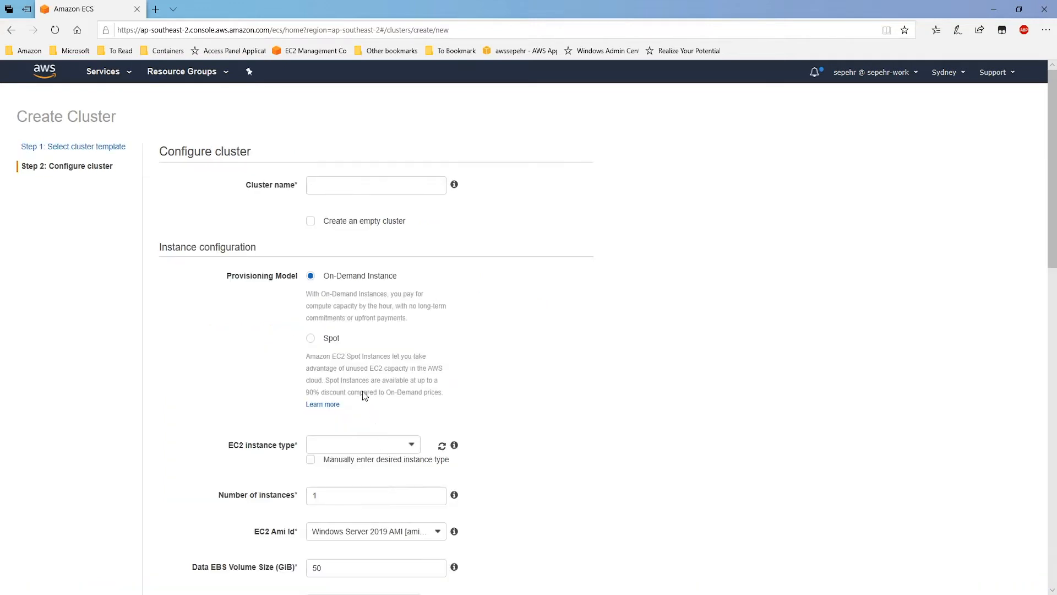
# Step: Assign the ecsInstanceRoleWithSSM instance role and create gMSA-TestCluster
pyautogui.scroll(-3)
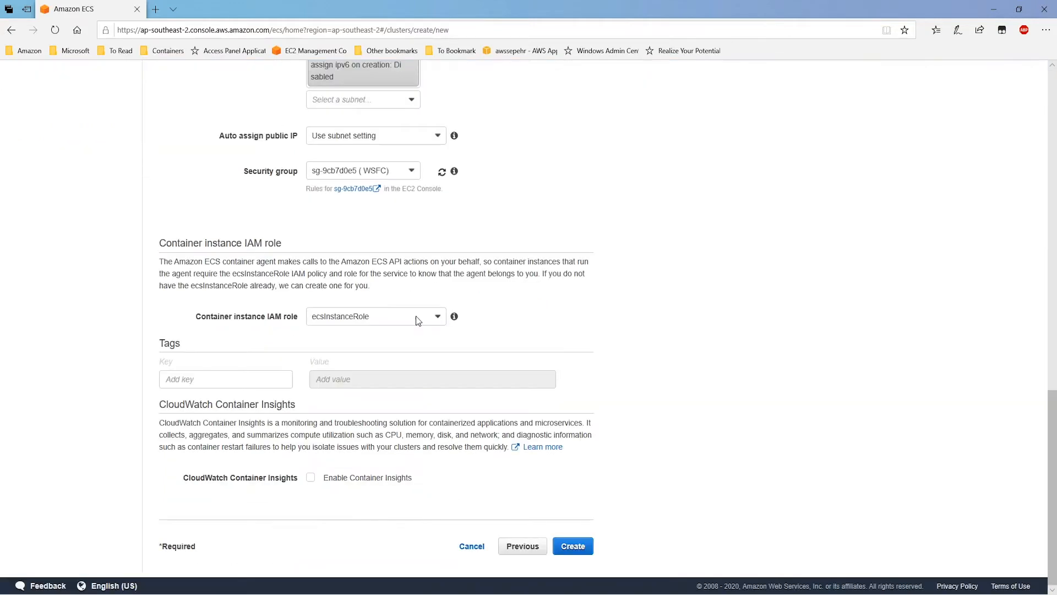
pyautogui.moveTo(241, 323)
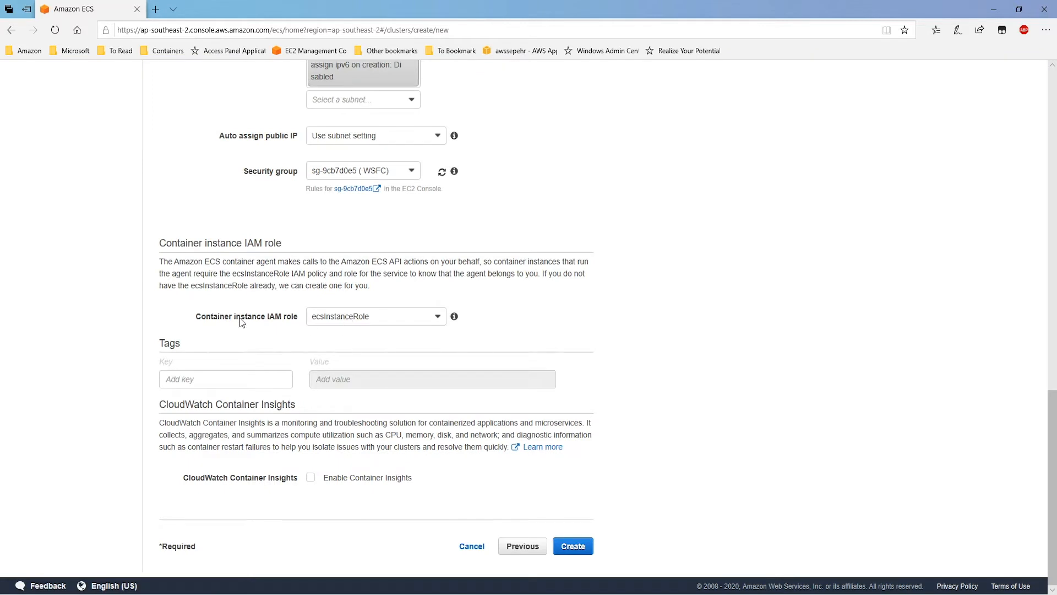
pyautogui.moveTo(265, 327)
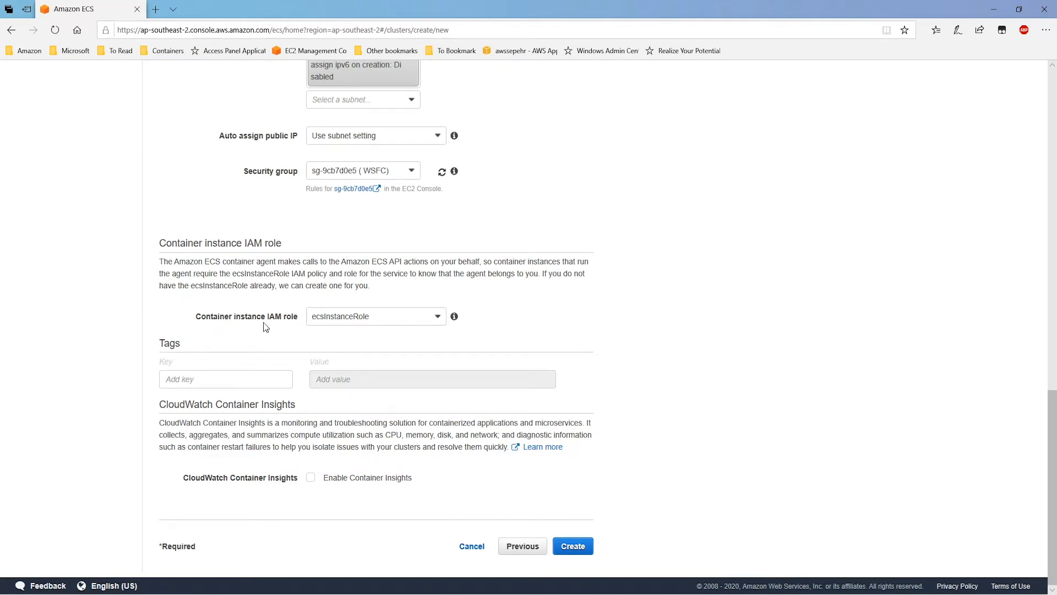
pyautogui.click(375, 316)
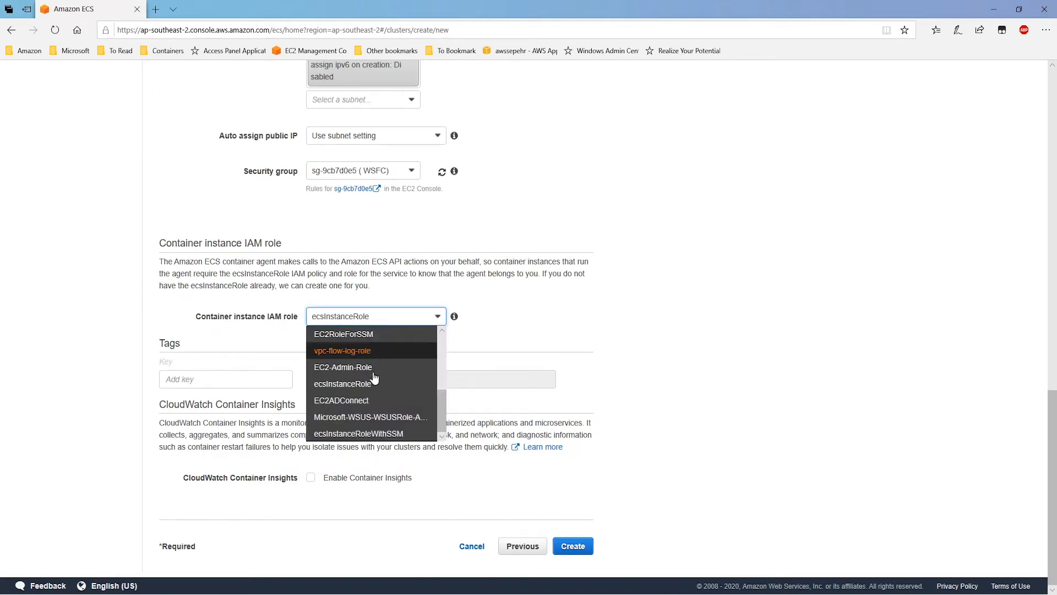
pyautogui.moveTo(395, 436)
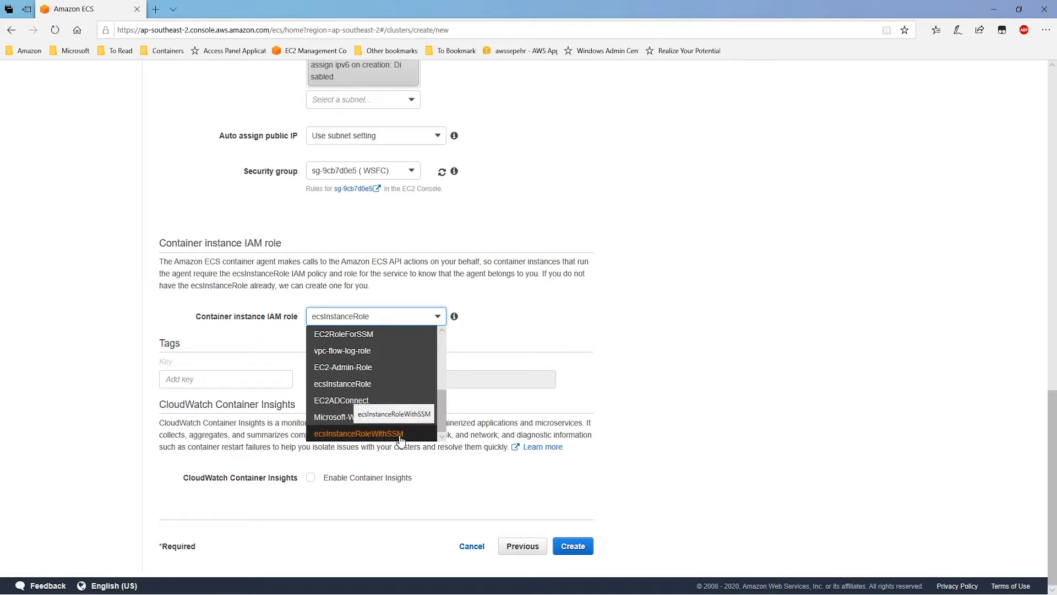
pyautogui.click(359, 434)
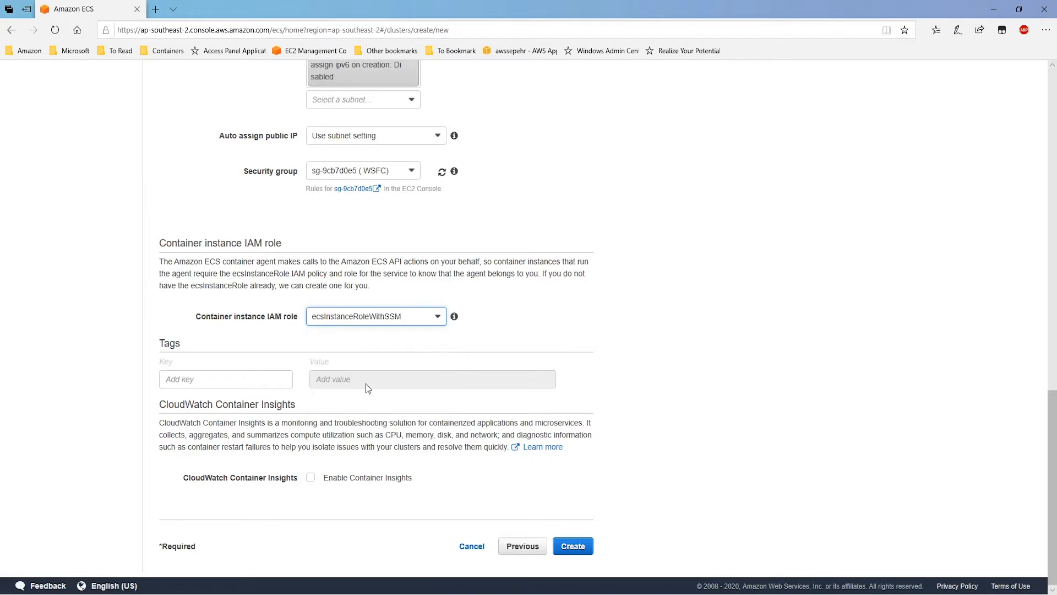
pyautogui.moveTo(393, 321)
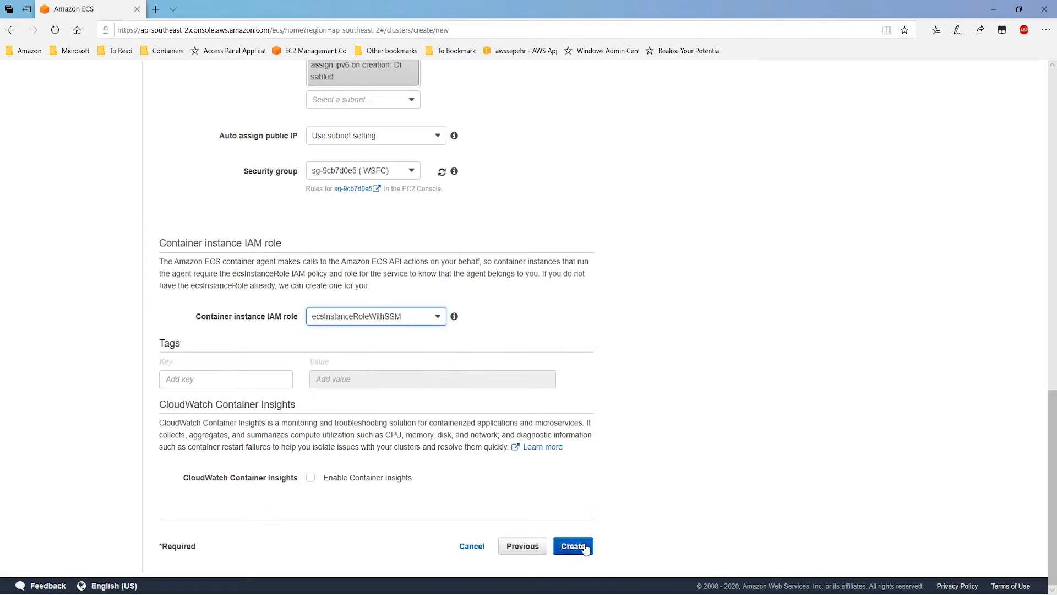
pyautogui.click(574, 545)
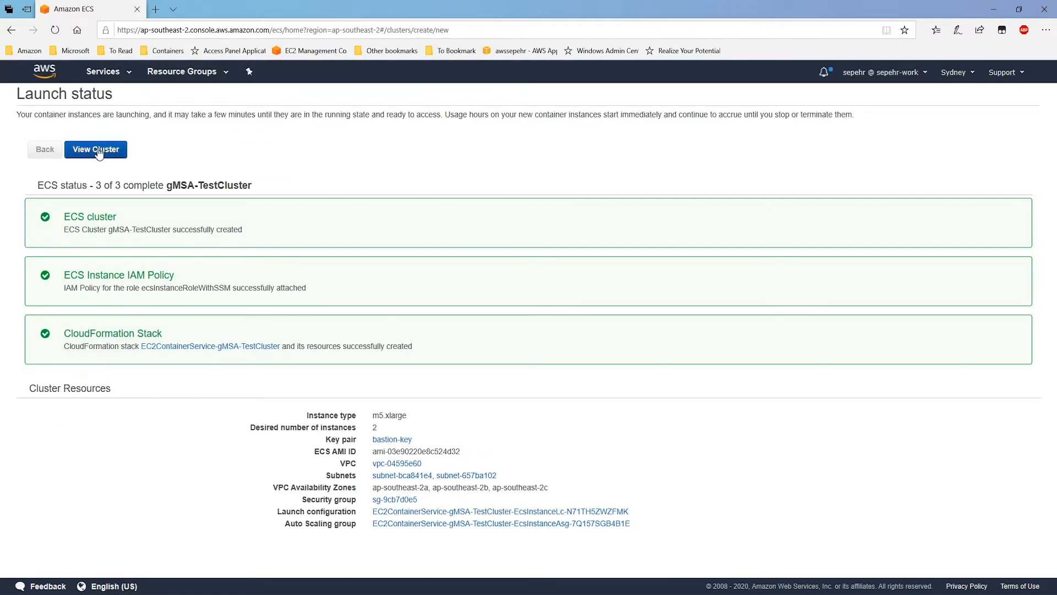
# Step: Open the cluster's Auto Scaling group in EC2 and view its first instance
pyautogui.click(96, 149)
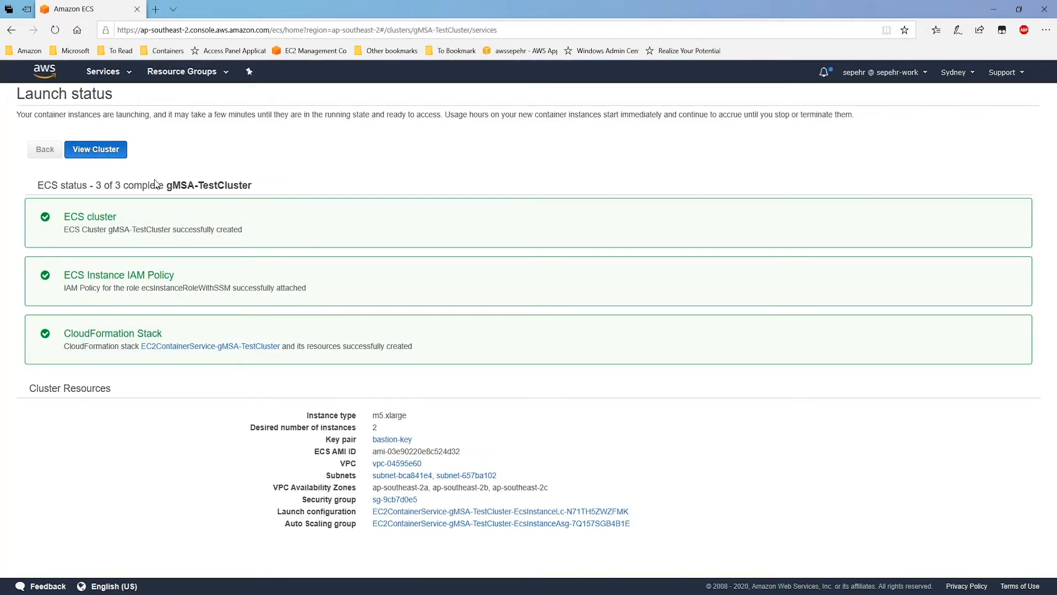
pyautogui.click(95, 149)
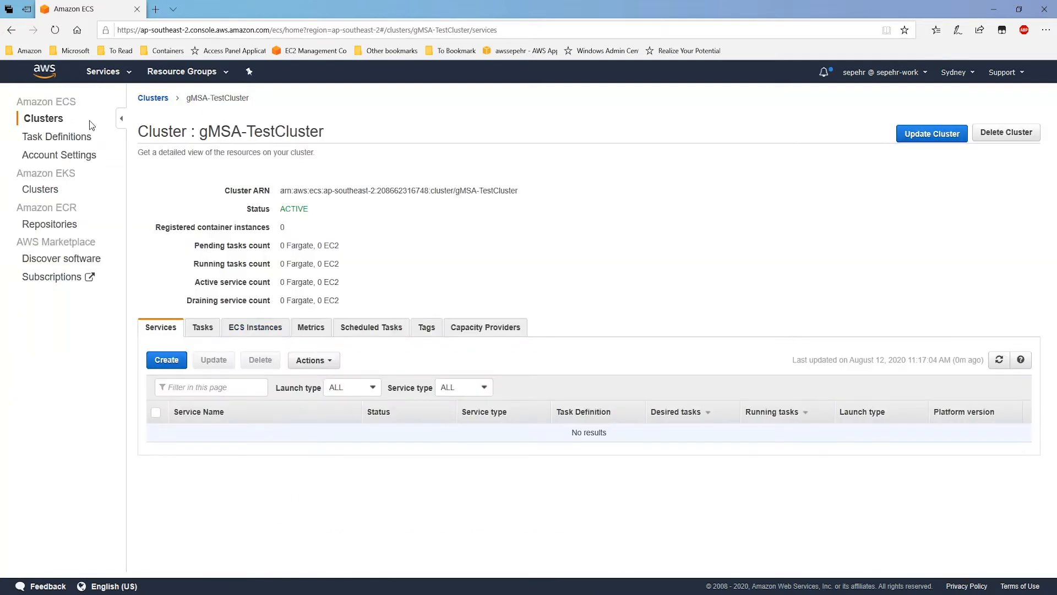
pyautogui.moveTo(355, 84)
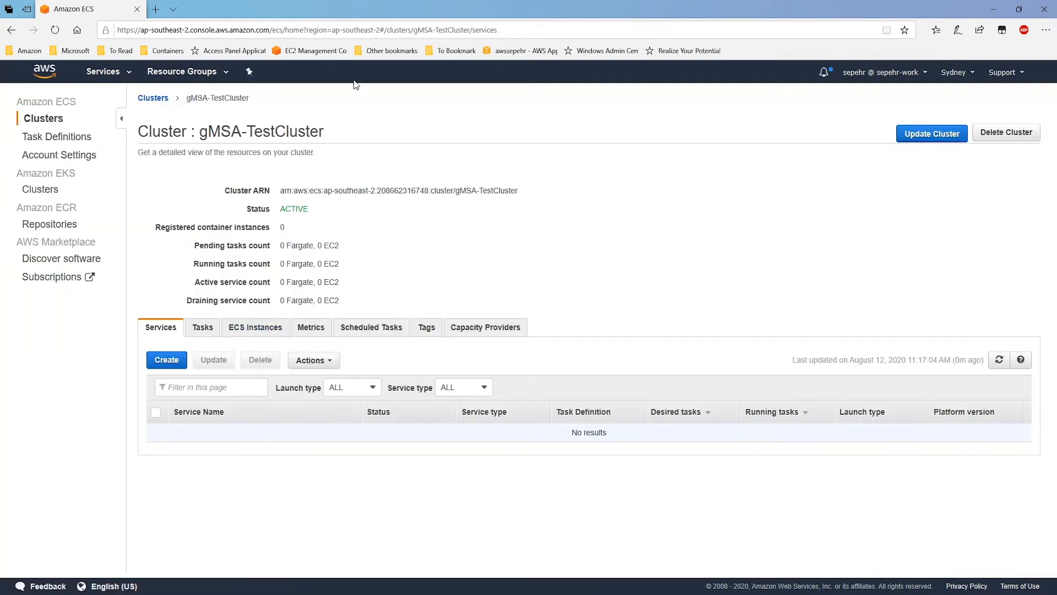
pyautogui.moveTo(321, 50)
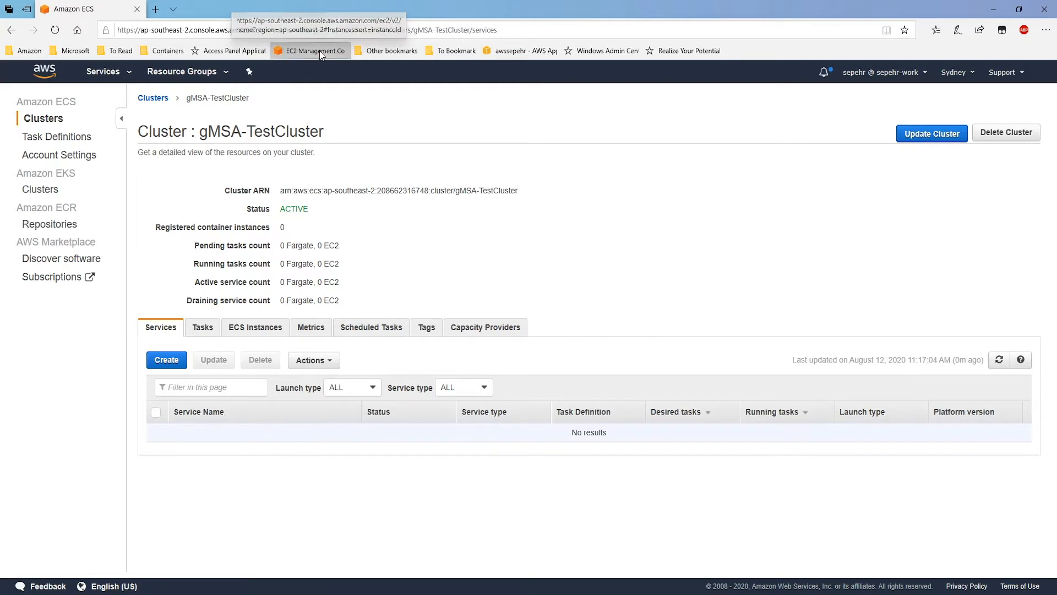
pyautogui.click(314, 50)
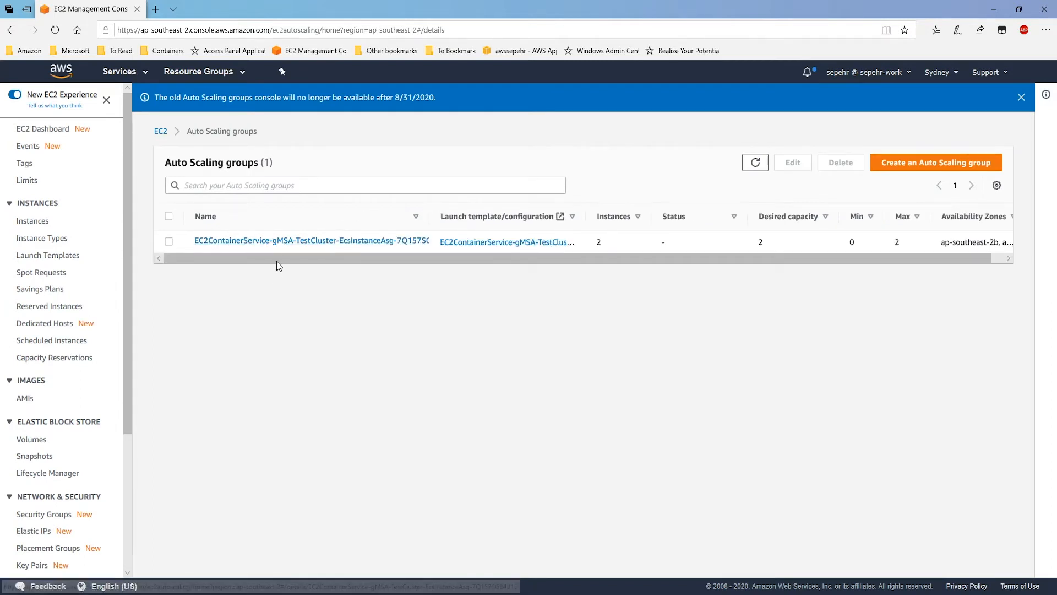
pyautogui.moveTo(322, 248)
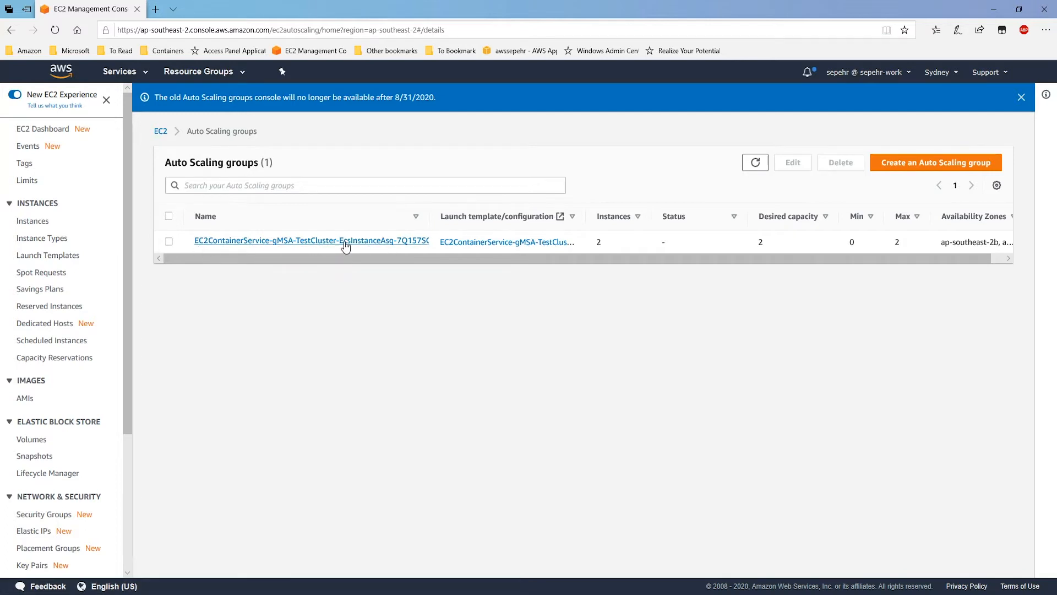
pyautogui.click(310, 240)
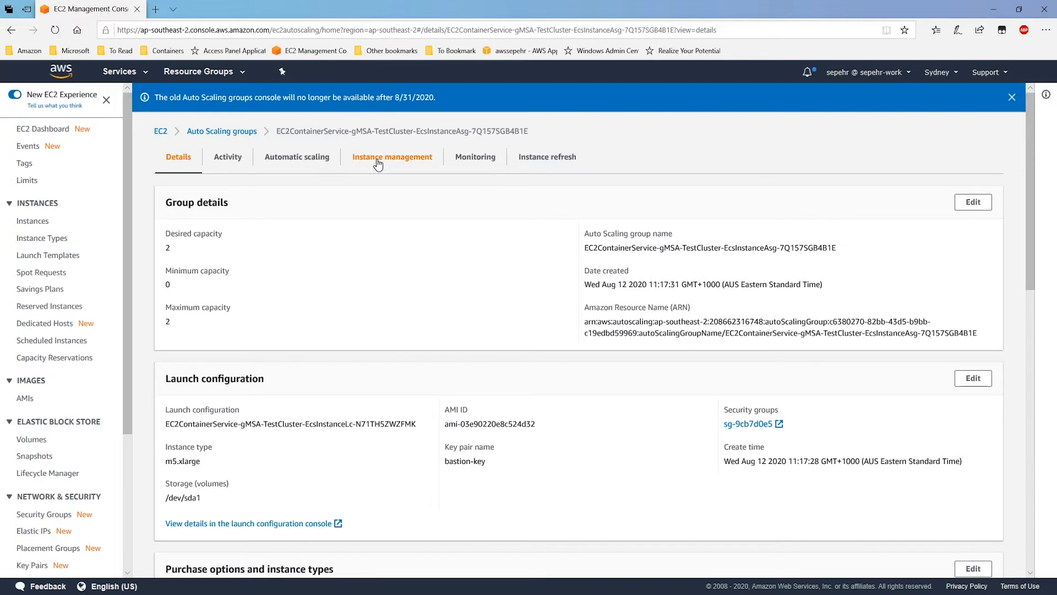
pyautogui.click(392, 157)
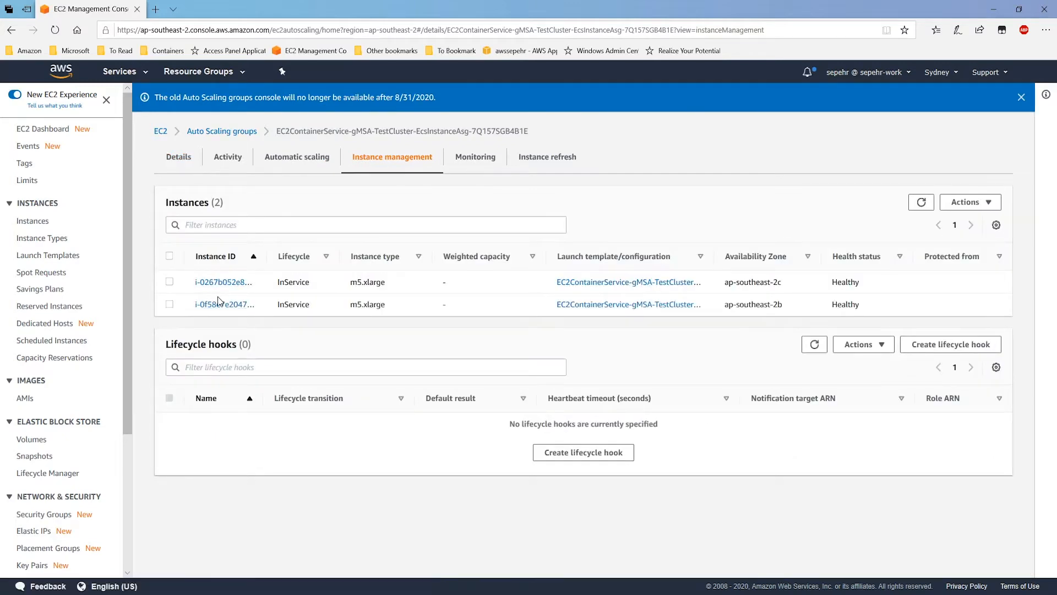
pyautogui.click(223, 282)
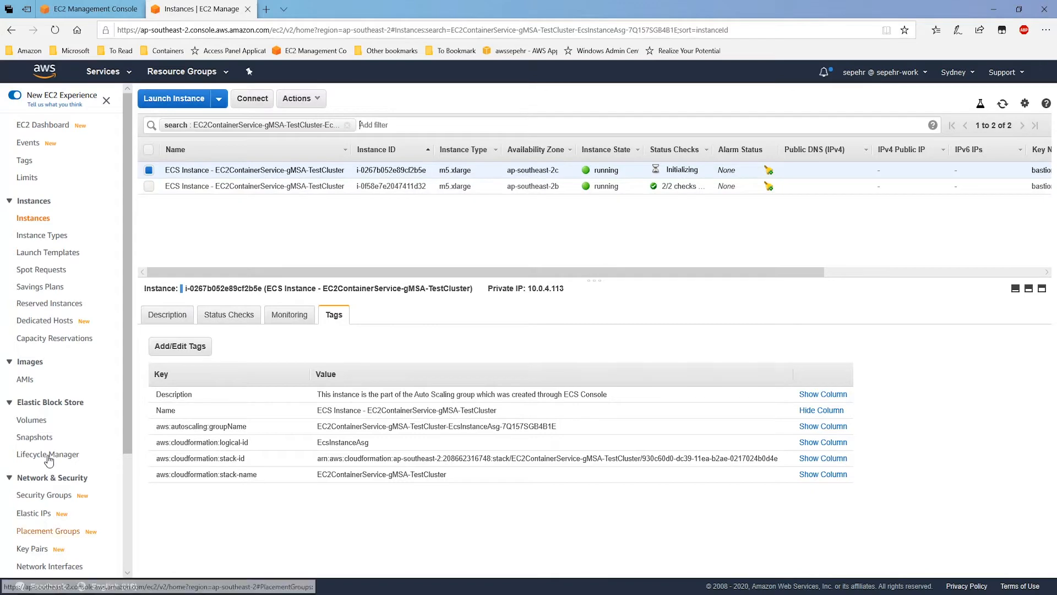
# Step: Start a Systems Manager Run Command using the directory domain join document
pyautogui.click(103, 71)
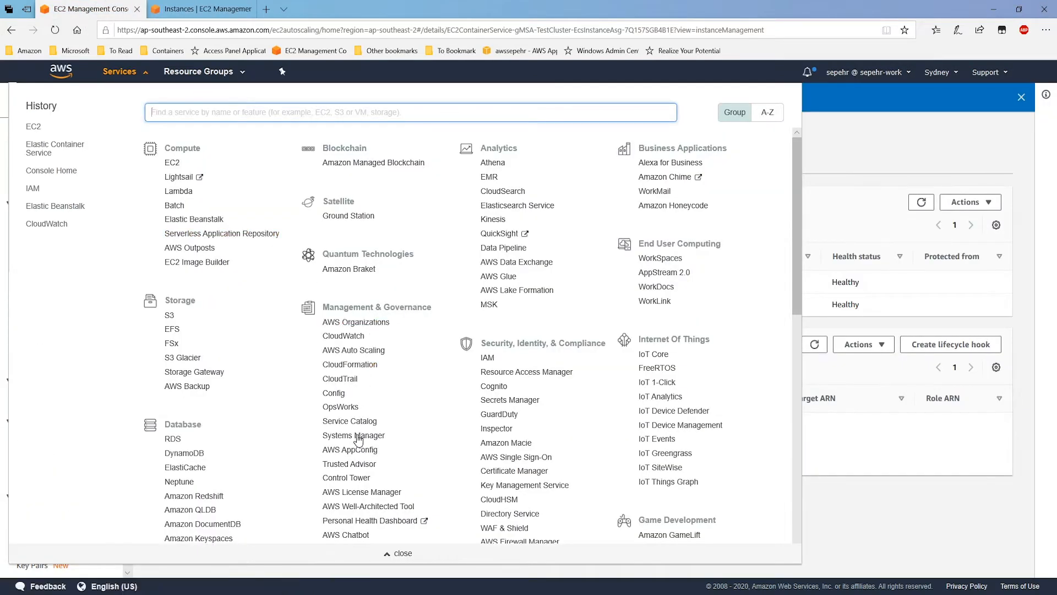
pyautogui.click(346, 435)
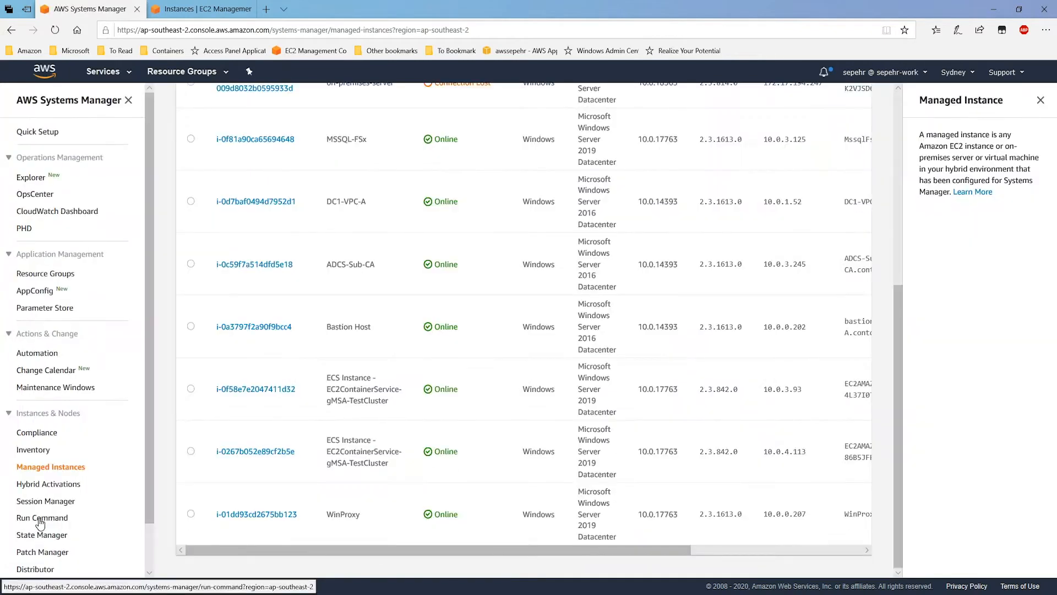
pyautogui.click(42, 518)
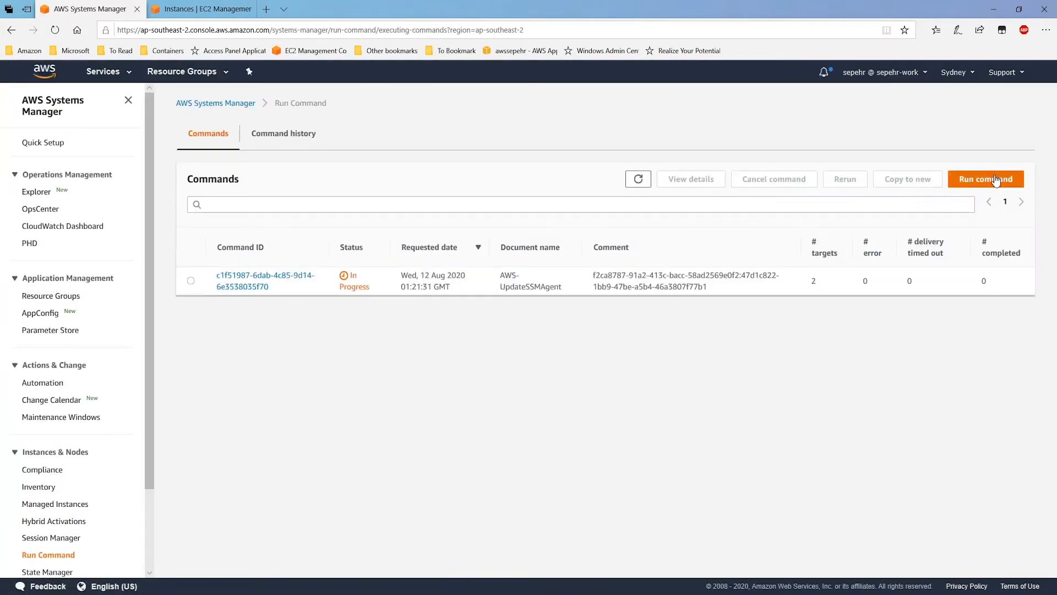
pyautogui.click(986, 179)
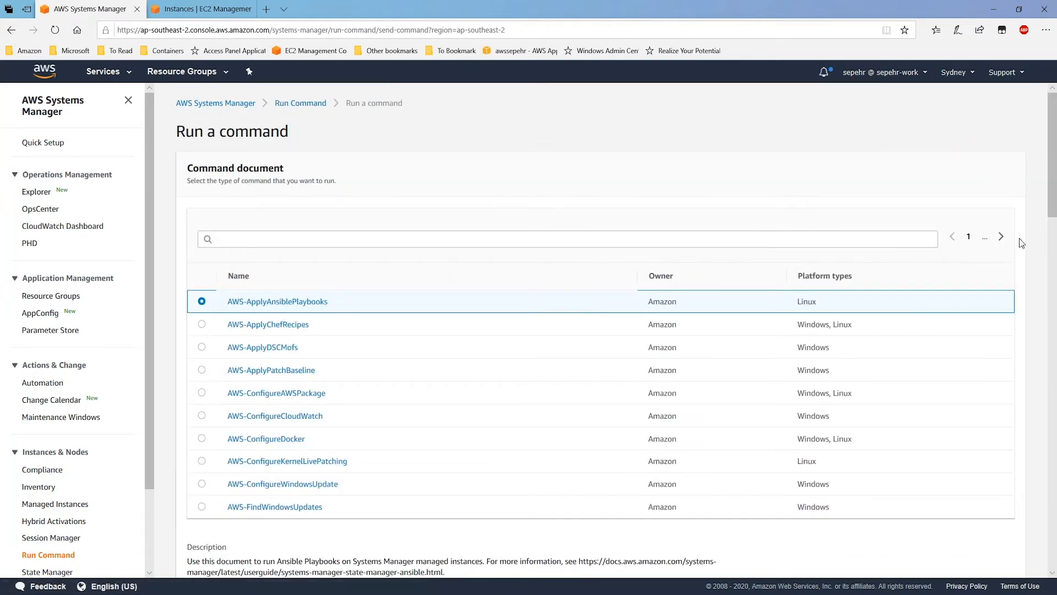
pyautogui.click(1001, 236)
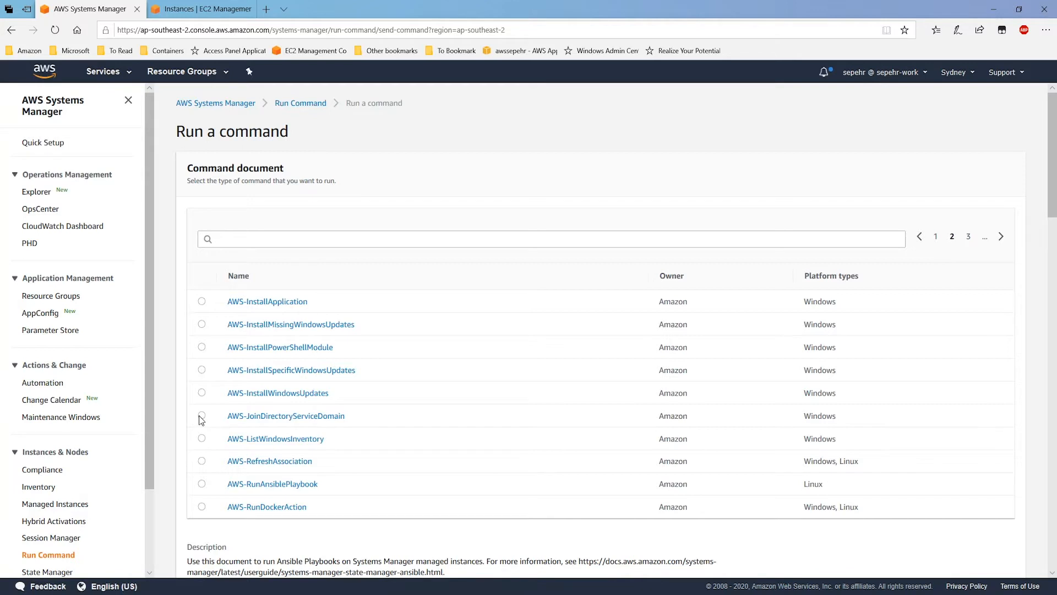
pyautogui.click(201, 415)
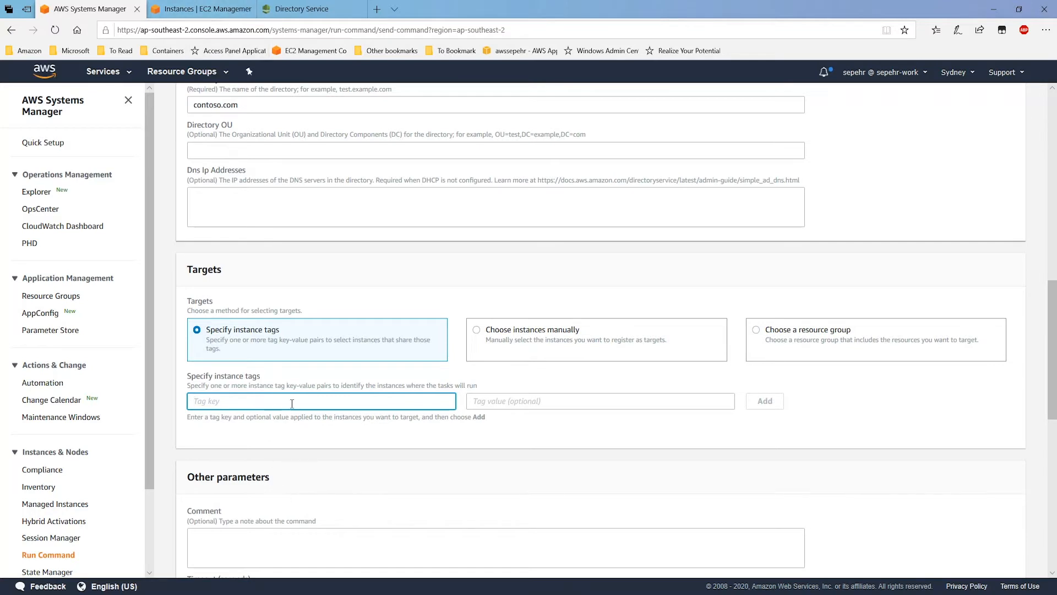
# Step: Target instances by the aws:autoscaling:groupName tag and run the command
pyautogui.write('aws:autoscaling:groupName')
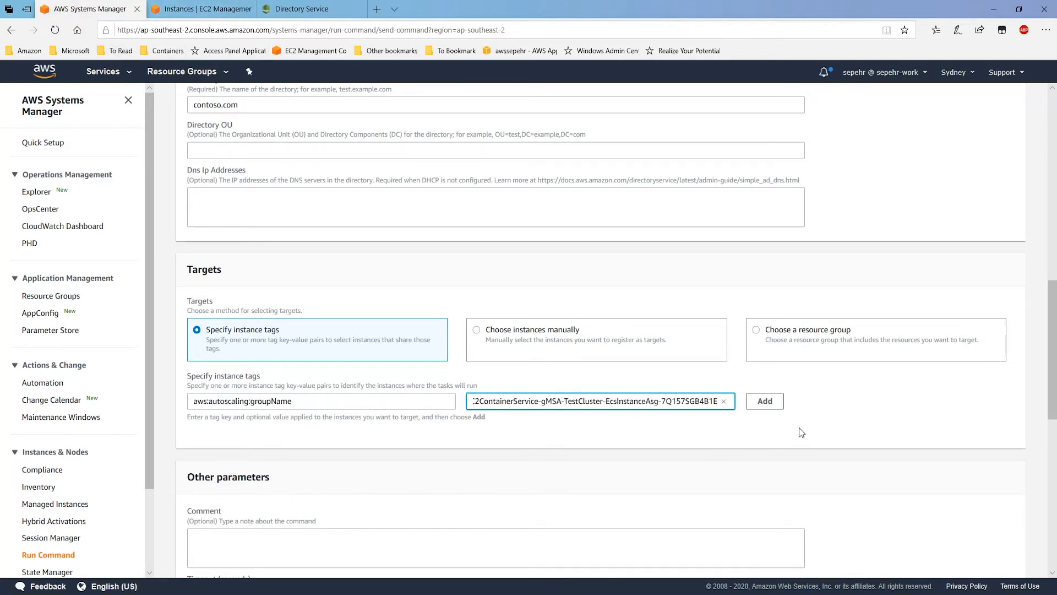
pyautogui.click(765, 401)
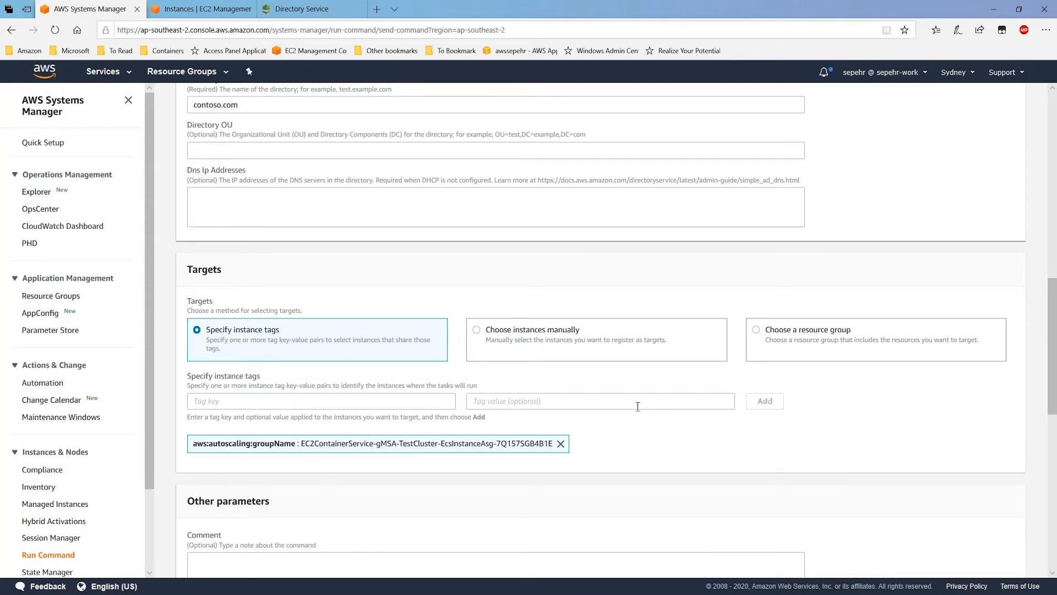
pyautogui.scroll(-3)
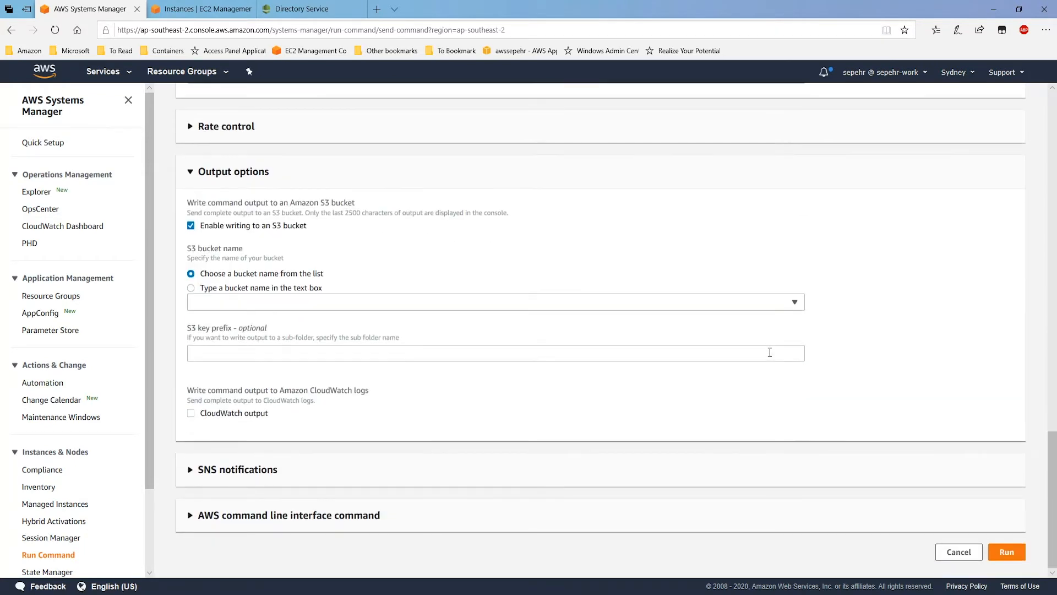
pyautogui.click(1007, 552)
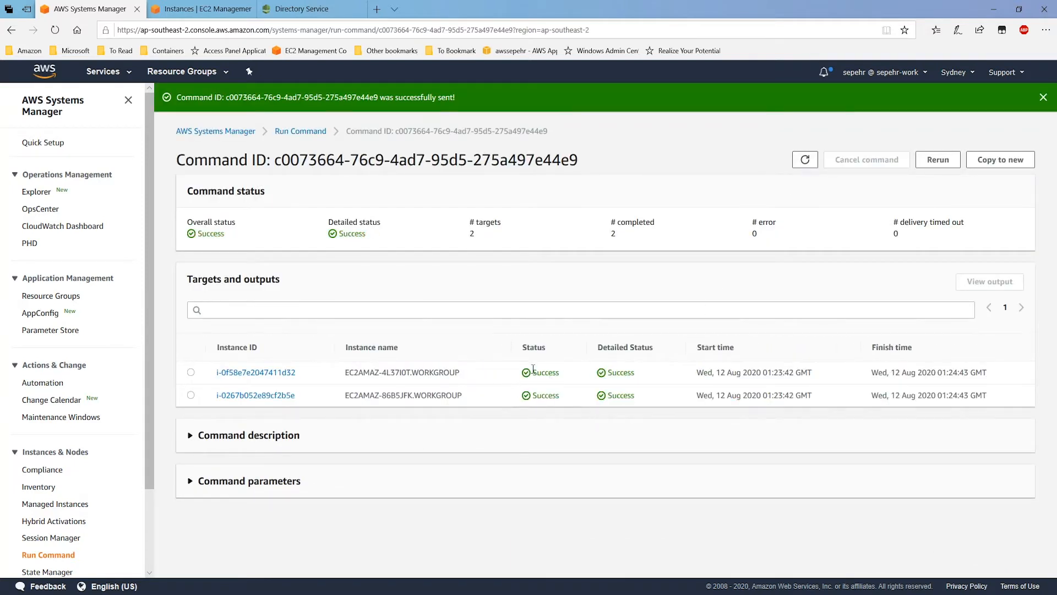
pyautogui.moveTo(520, 400)
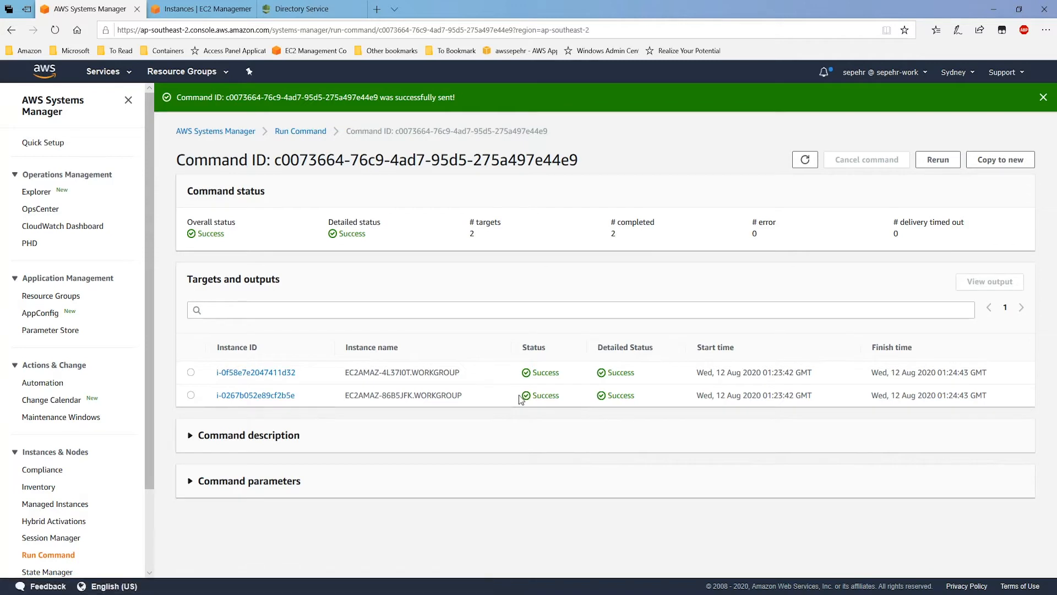
pyautogui.moveTo(718, 586)
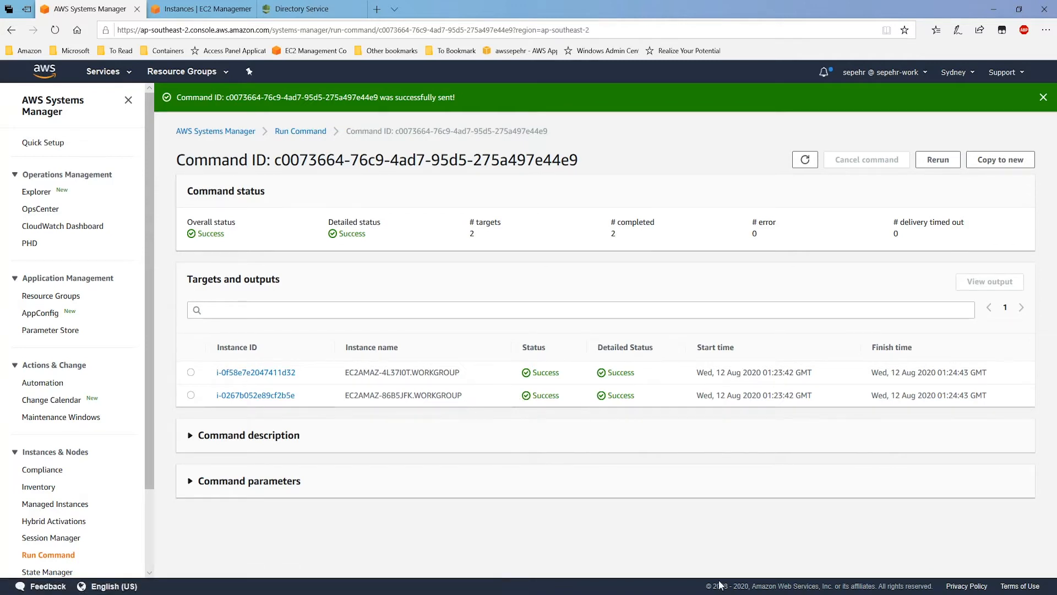
pyautogui.moveTo(720, 584)
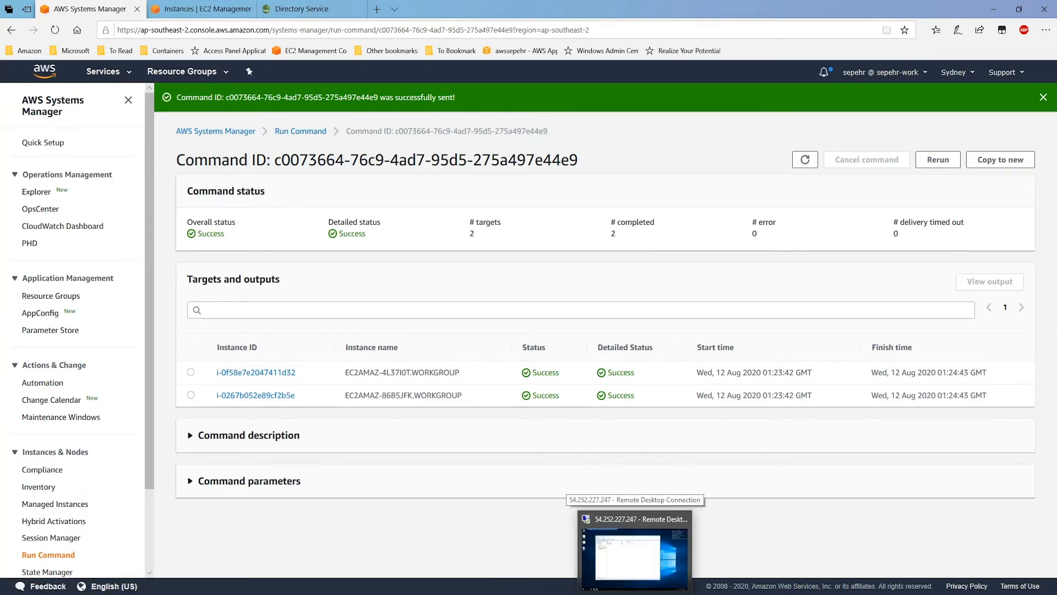
# Step: Refresh the contoso.com Computers list on the domain controller to show the new EC2AMAZ instances
pyautogui.click(633, 552)
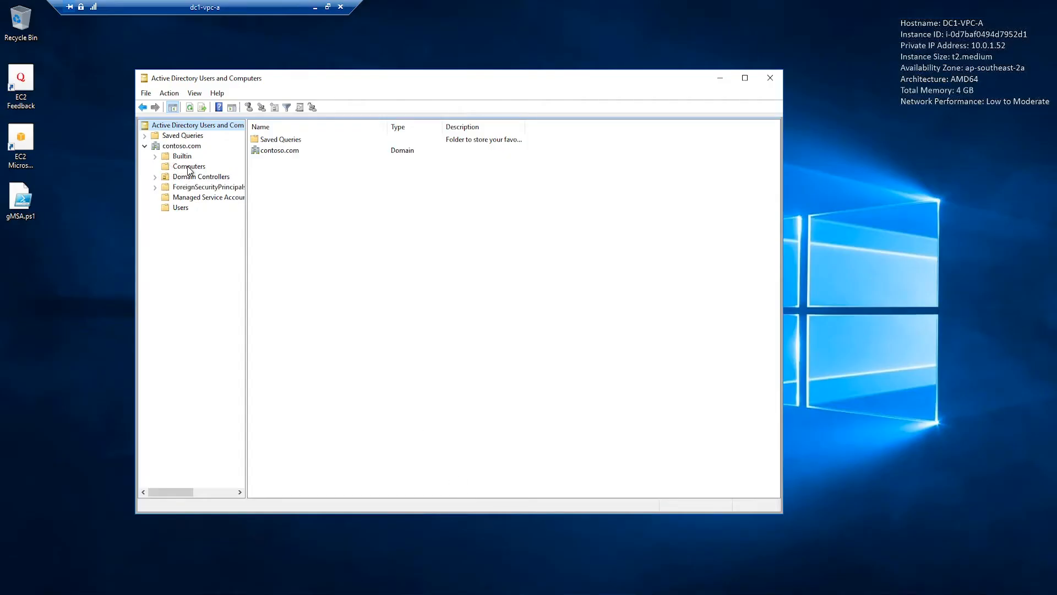
pyautogui.click(189, 165)
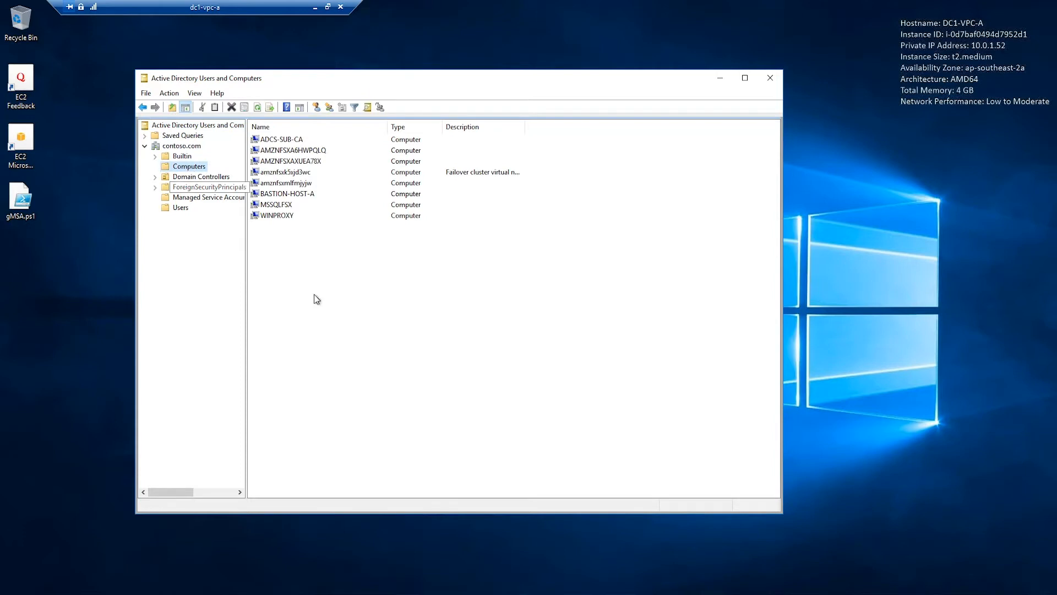
pyautogui.click(258, 107)
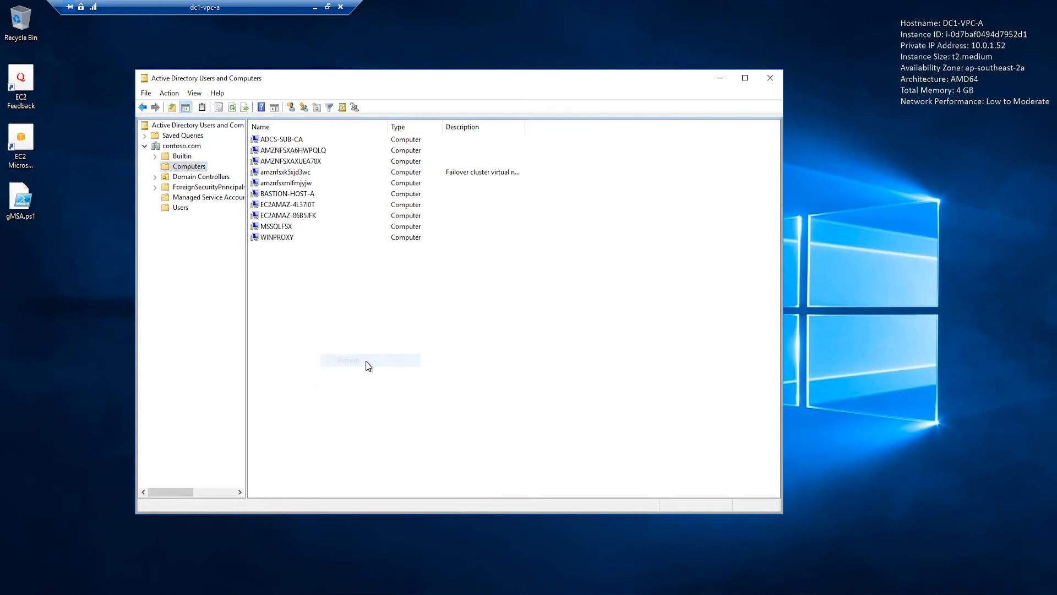
pyautogui.click(288, 215)
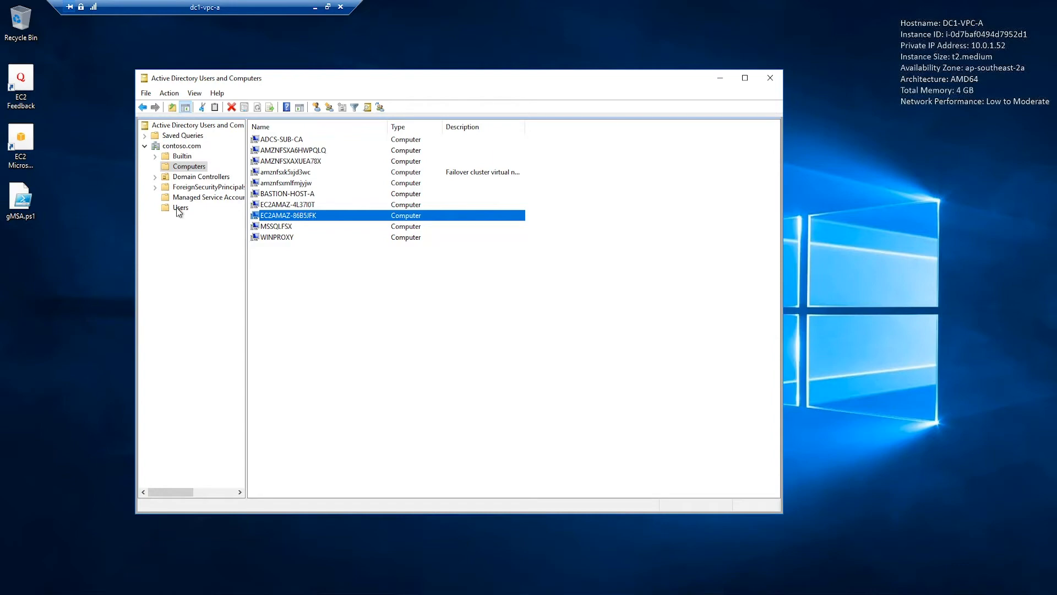
# Step: Open gmsa-container-securitygroup's properties to view its members
pyautogui.click(180, 208)
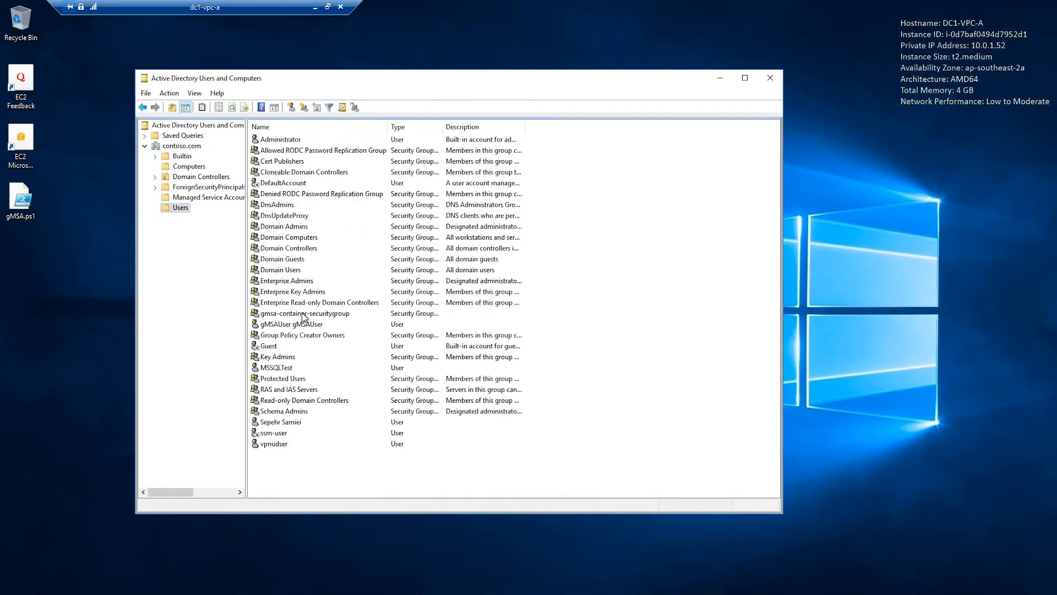
pyautogui.click(304, 313)
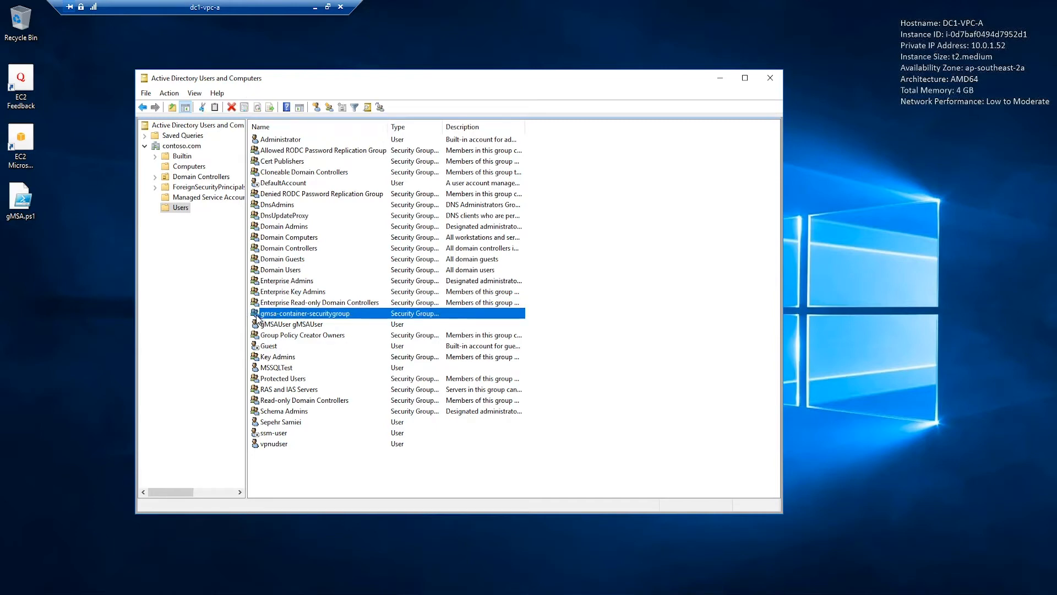
pyautogui.moveTo(340, 320)
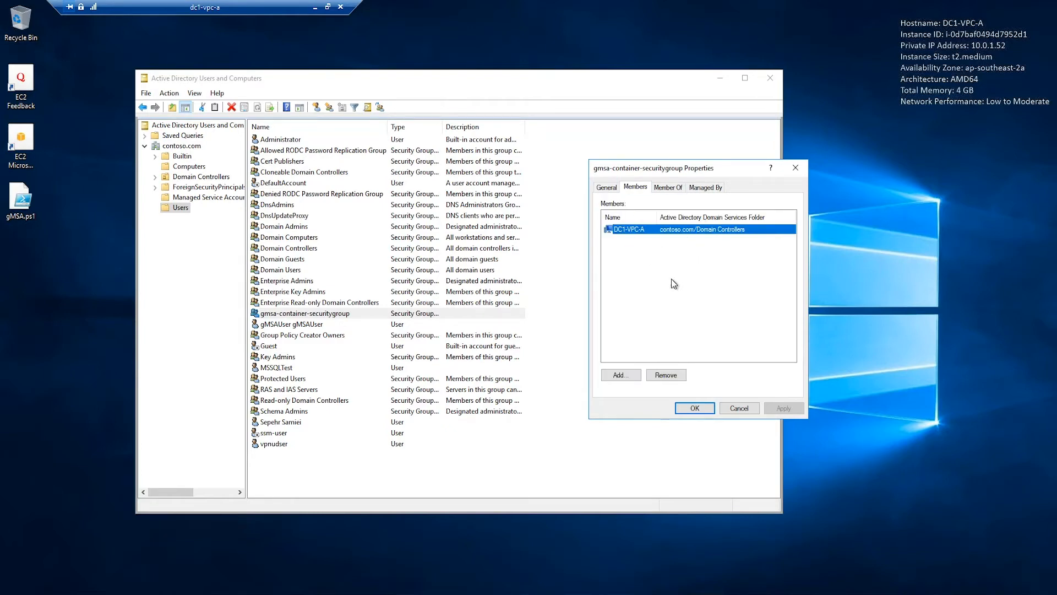
pyautogui.click(694, 408)
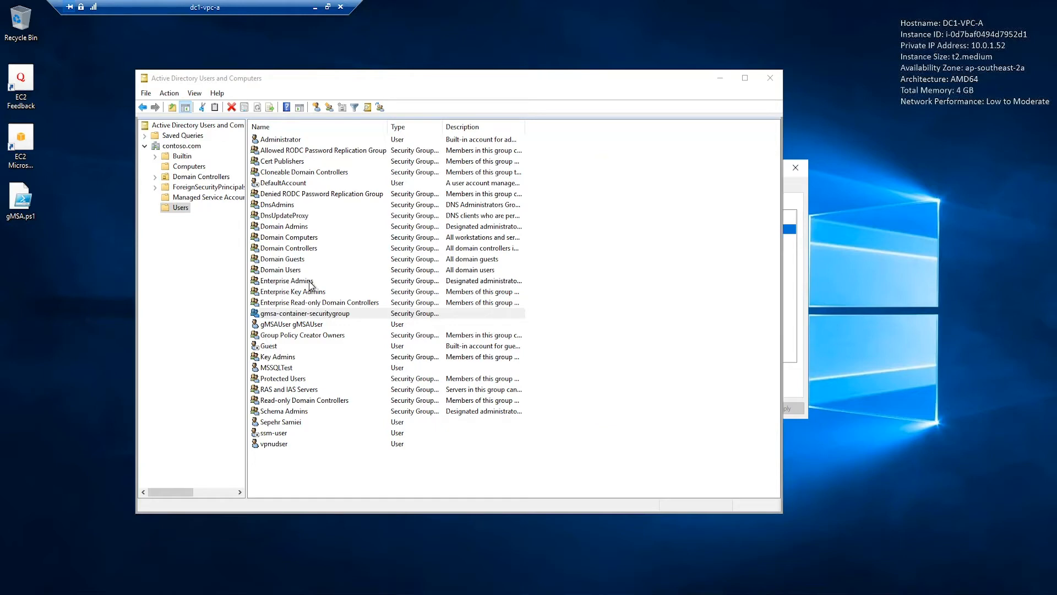
pyautogui.moveTo(805, 200)
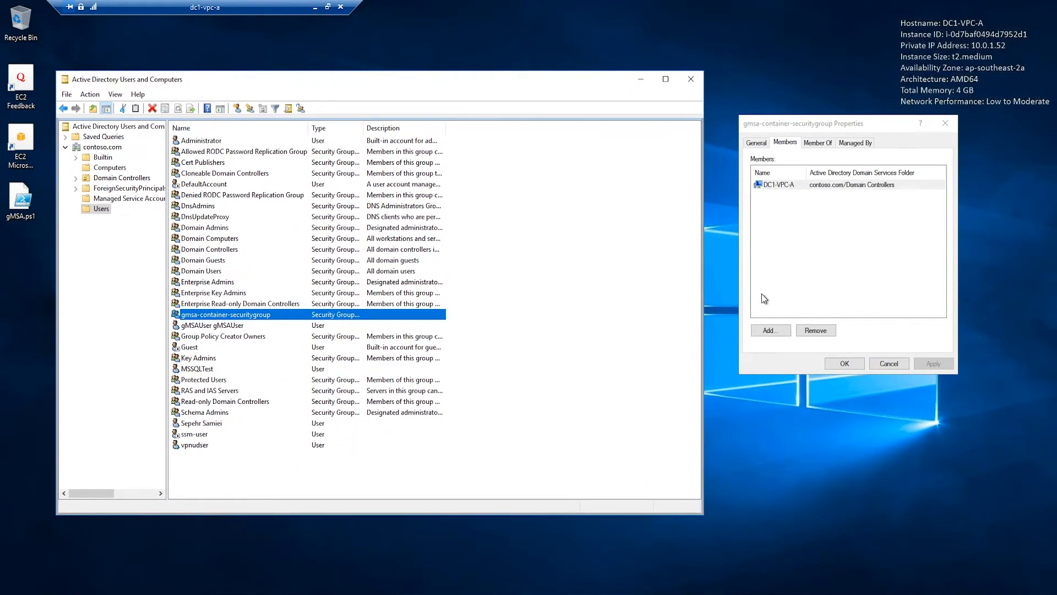
# Step: Add computers EC2AMAZ-4L37I0T and EC2AMAZ-86B5JFK to gmsa-container-securitygroup and apply
pyautogui.click(770, 329)
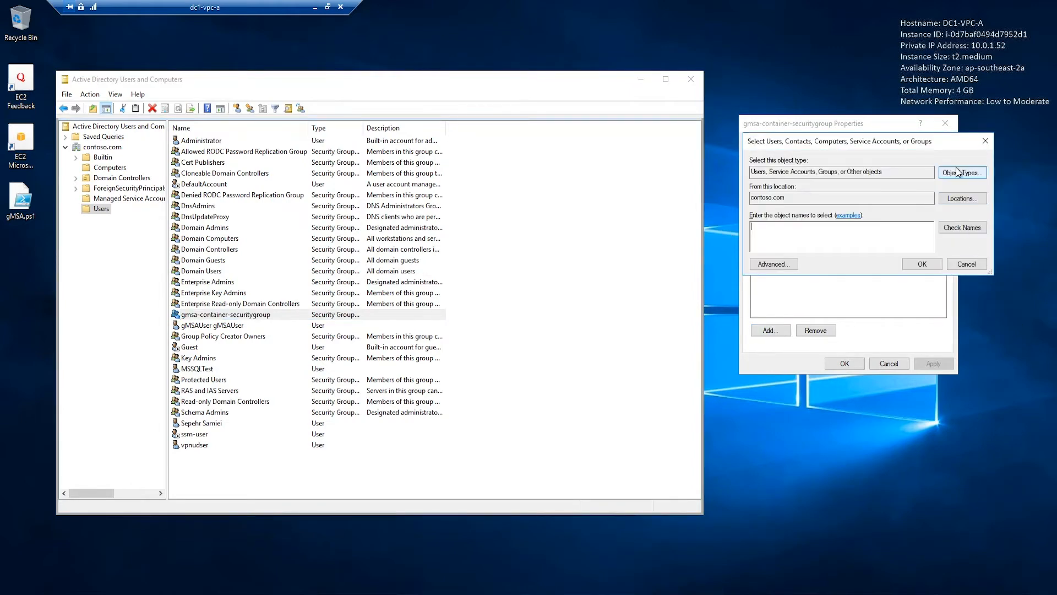
pyautogui.click(962, 172)
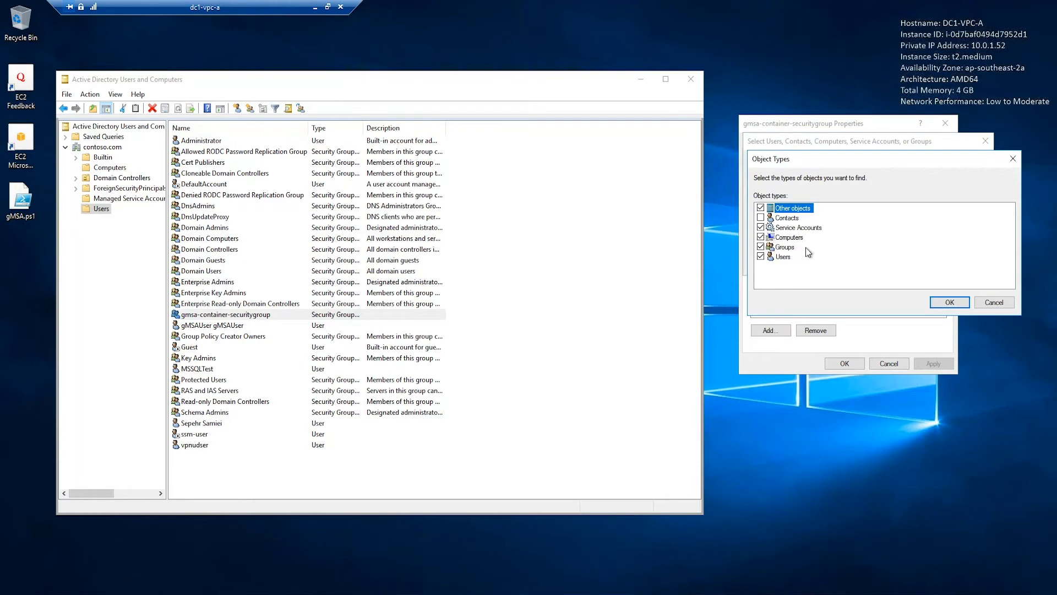
pyautogui.click(949, 301)
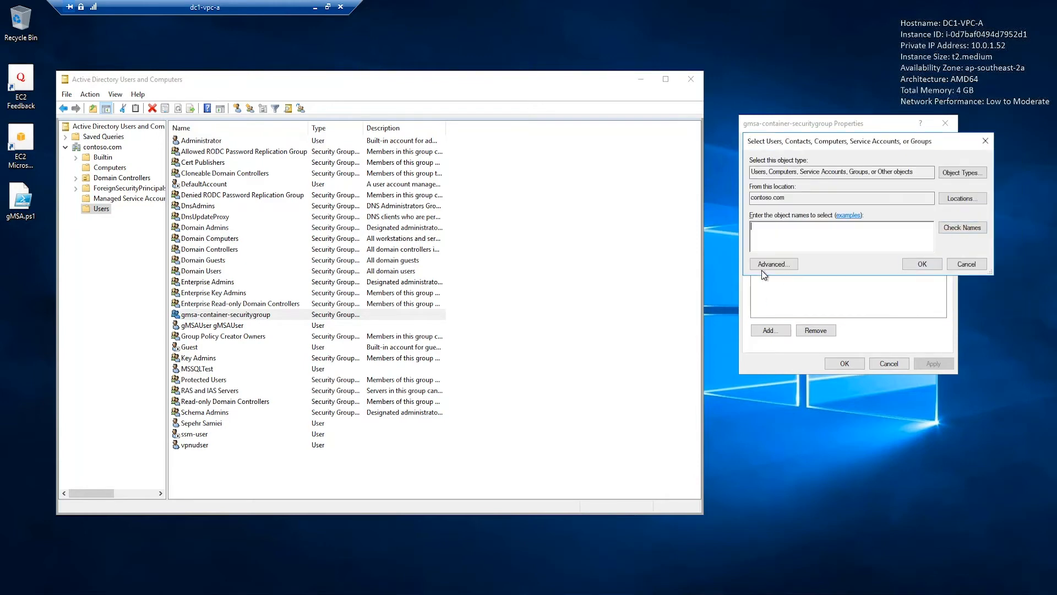
pyautogui.click(774, 263)
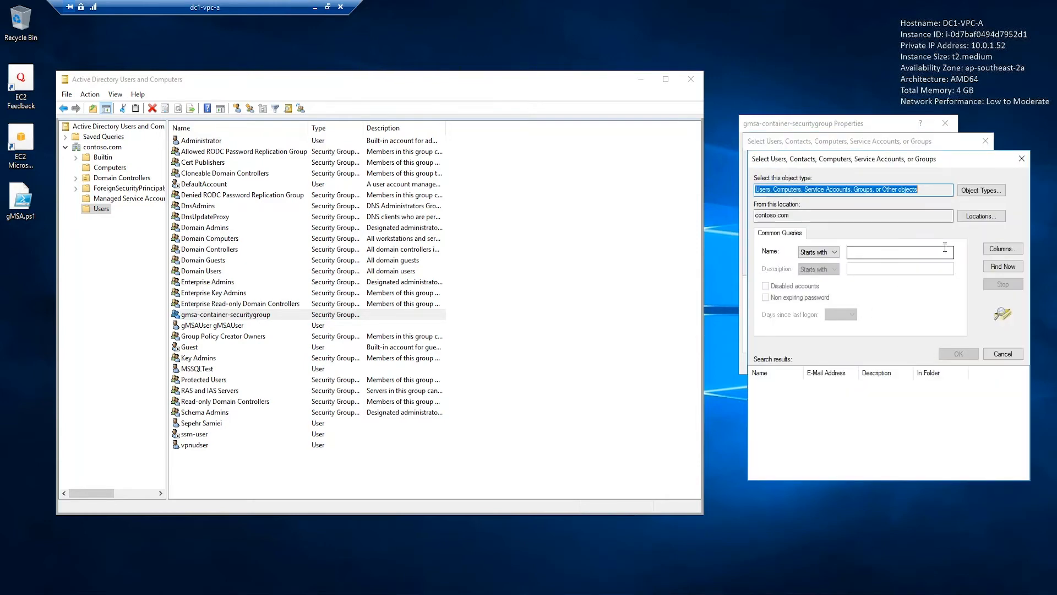
pyautogui.click(1002, 266)
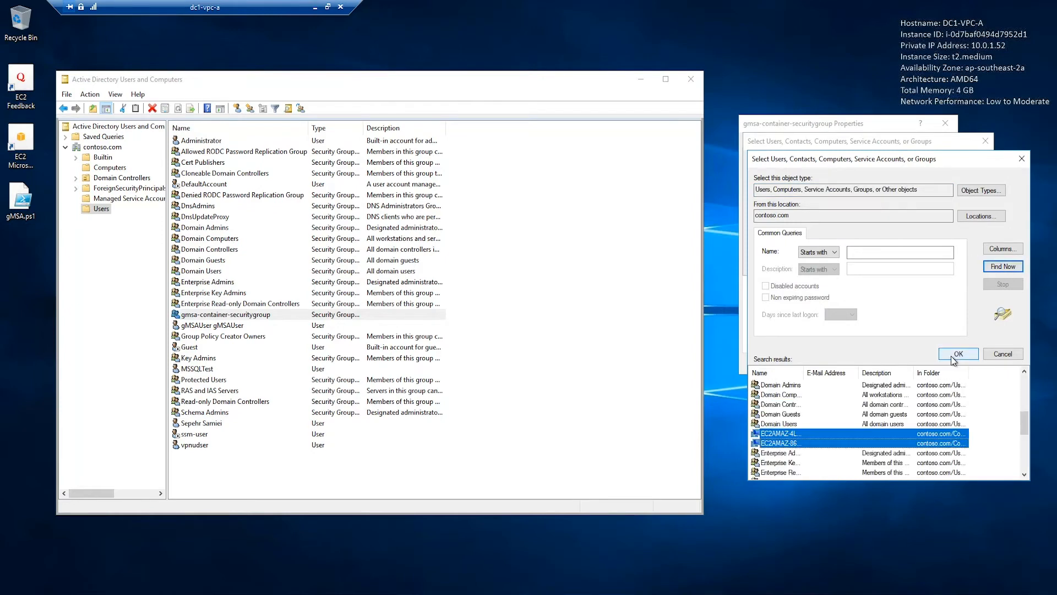
pyautogui.click(958, 354)
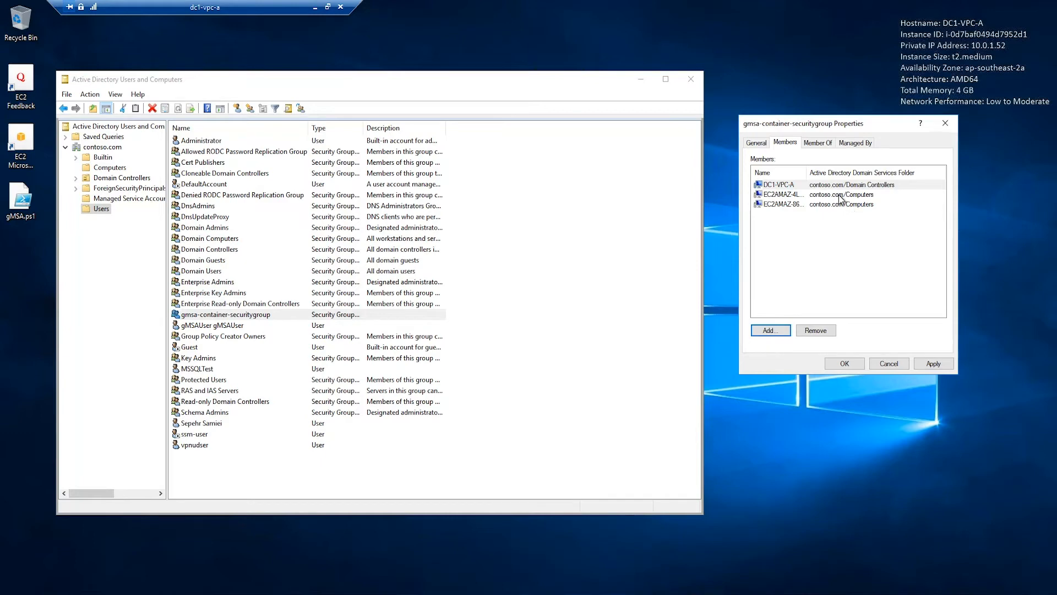
pyautogui.click(777, 184)
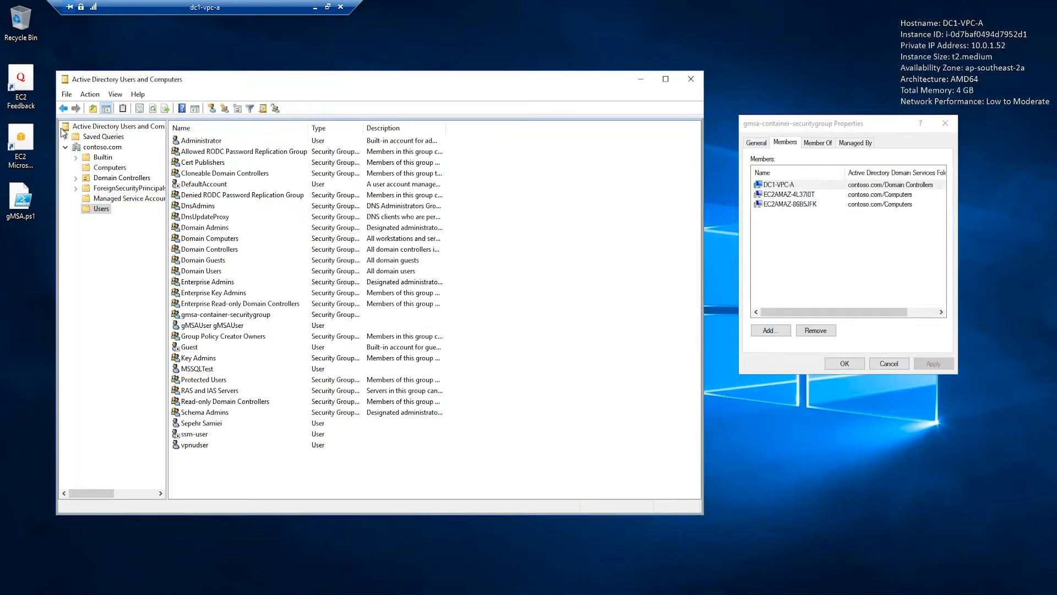
pyautogui.click(21, 196)
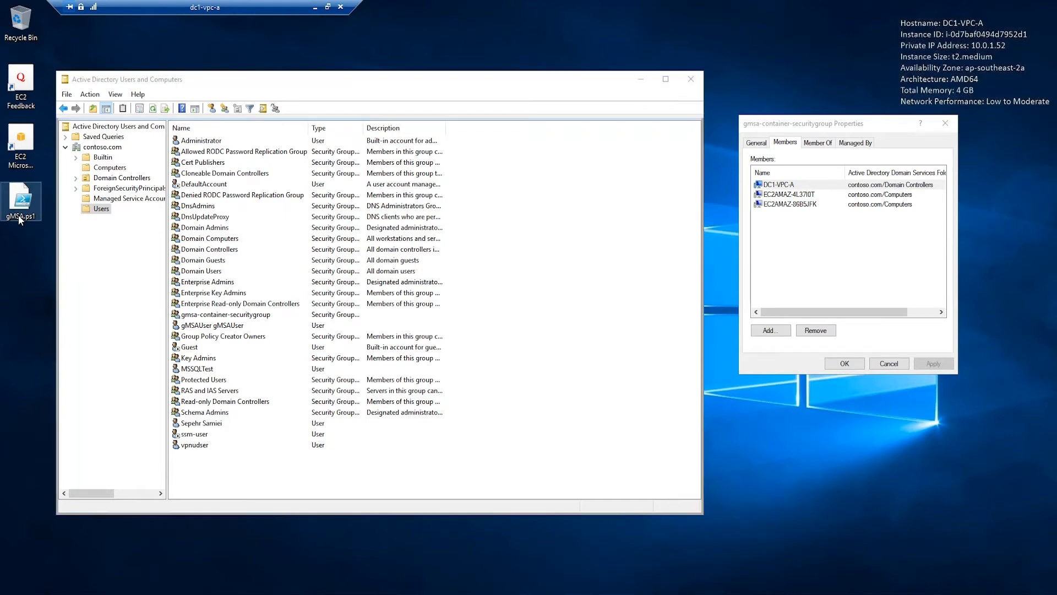
# Step: Copy the KDS root key block from gMSA.ps1 and launch Windows PowerShell
pyautogui.doubleClick(21, 194)
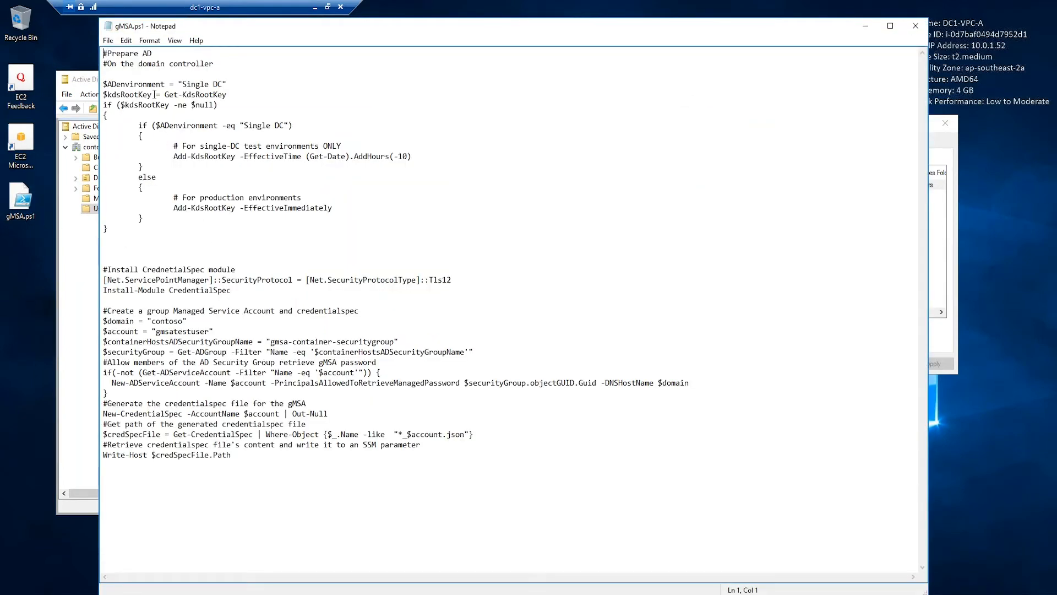
pyautogui.moveTo(102, 83); pyautogui.dragTo(106, 228)
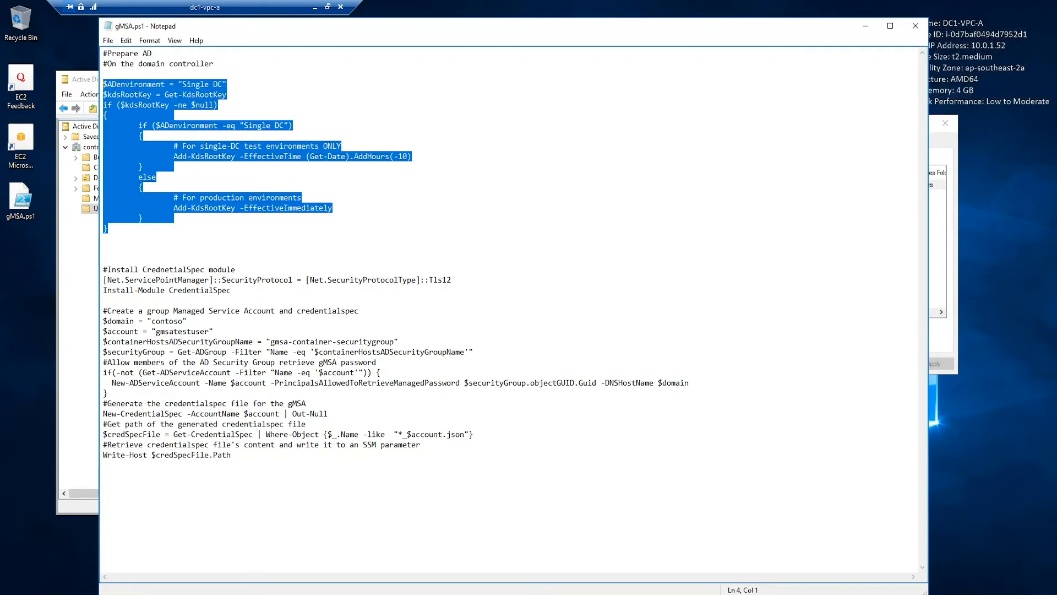
pyautogui.click(11, 594)
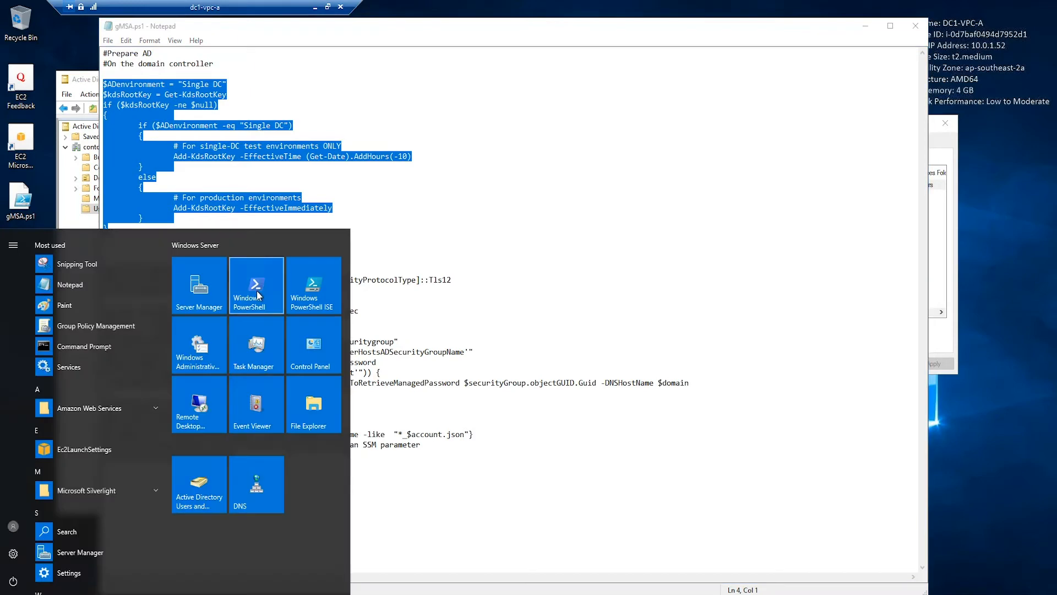
pyautogui.click(257, 285)
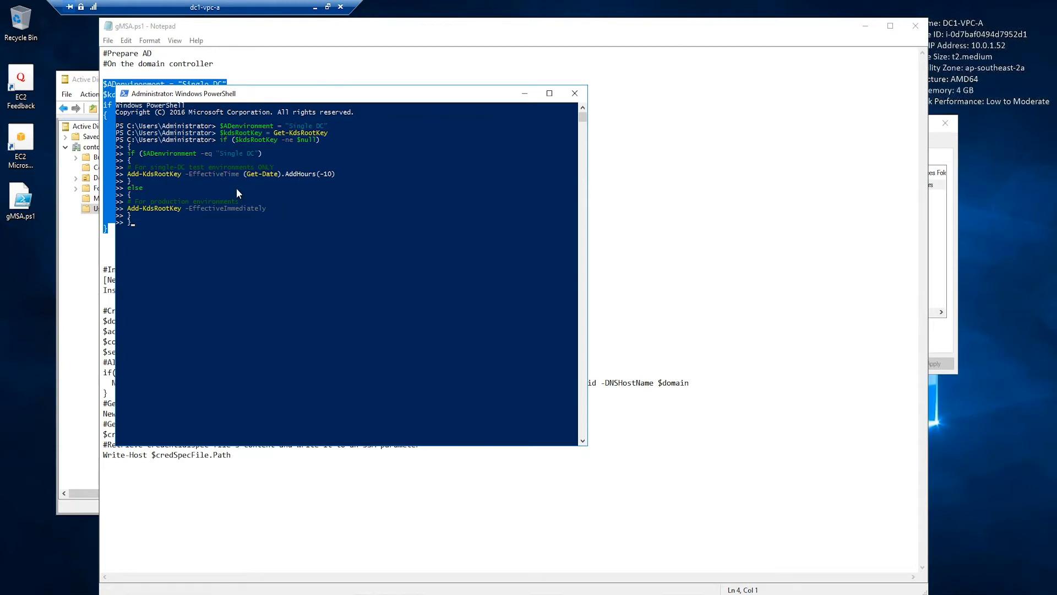
pyautogui.moveTo(139, 212)
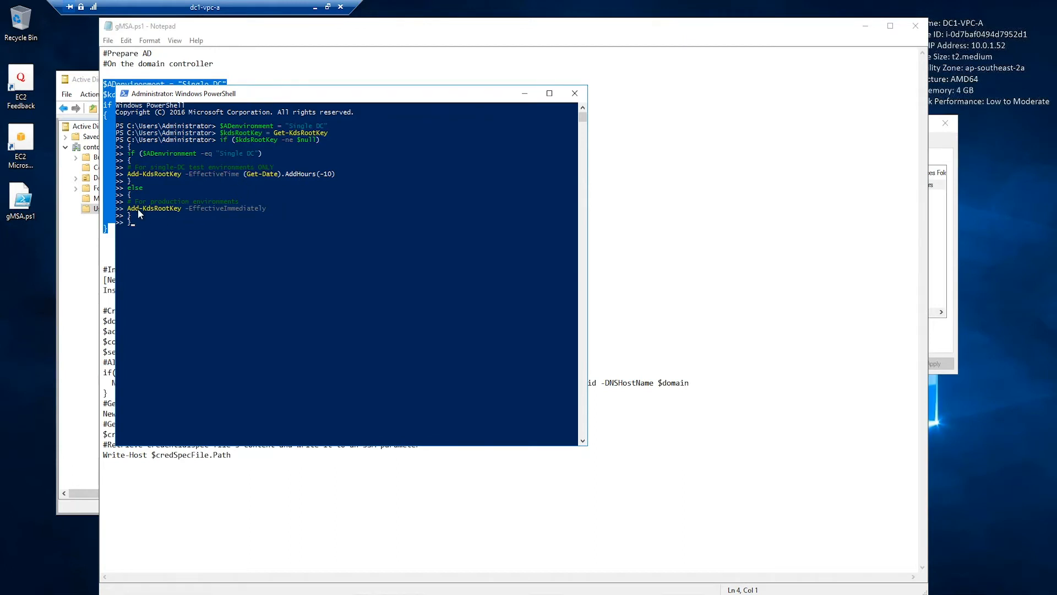
pyautogui.moveTo(228, 216)
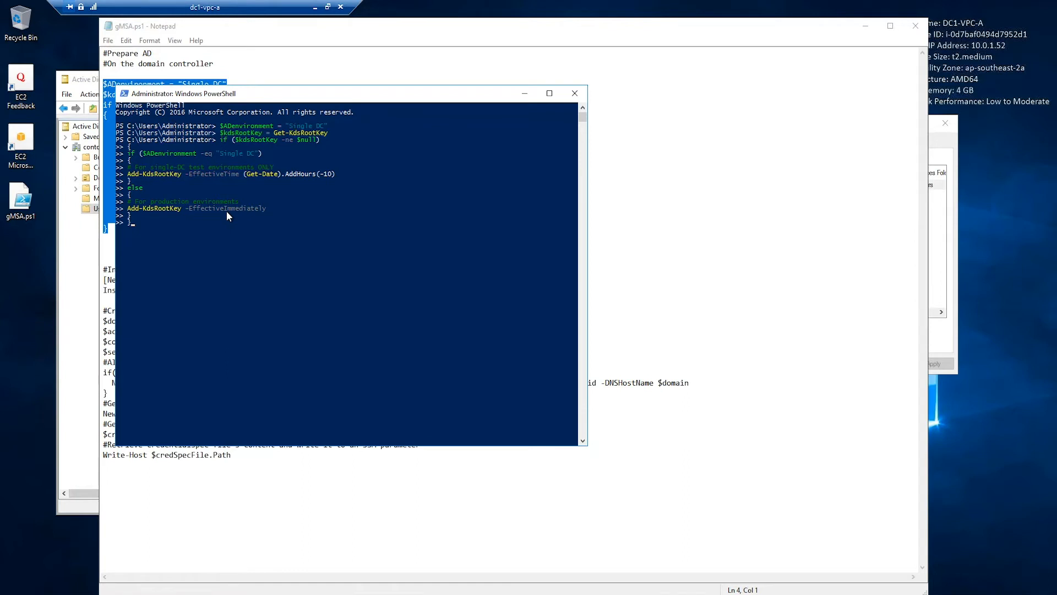
pyautogui.moveTo(322, 169)
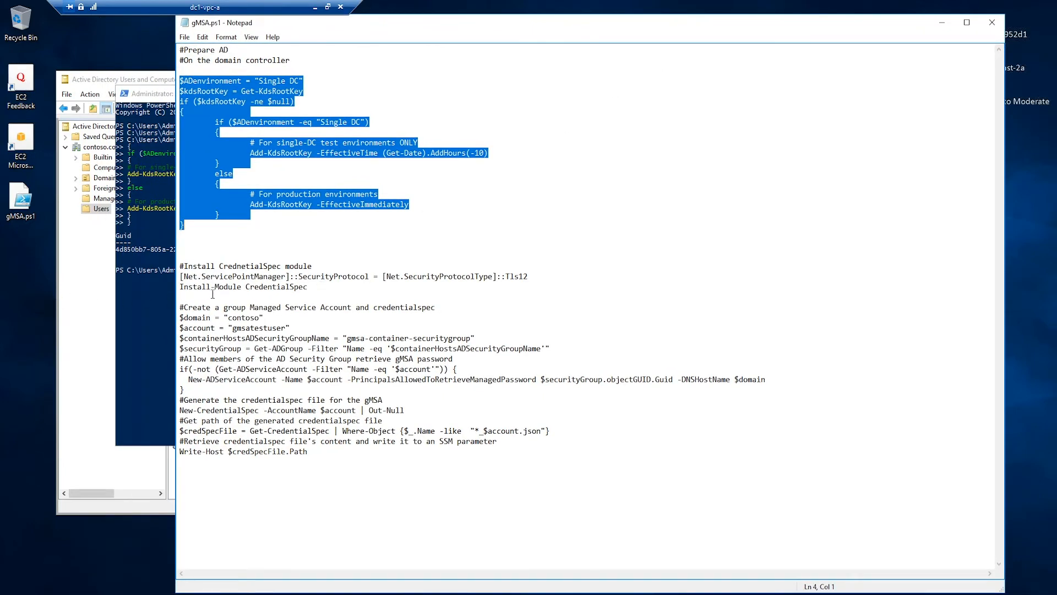
# Step: Select the TLS 1.2 security protocol line in gMSA.ps1
pyautogui.click(313, 286)
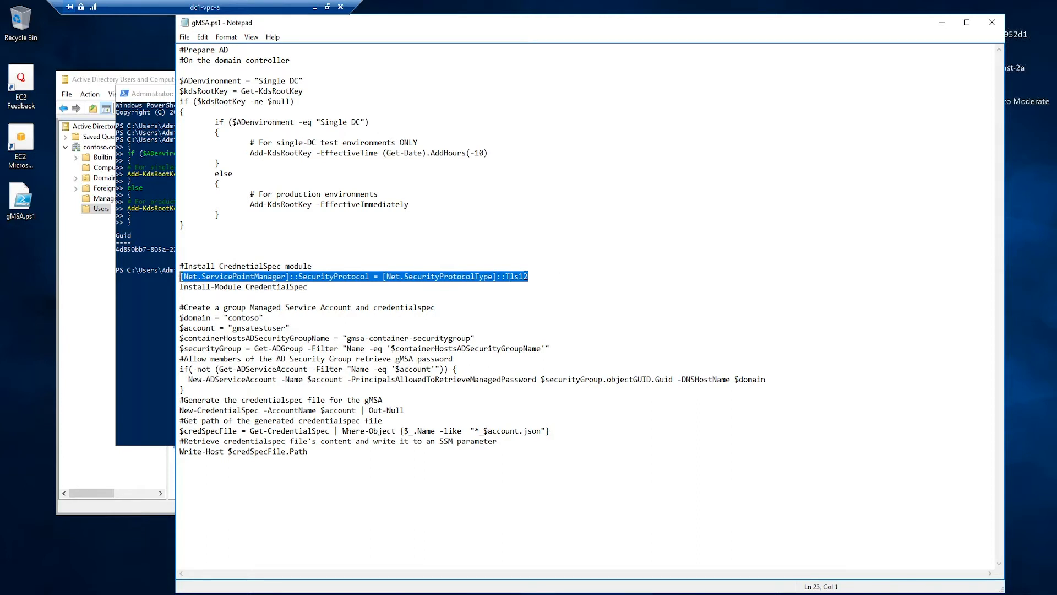
pyautogui.moveTo(528, 277); pyautogui.dragTo(309, 286)
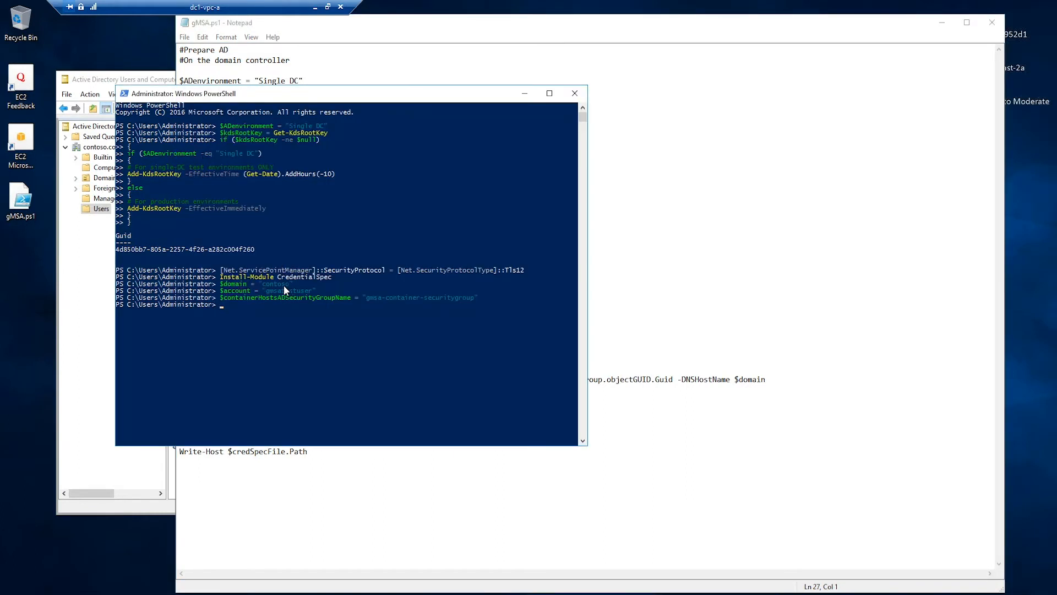
pyautogui.moveTo(284, 293)
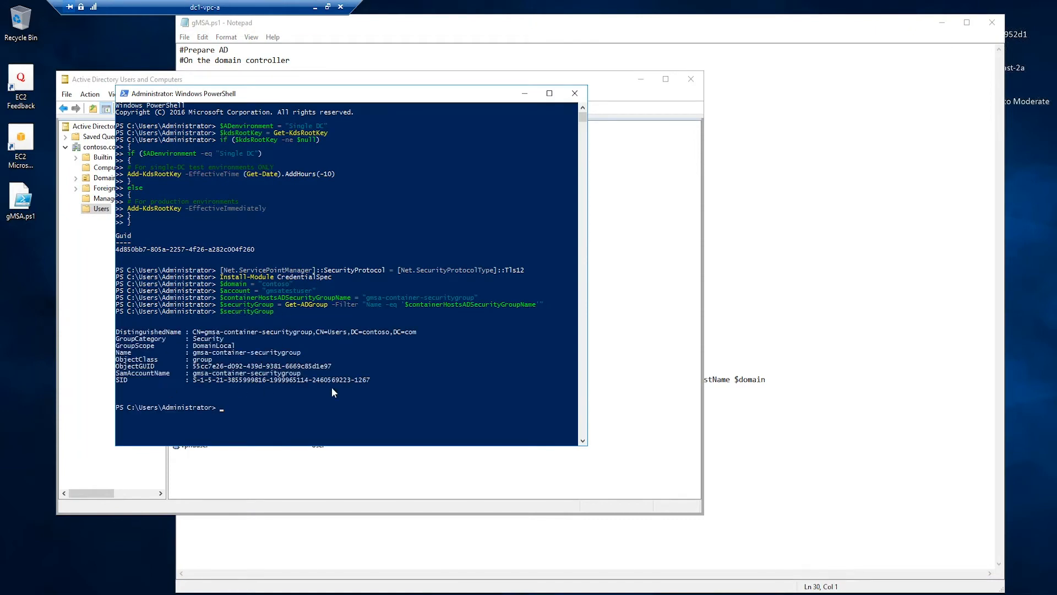
# Step: Paste the gmsatestuser service account creation block into PowerShell
pyautogui.click(224, 23)
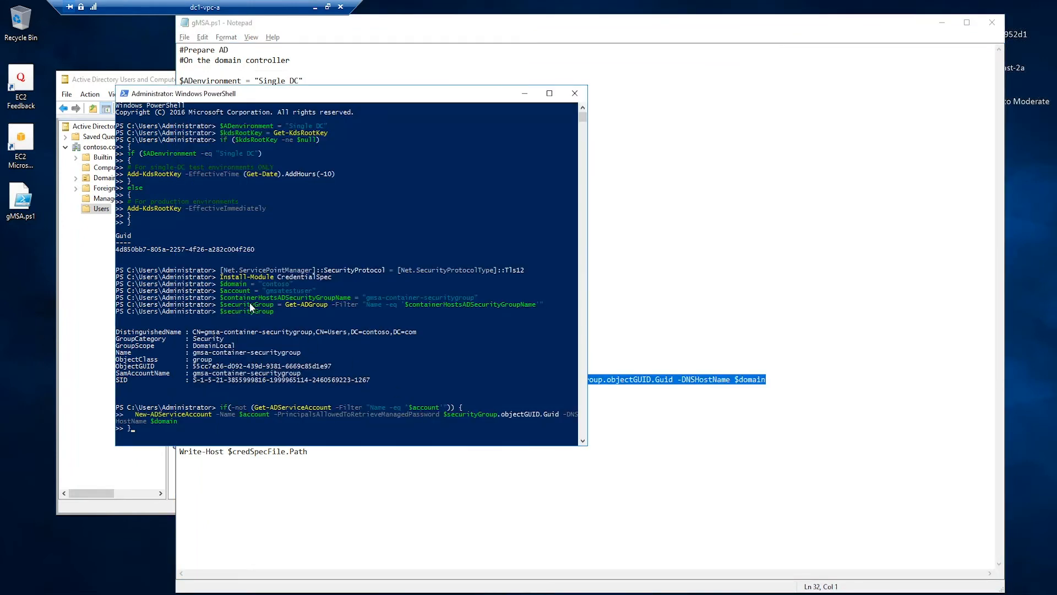
pyautogui.moveTo(431, 415)
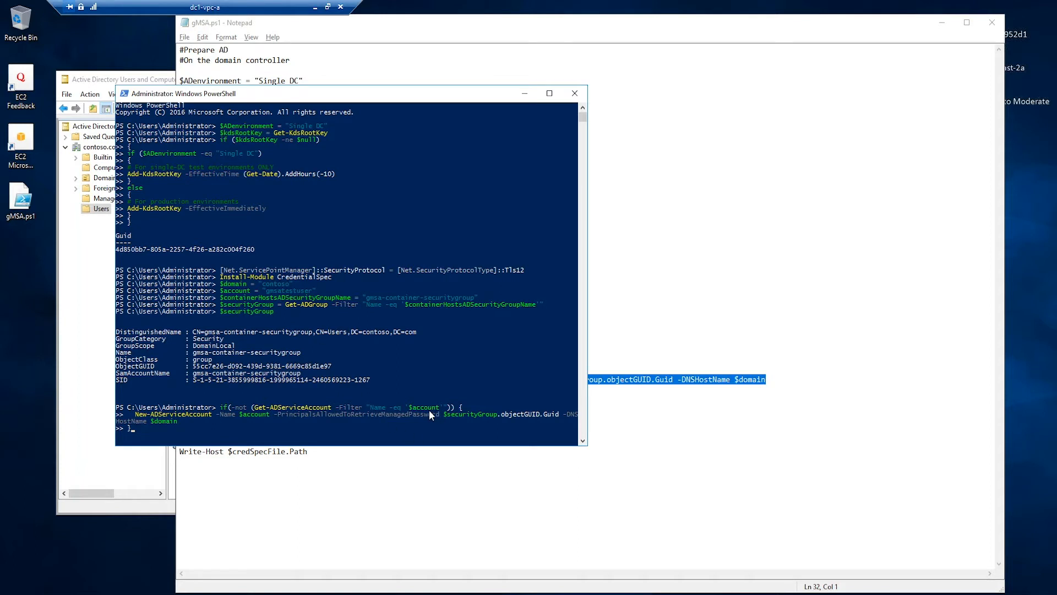
pyautogui.moveTo(407, 420)
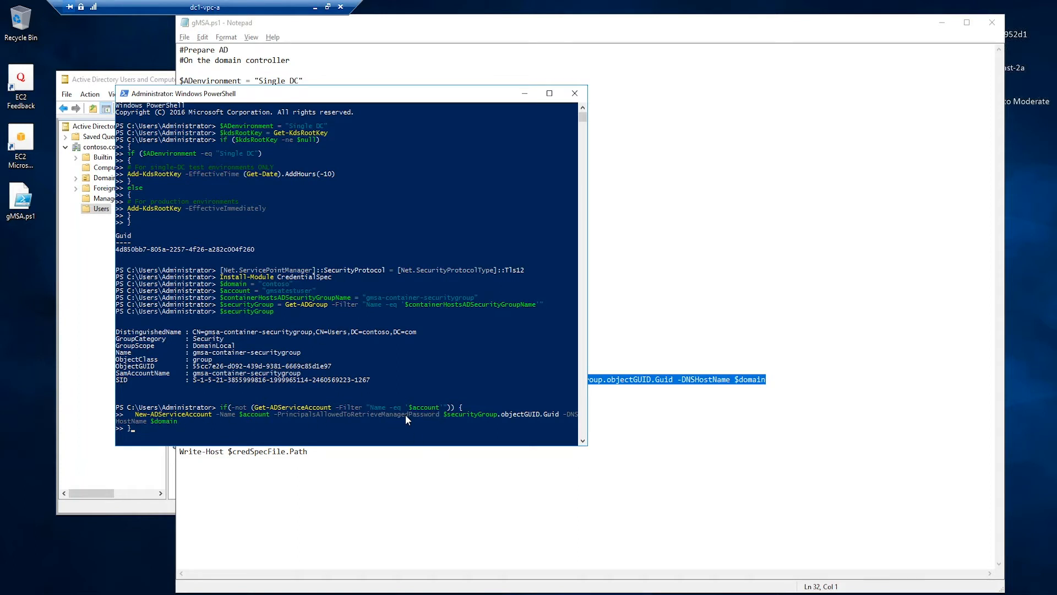
pyautogui.moveTo(347, 420)
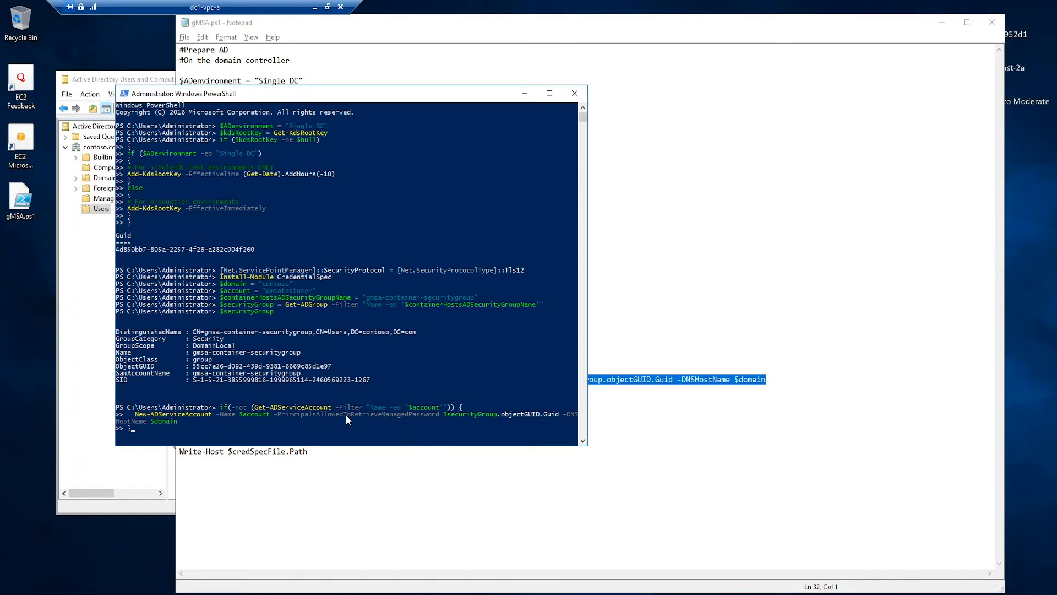
pyautogui.moveTo(441, 423)
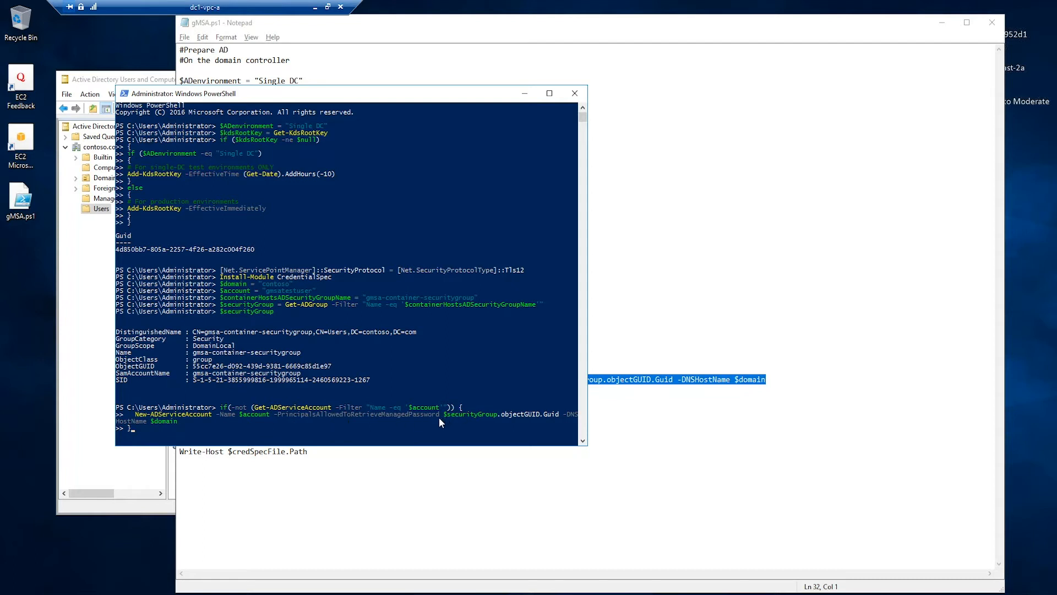
pyautogui.moveTo(412, 421)
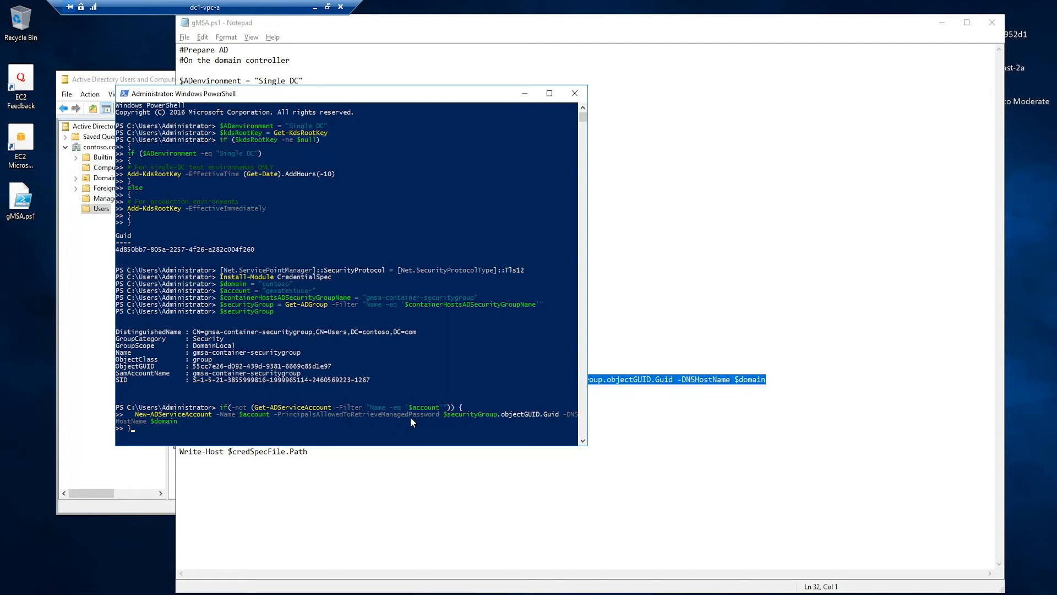
pyautogui.moveTo(493, 420)
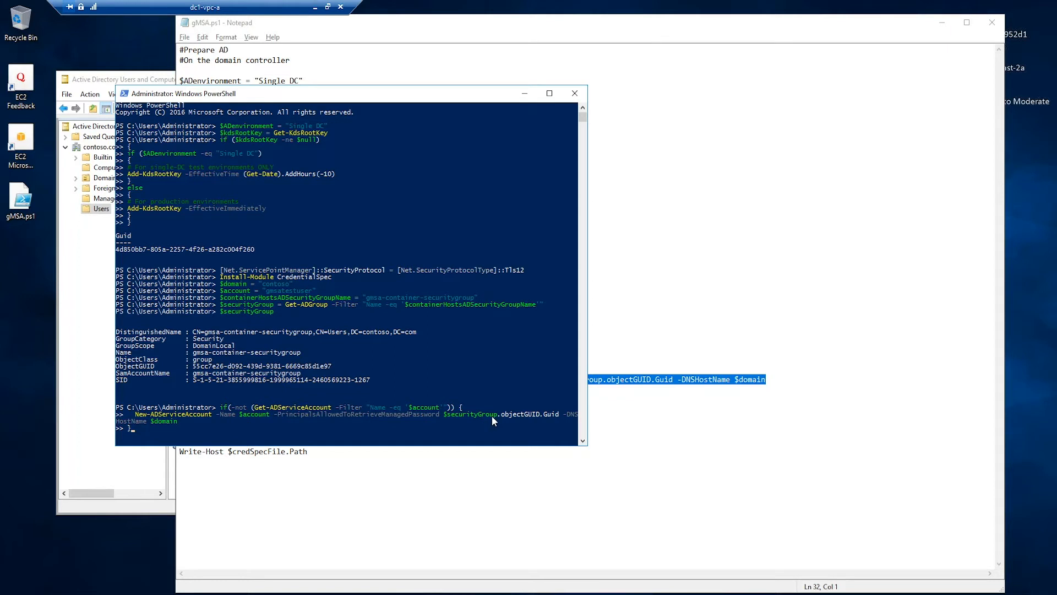
pyautogui.moveTo(464, 419)
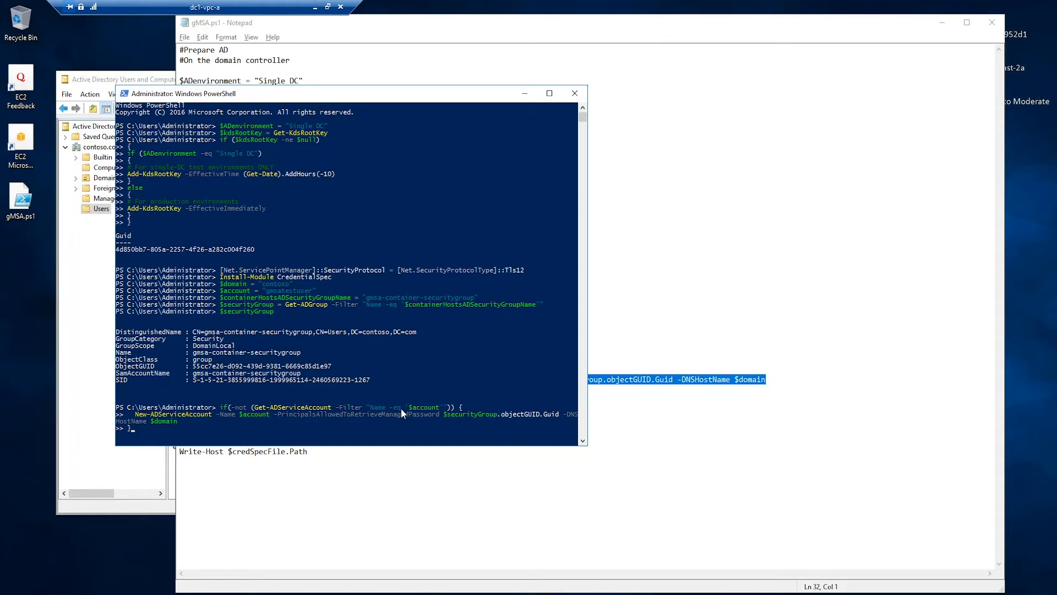
pyautogui.moveTo(175, 432)
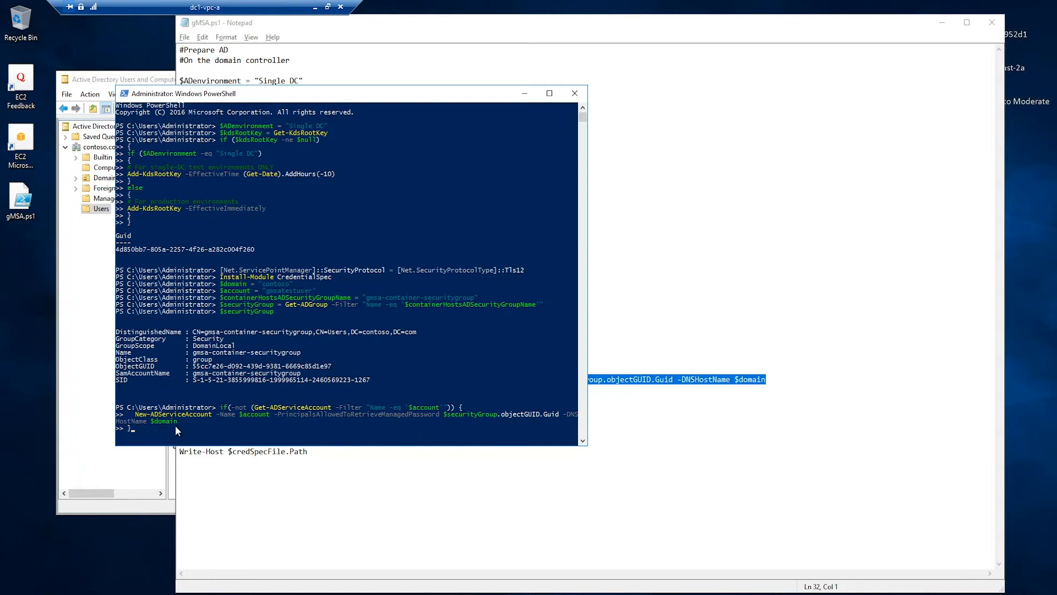
pyautogui.moveTo(182, 428)
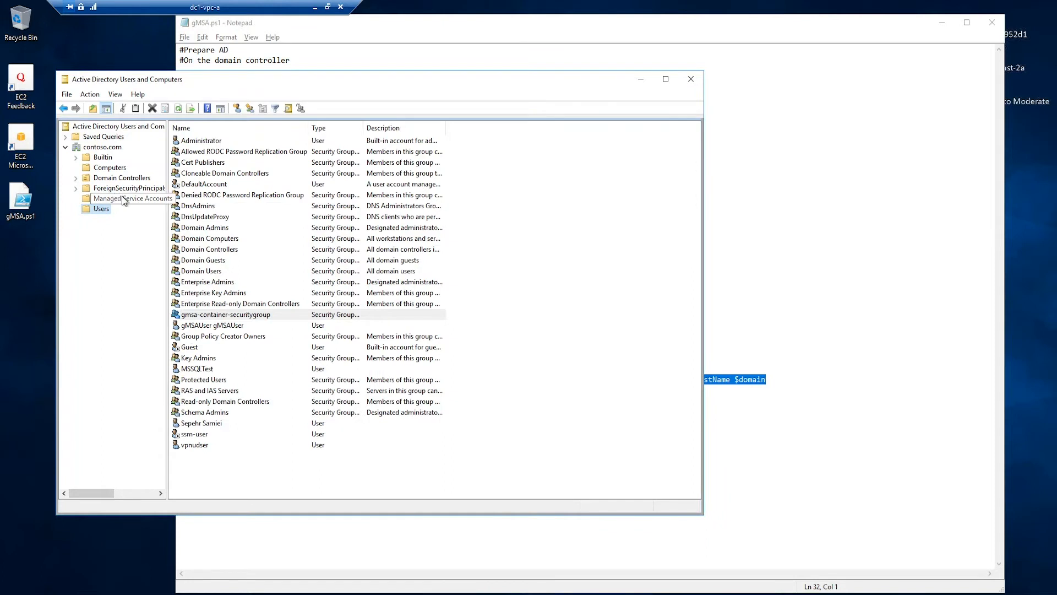
pyautogui.rightClick(152, 198)
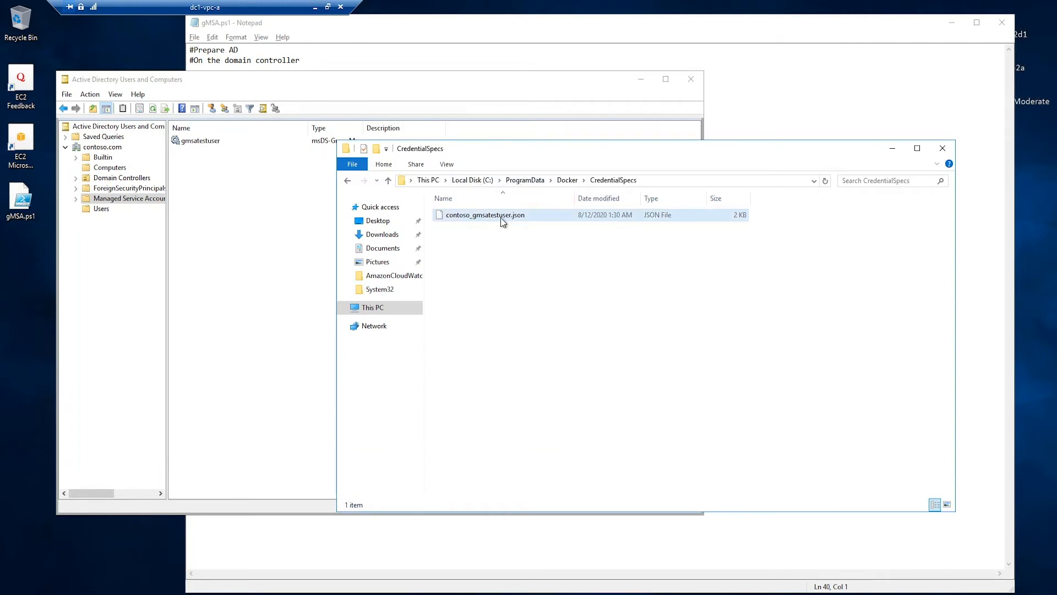
# Step: Open the contoso_gmsatestuser.json credential spec in Notepad
pyautogui.doubleClick(484, 214)
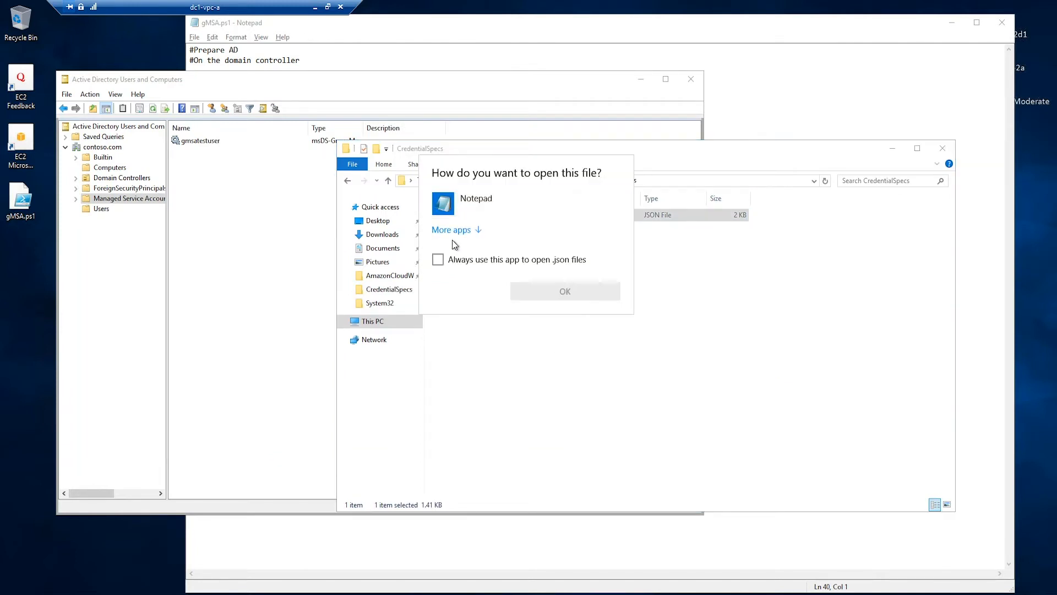
pyautogui.click(565, 290)
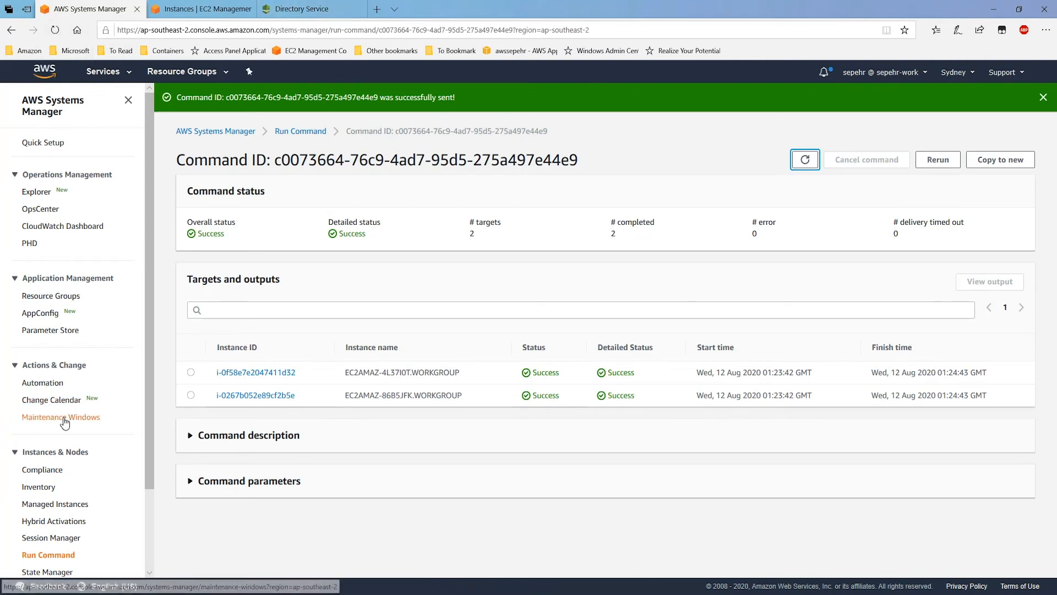
# Step: Replace gmsa-credspecparam's value in Parameter Store with the new credential spec
pyautogui.click(50, 330)
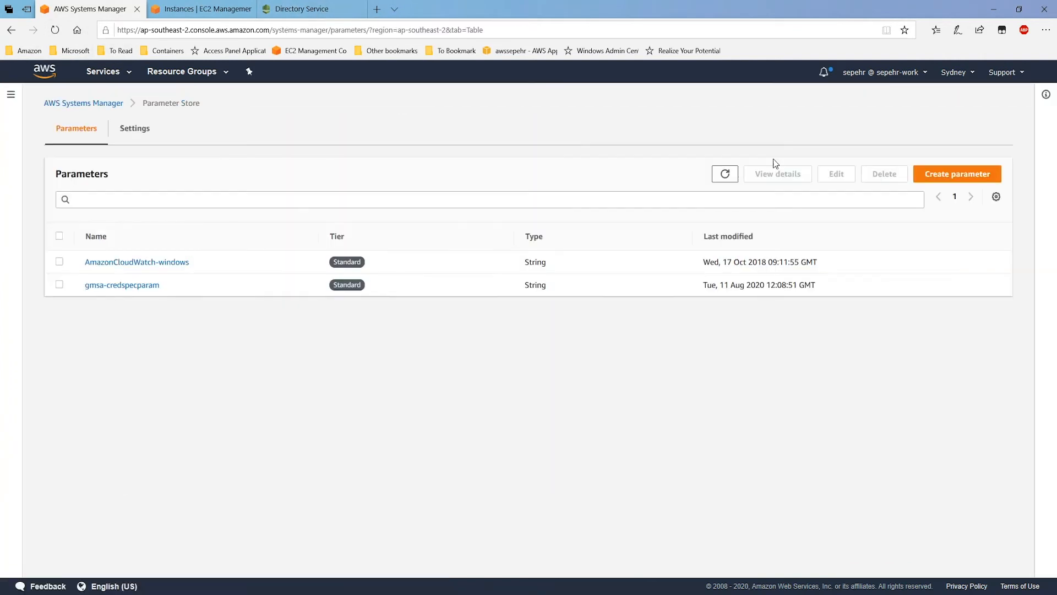
pyautogui.moveTo(972, 190)
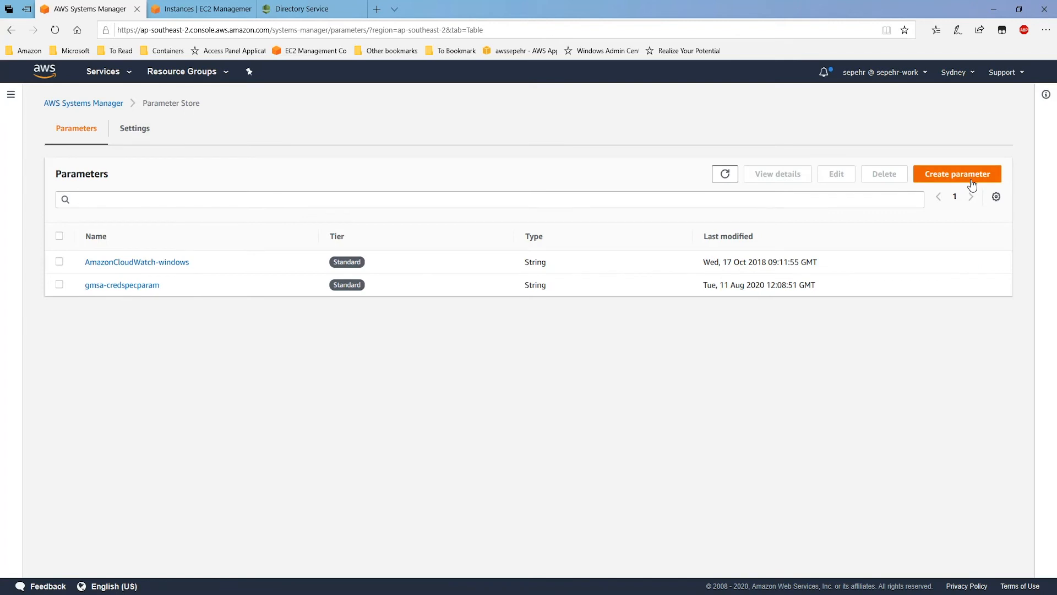
pyautogui.moveTo(436, 178)
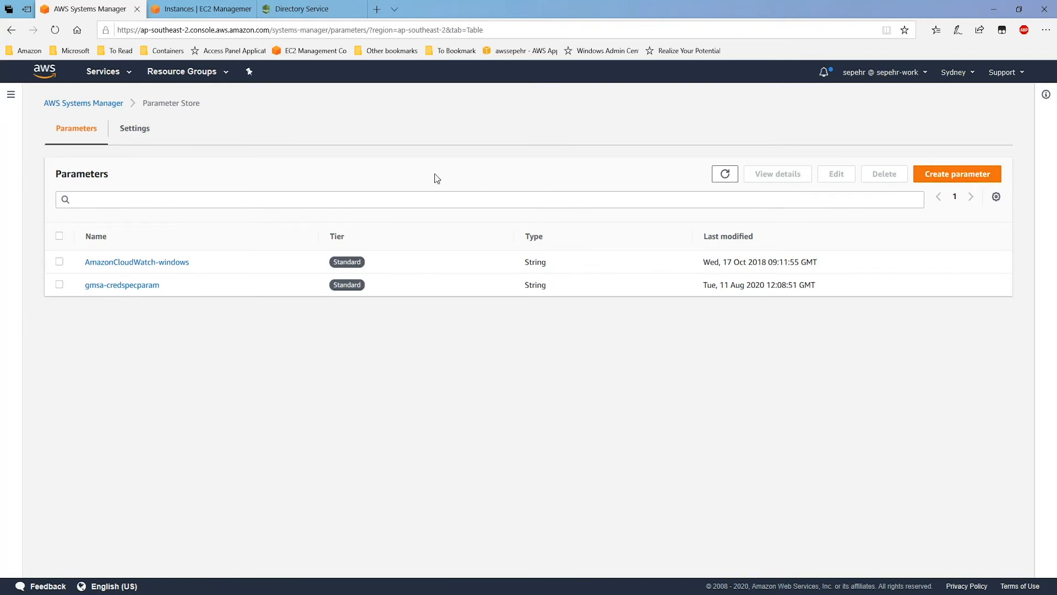
pyautogui.moveTo(145, 291)
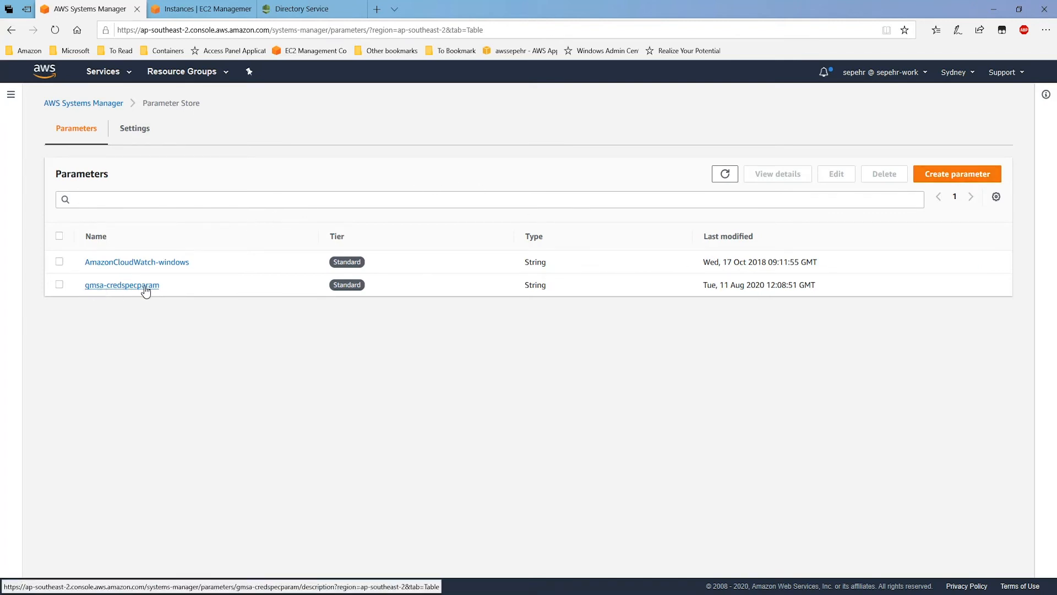
pyautogui.click(121, 285)
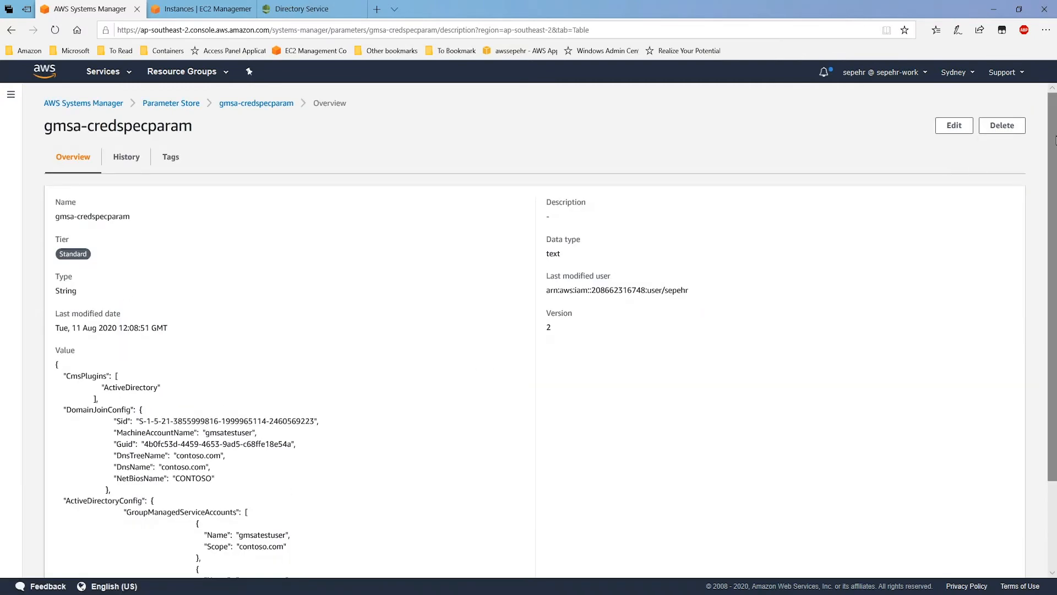
pyautogui.click(953, 125)
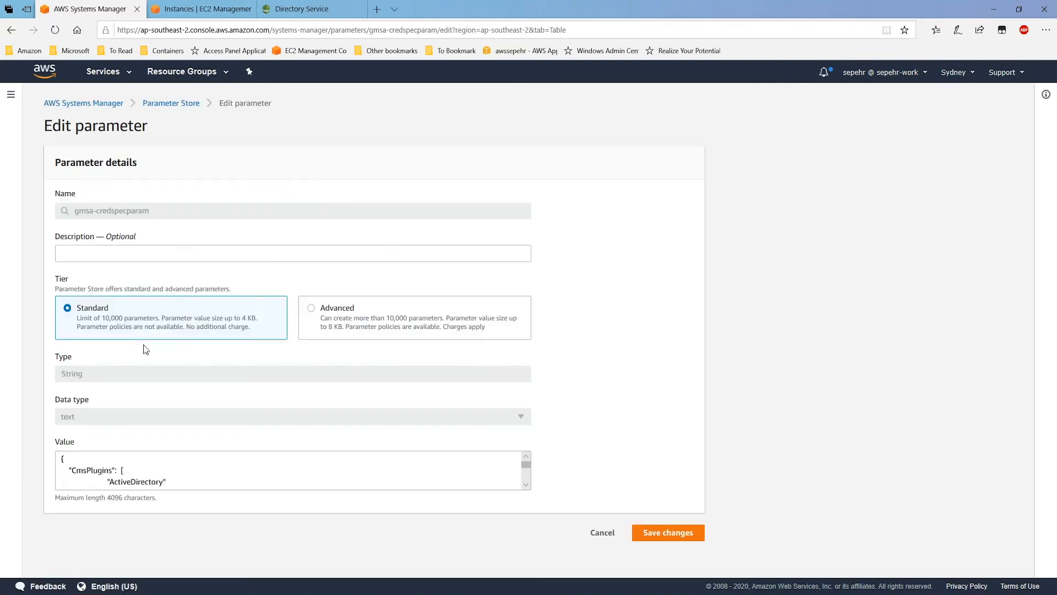
pyautogui.click(667, 533)
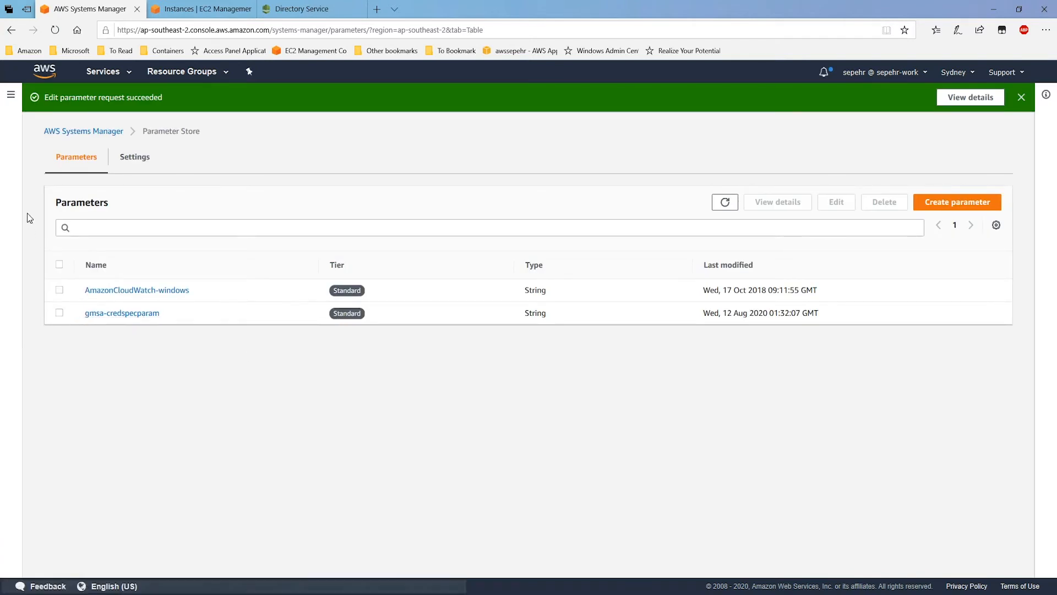
pyautogui.moveTo(115, 317)
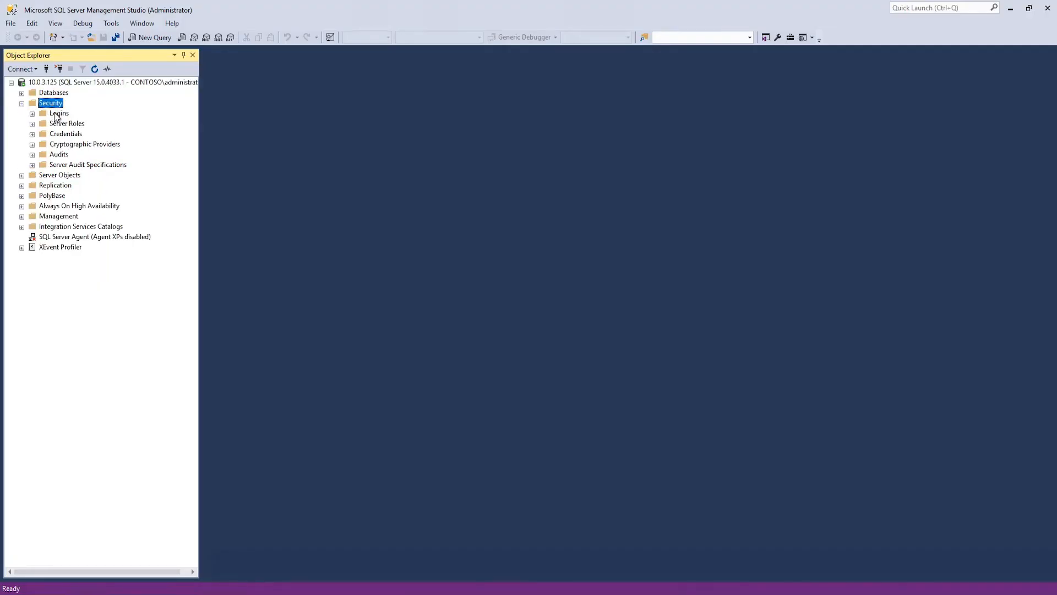
# Step: Create a Windows login for CONTOSO\gmsatestuser$, searching the entire directory including service accounts
pyautogui.rightClick(59, 113)
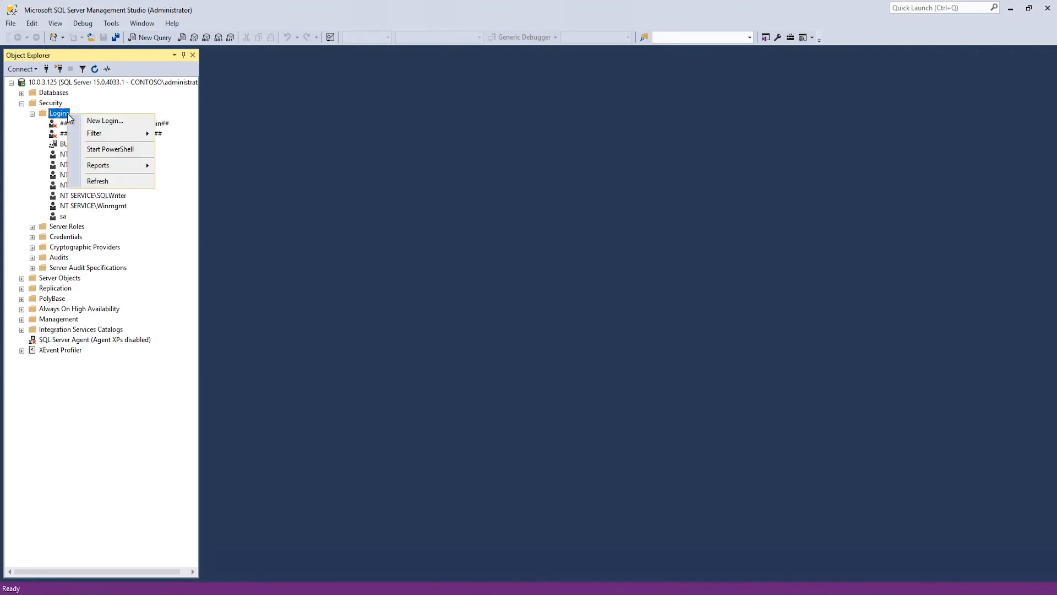
pyautogui.click(105, 120)
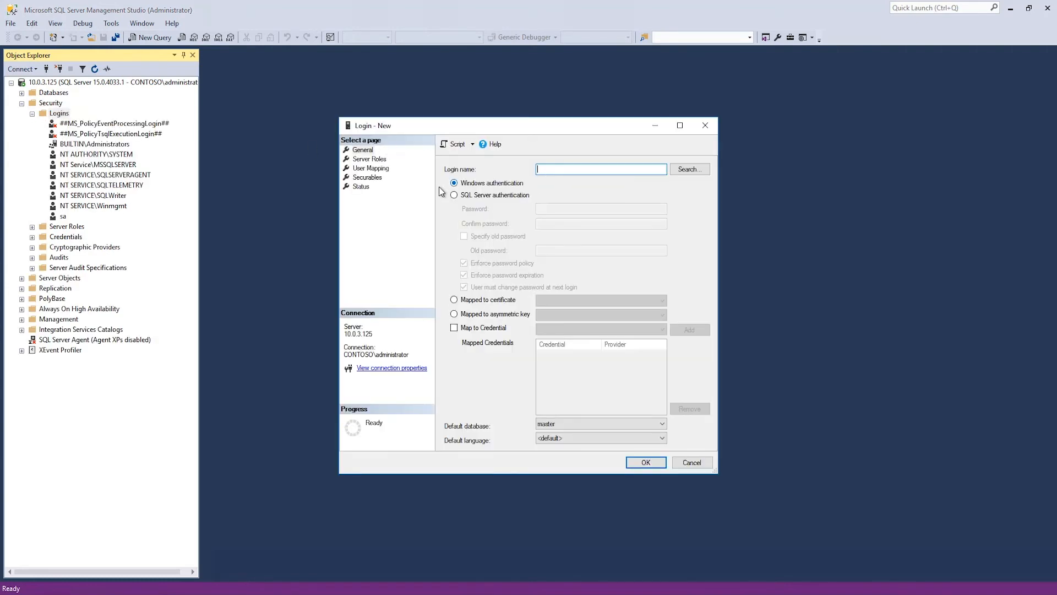
pyautogui.click(689, 169)
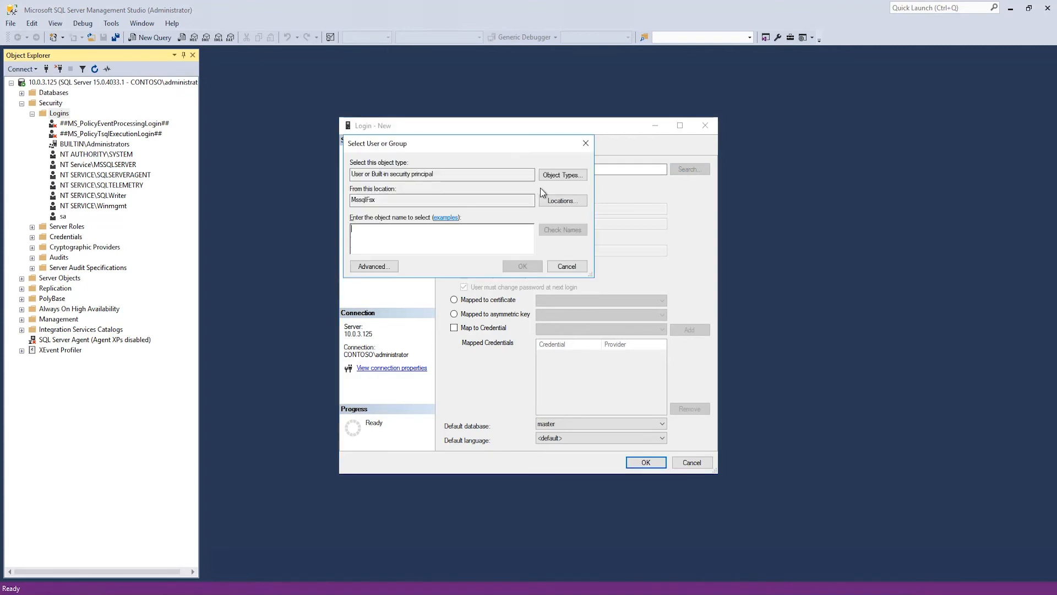
pyautogui.click(562, 200)
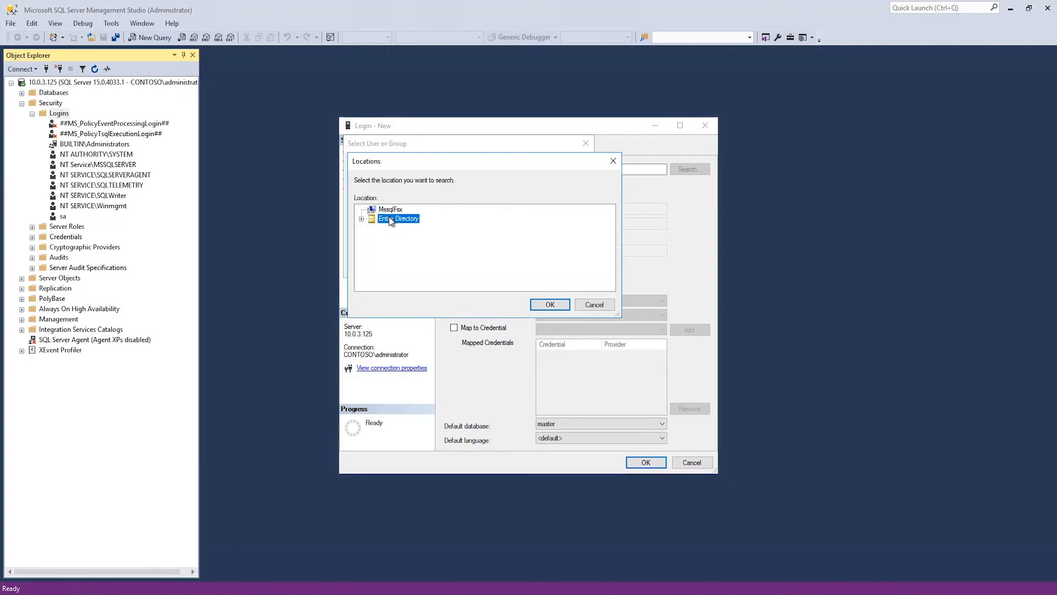
pyautogui.click(549, 305)
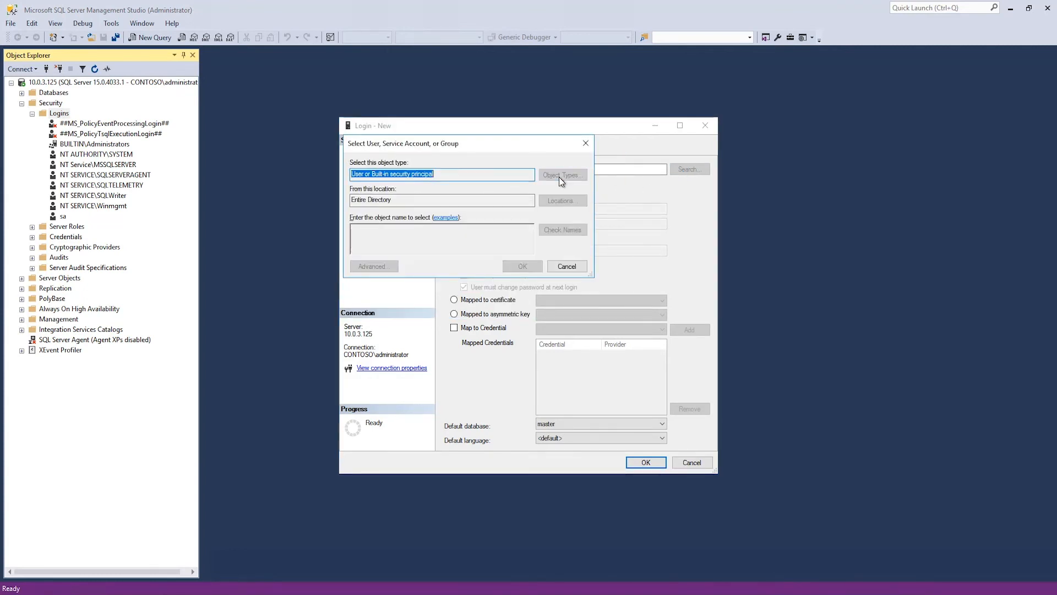
pyautogui.click(563, 175)
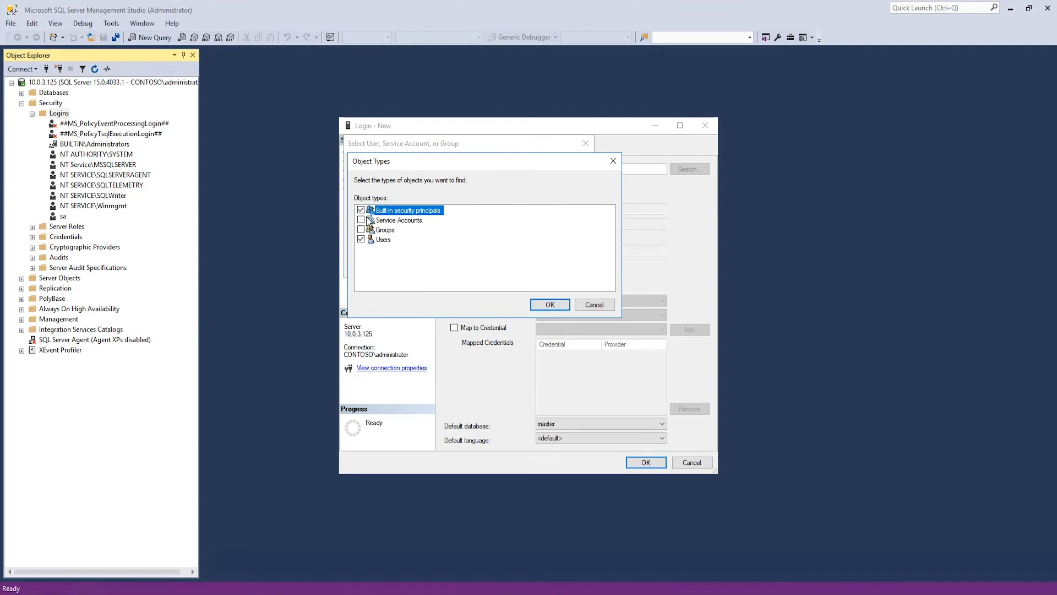
pyautogui.click(550, 304)
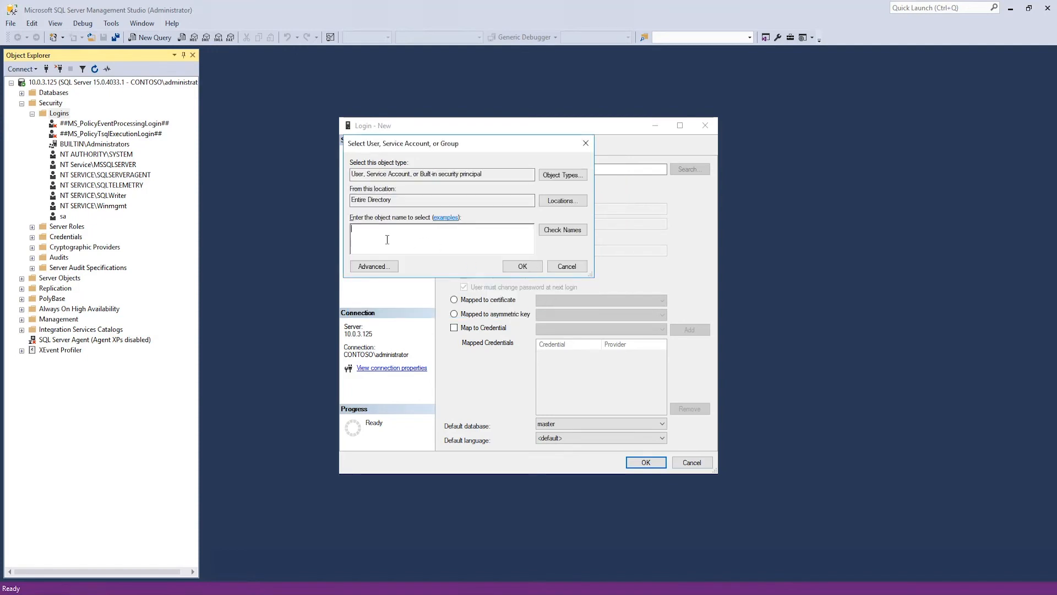
pyautogui.write('gmsatestuser$')
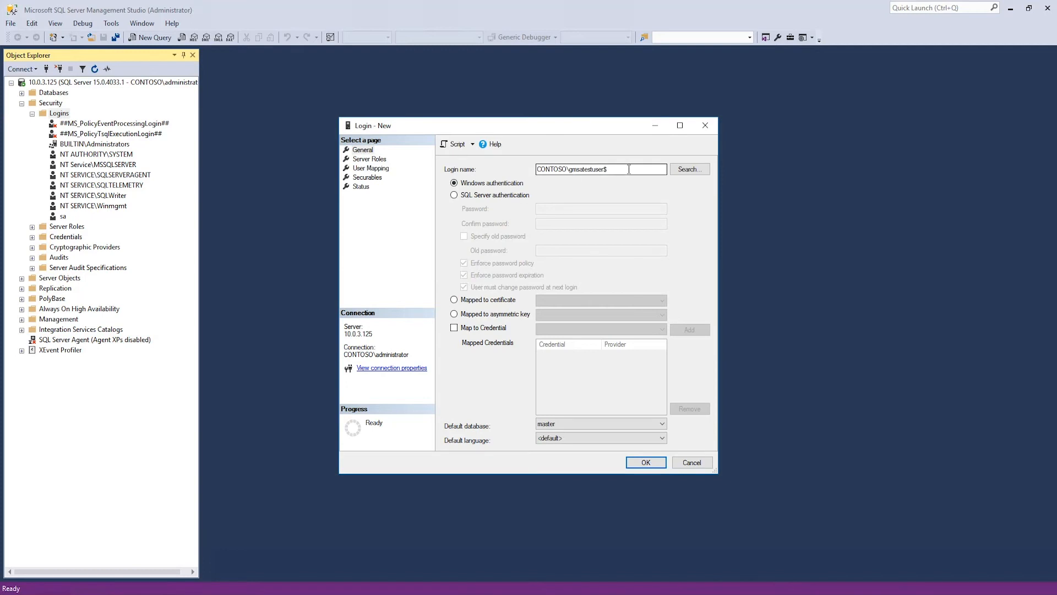
pyautogui.click(645, 462)
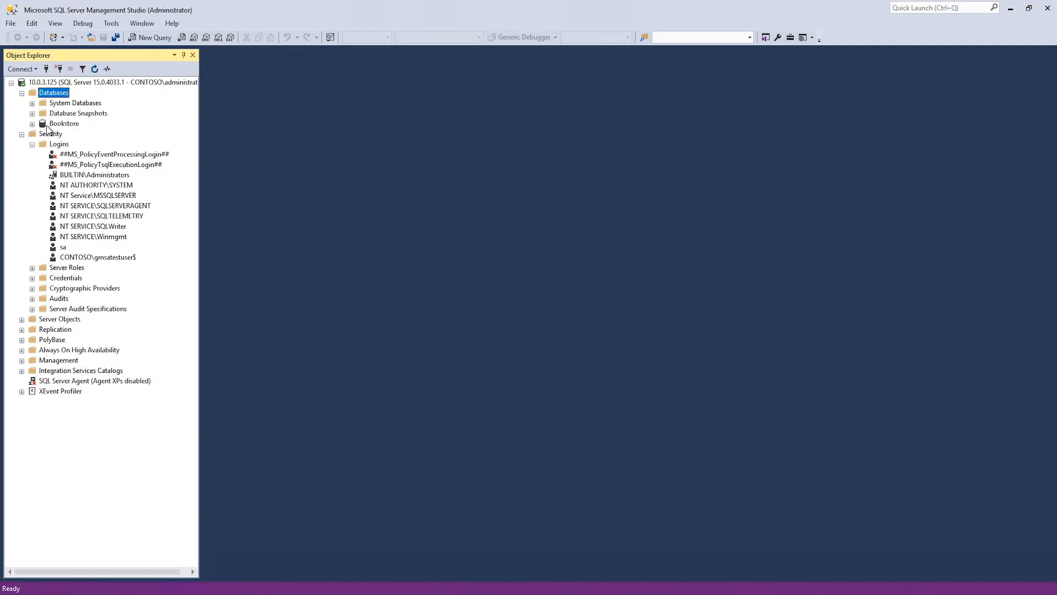
pyautogui.moveTo(54, 134)
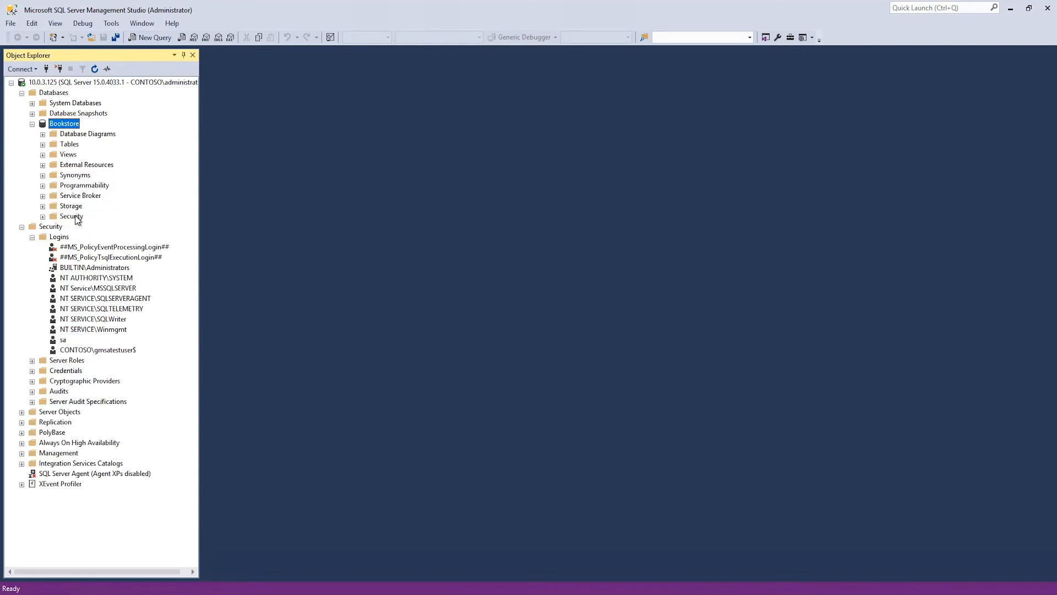
# Step: Start a new Bookstore database user mapped to the CONTOSO\gmsatestuser$ login
pyautogui.rightClick(78, 226)
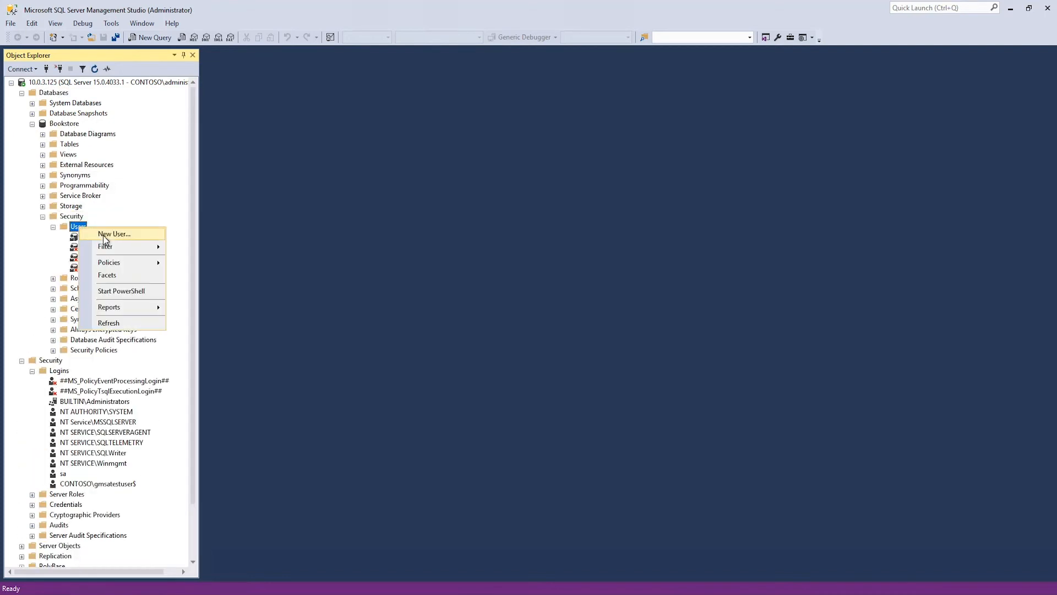
pyautogui.click(114, 234)
pyautogui.write('gmsatestuser')
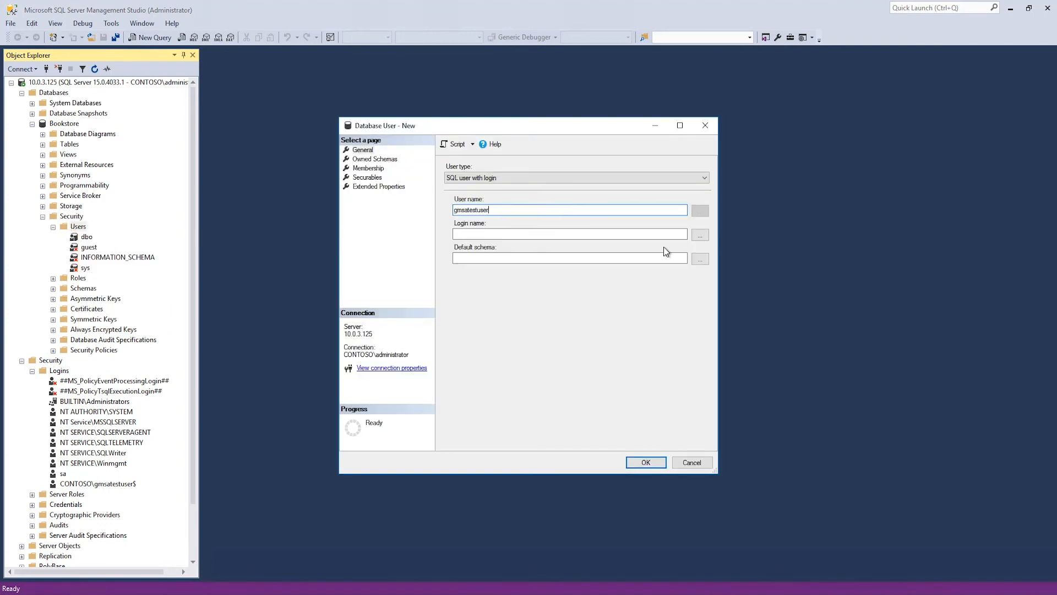
pyautogui.click(699, 234)
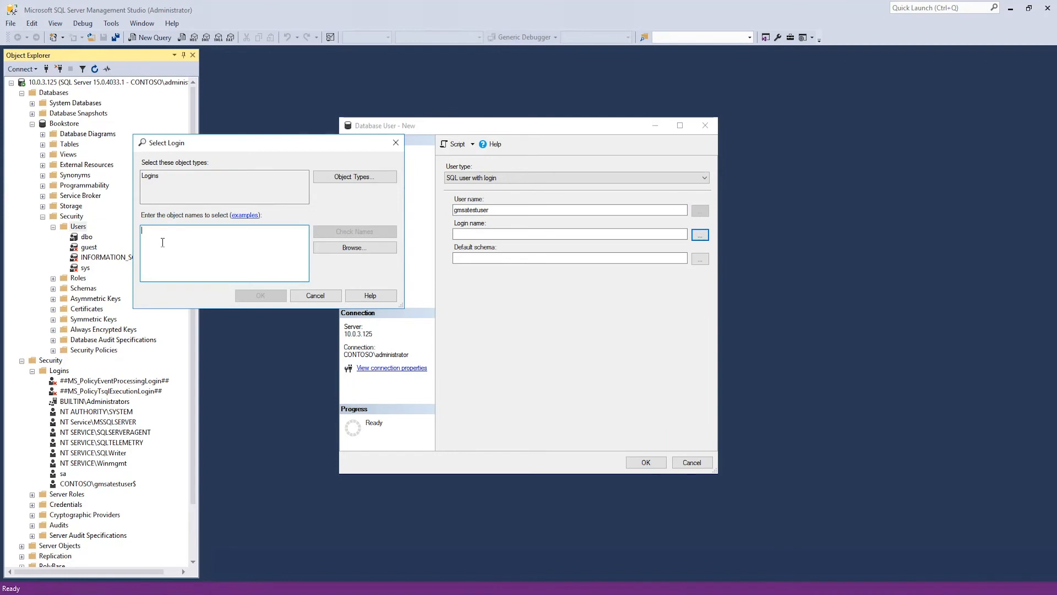
pyautogui.click(354, 248)
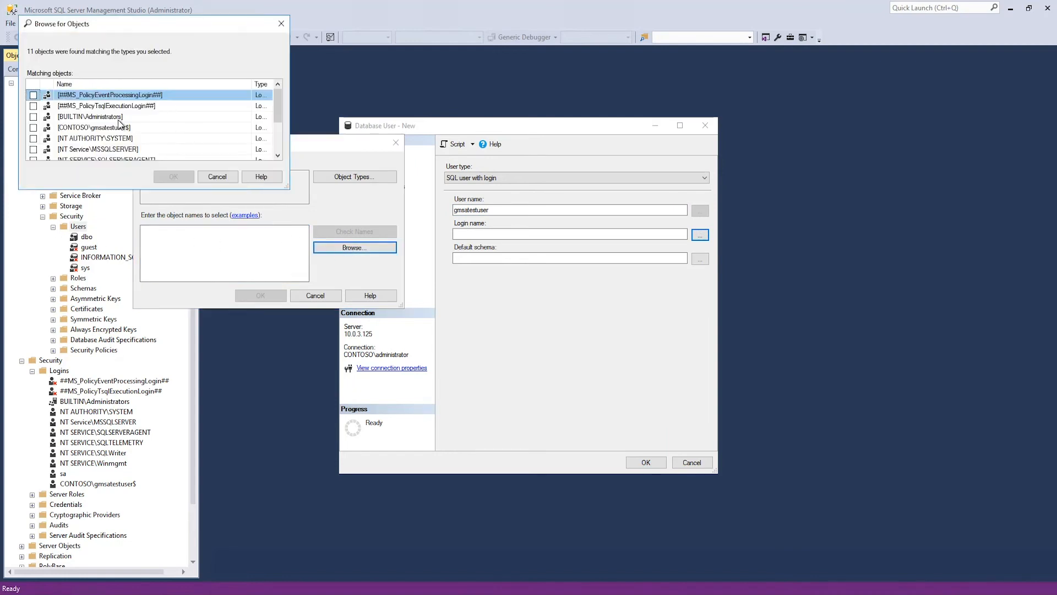
pyautogui.click(173, 177)
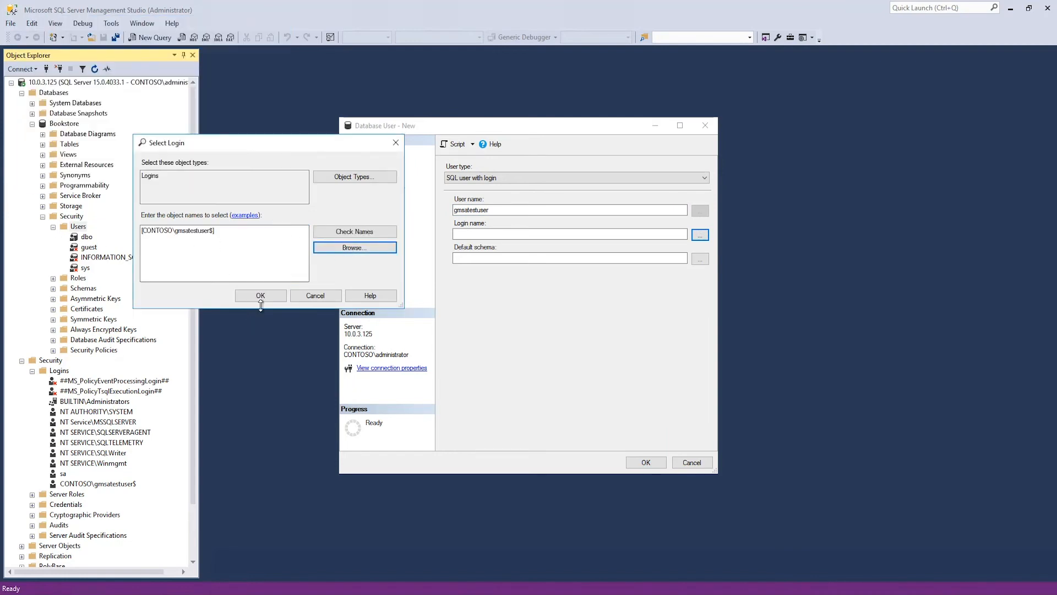
pyautogui.click(646, 462)
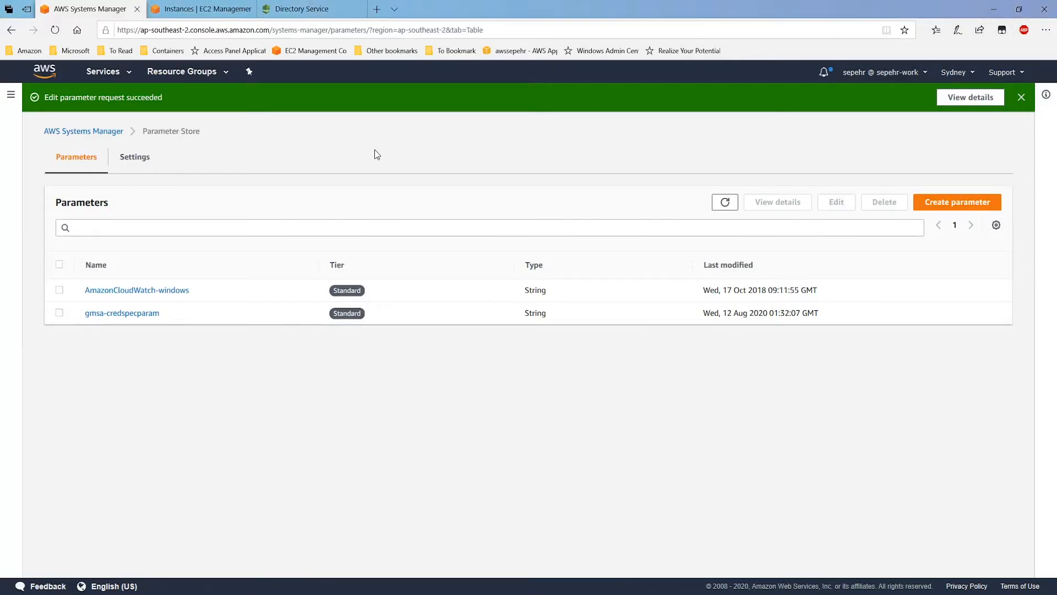
pyautogui.moveTo(255, 164)
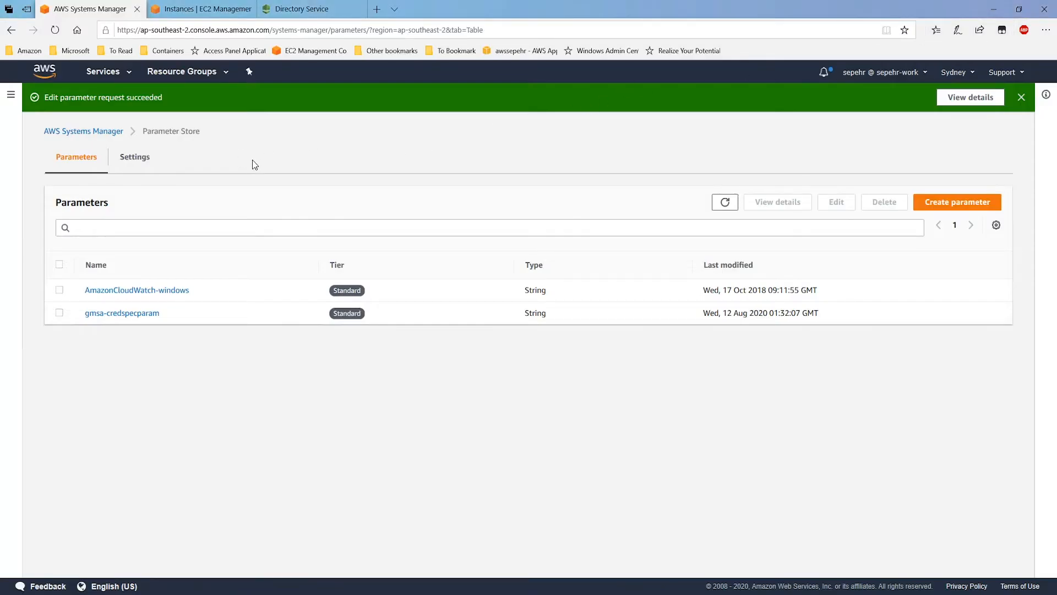
# Step: Navigate from Parameter Store through Elastic Container Registry to the Amazon ECS console
pyautogui.click(103, 72)
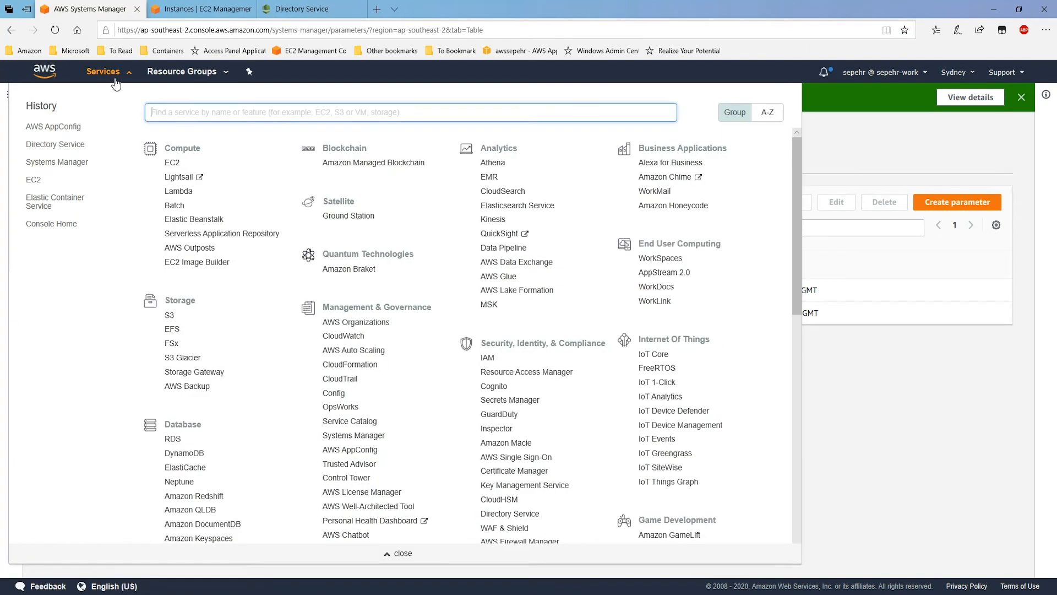
pyautogui.scroll(-3)
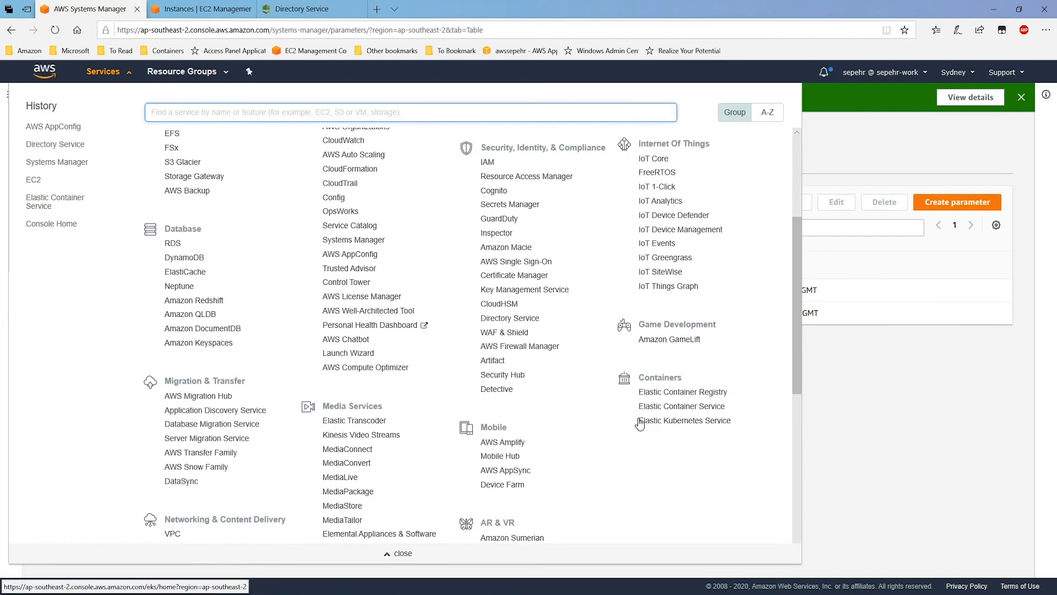
pyautogui.moveTo(698, 396)
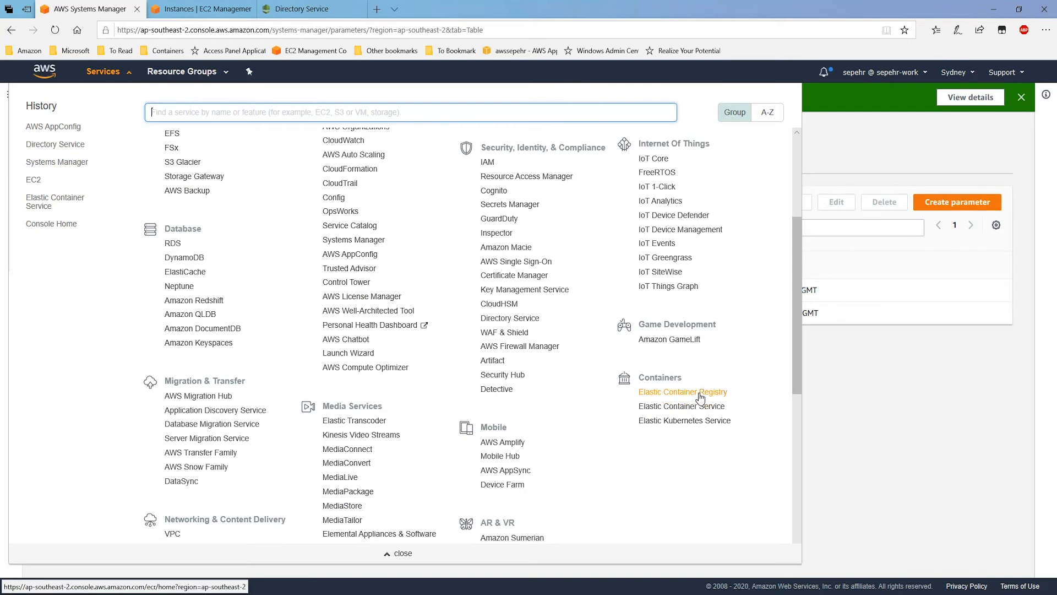
pyautogui.click(682, 392)
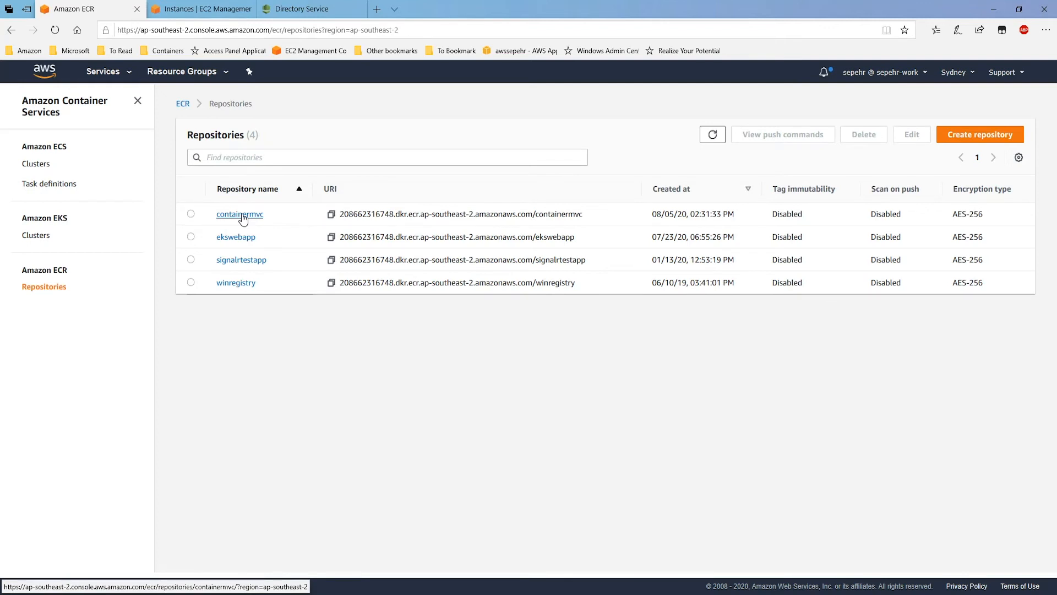
pyautogui.moveTo(45, 148)
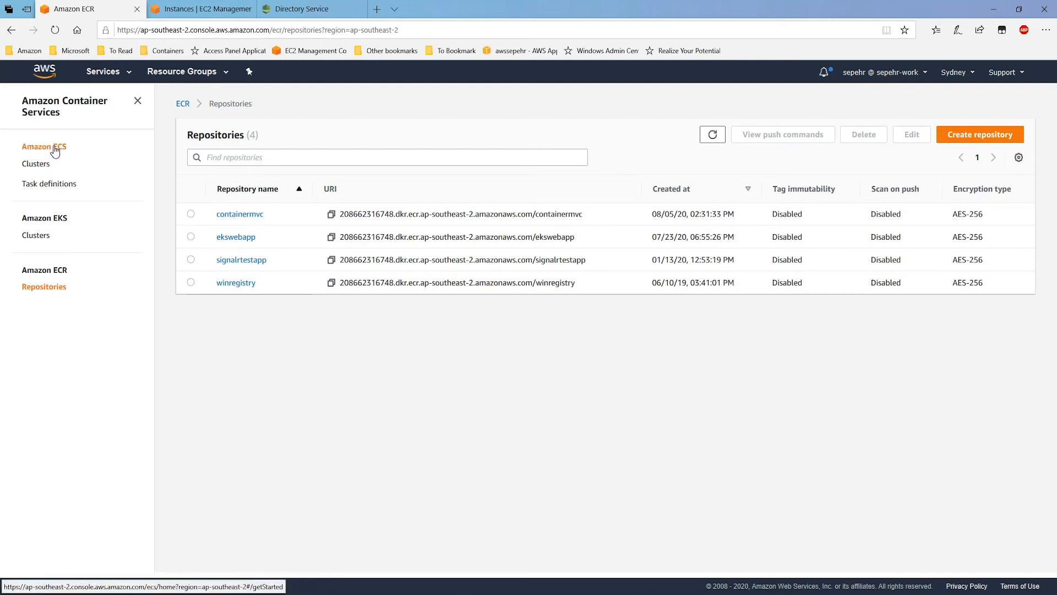
pyautogui.click(35, 147)
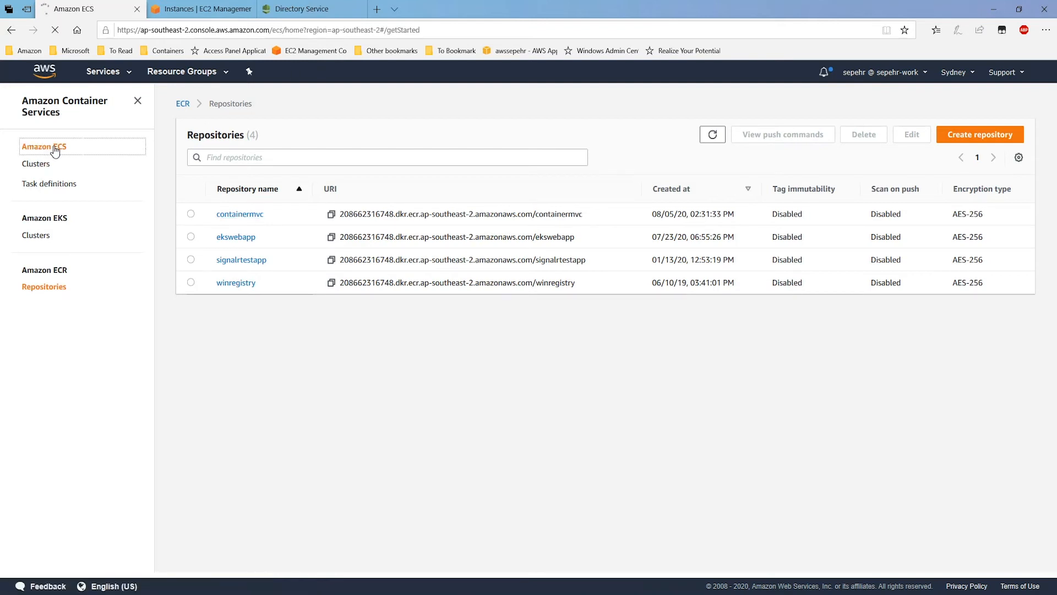
pyautogui.click(40, 147)
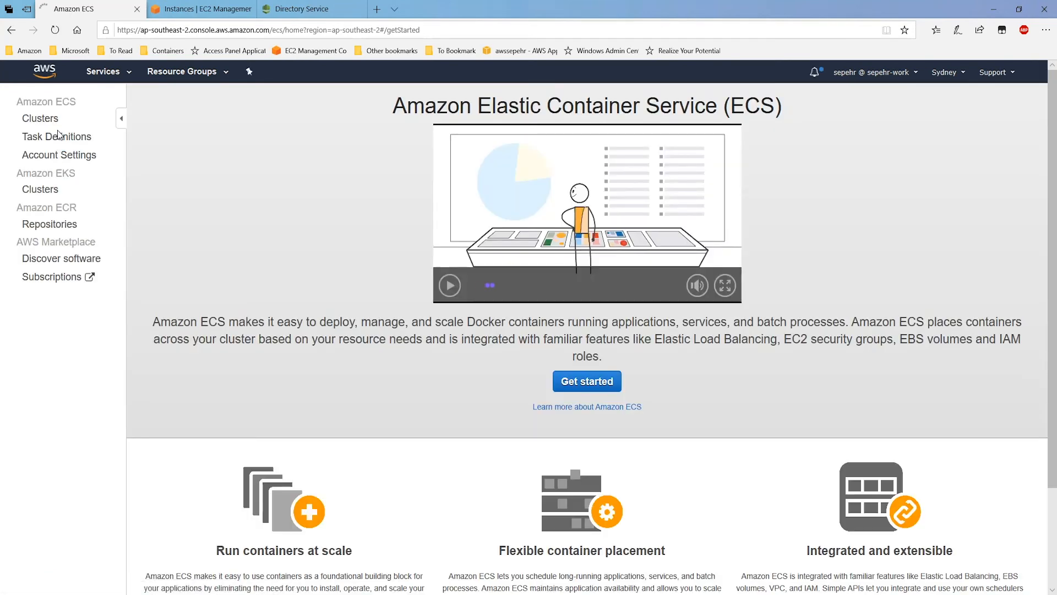
# Step: Open the gMSA-Test-Task task definition after visiting gMSA-TestCluster
pyautogui.click(40, 118)
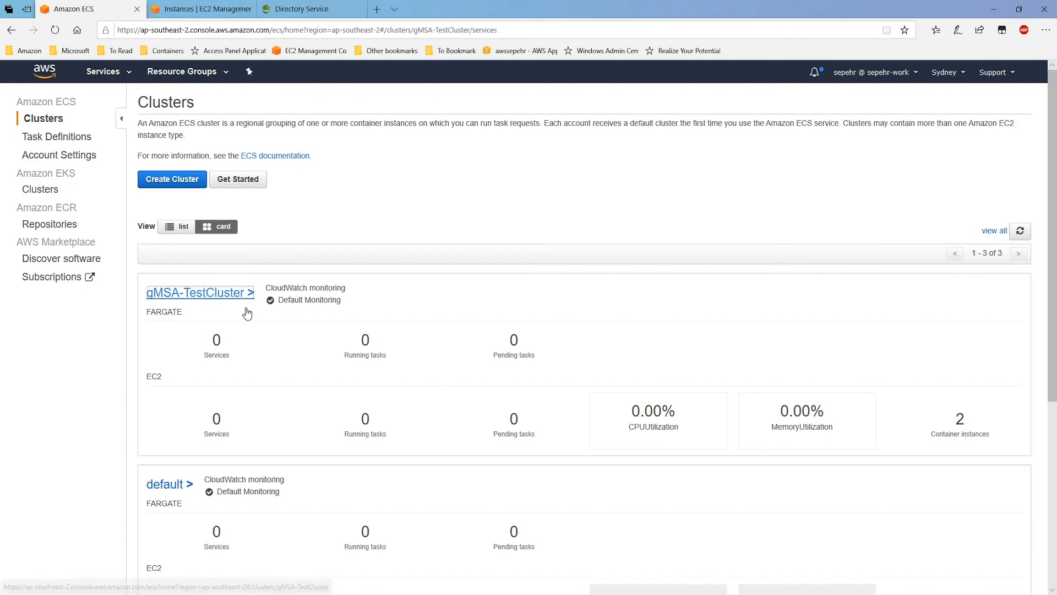
pyautogui.click(195, 292)
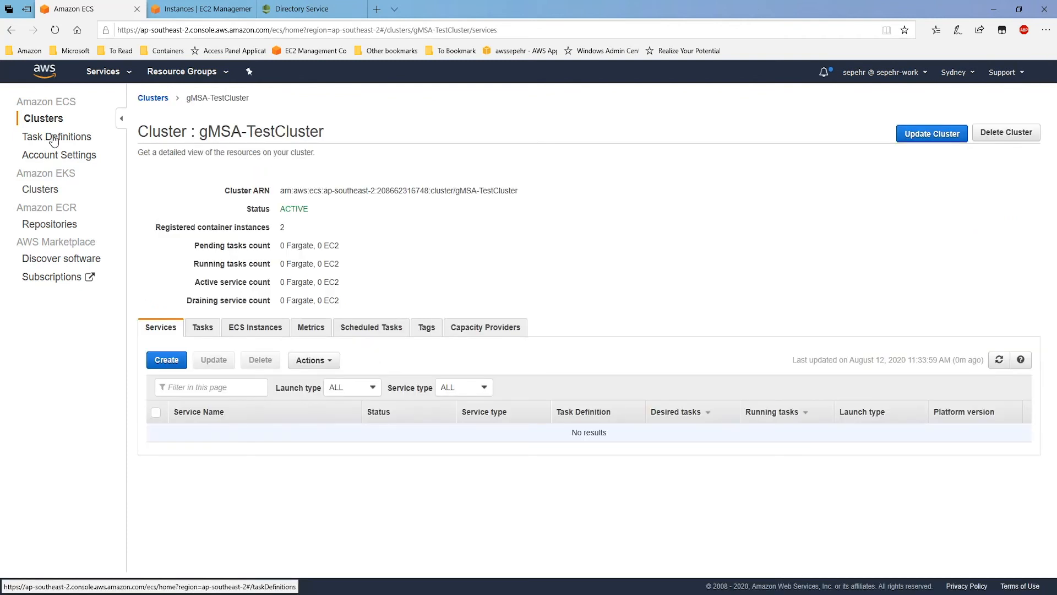
pyautogui.click(54, 136)
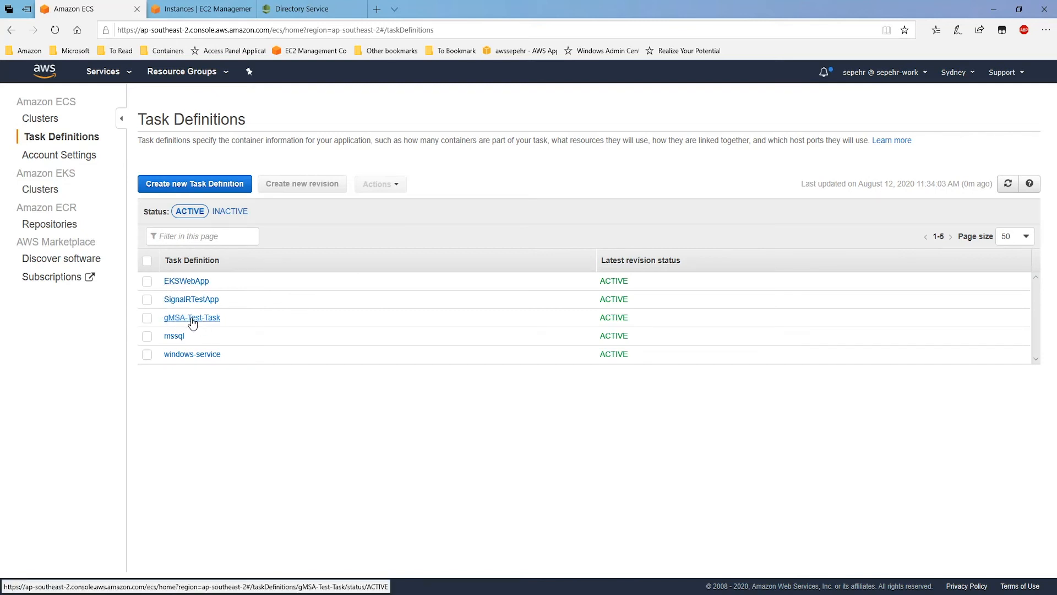
pyautogui.click(192, 318)
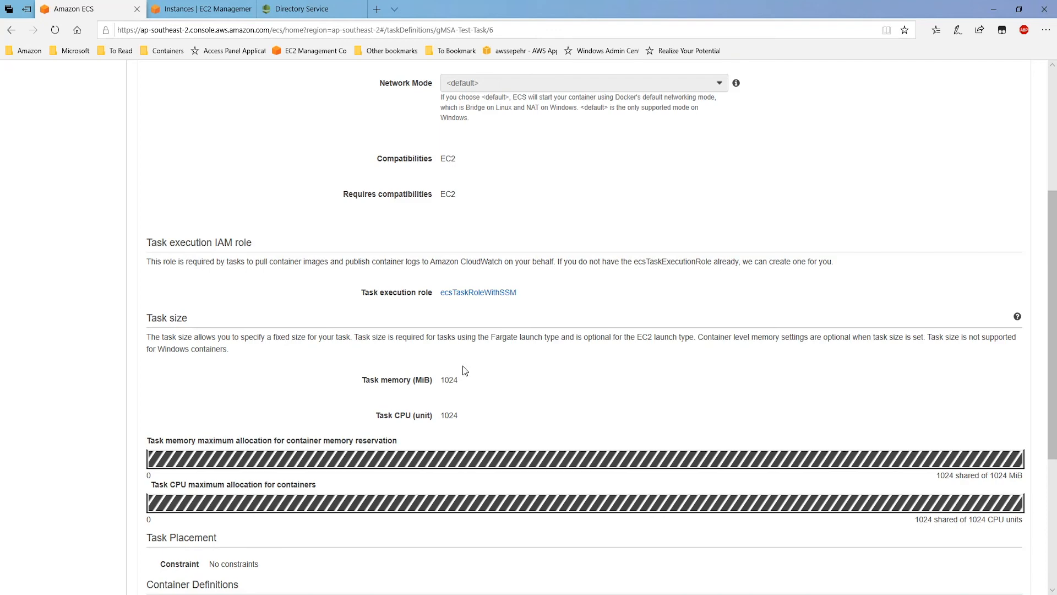
pyautogui.scroll(-3)
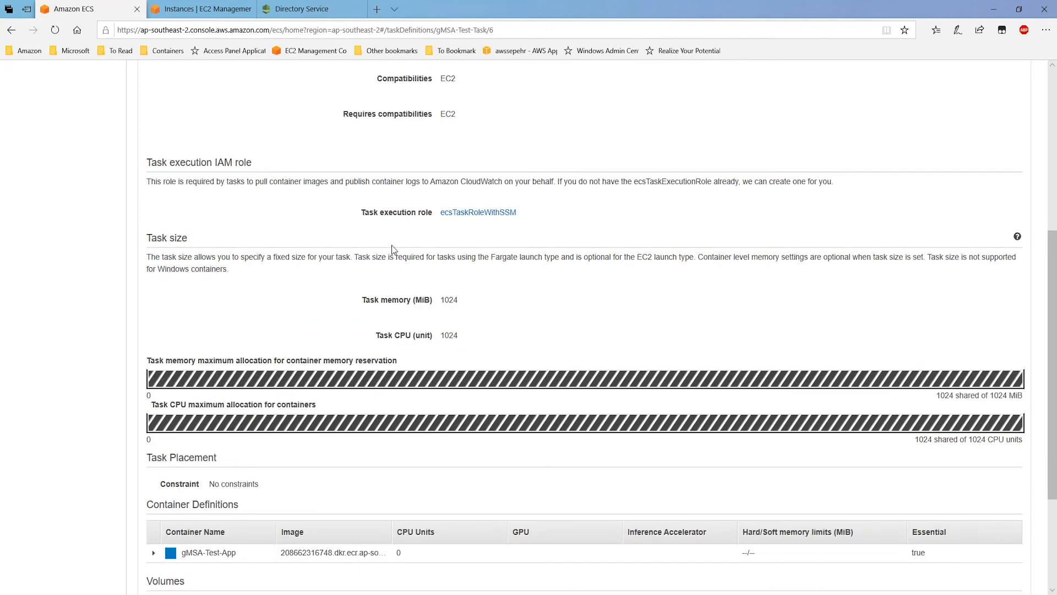
pyautogui.scroll(-3)
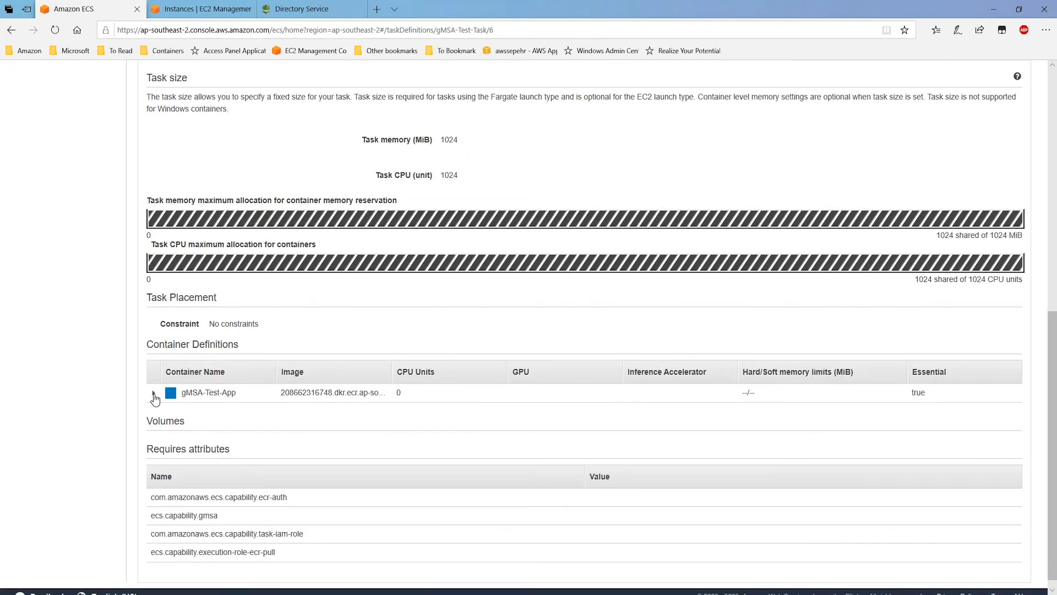
# Step: Review the gMSA-Test-App container's credential spec security option and start a new revision
pyautogui.click(154, 393)
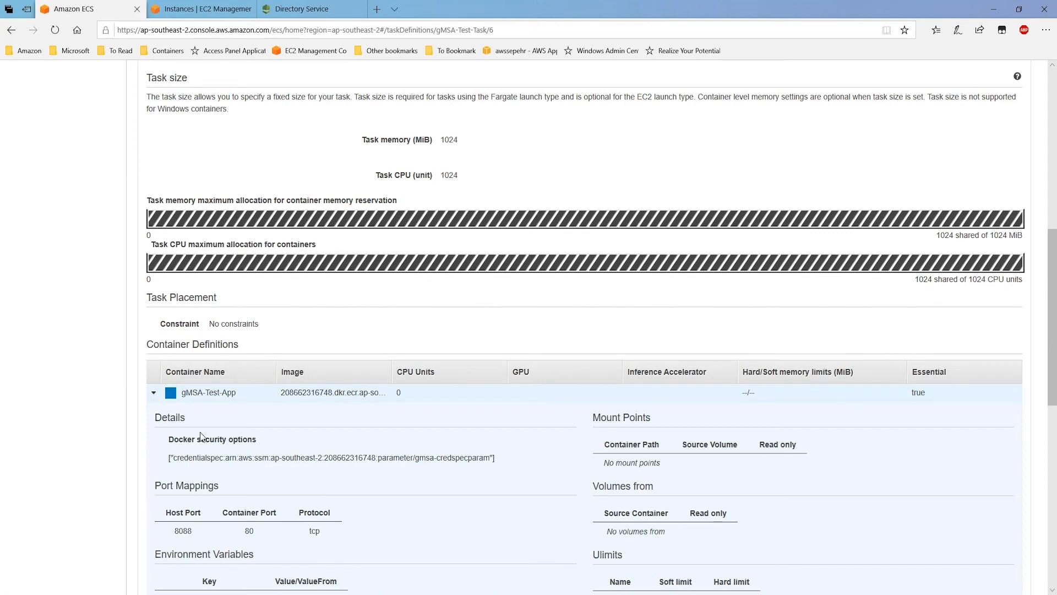
pyautogui.scroll(-3)
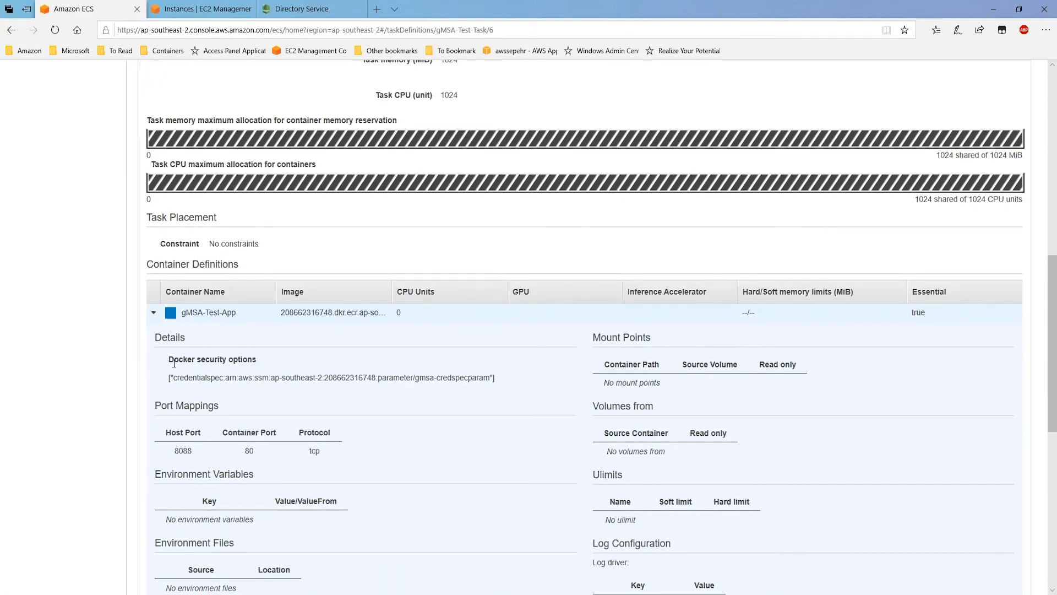
pyautogui.doubleClick(212, 359)
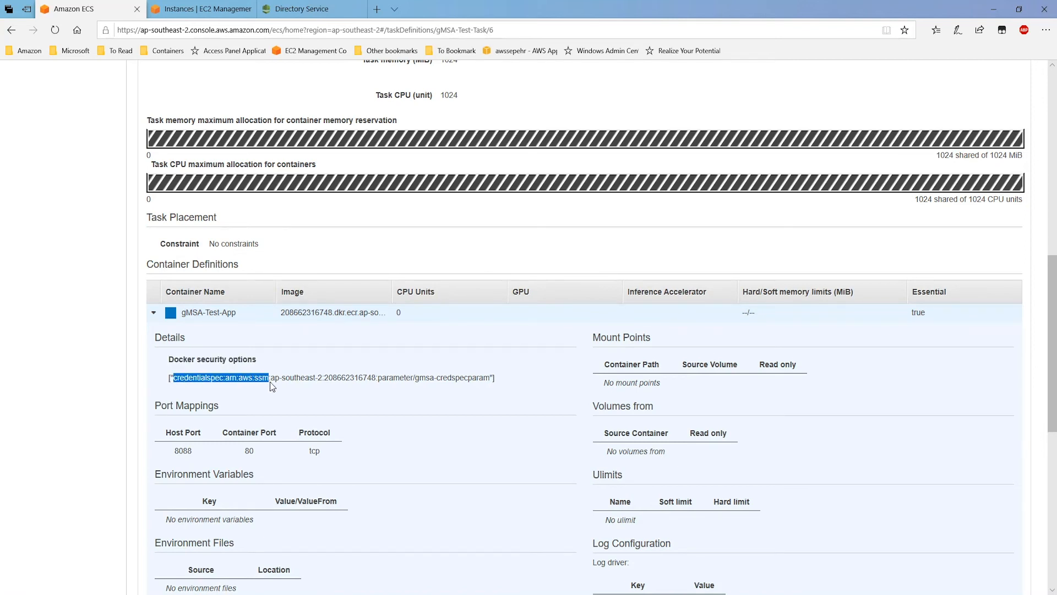
pyautogui.moveTo(172, 376); pyautogui.dragTo(493, 378)
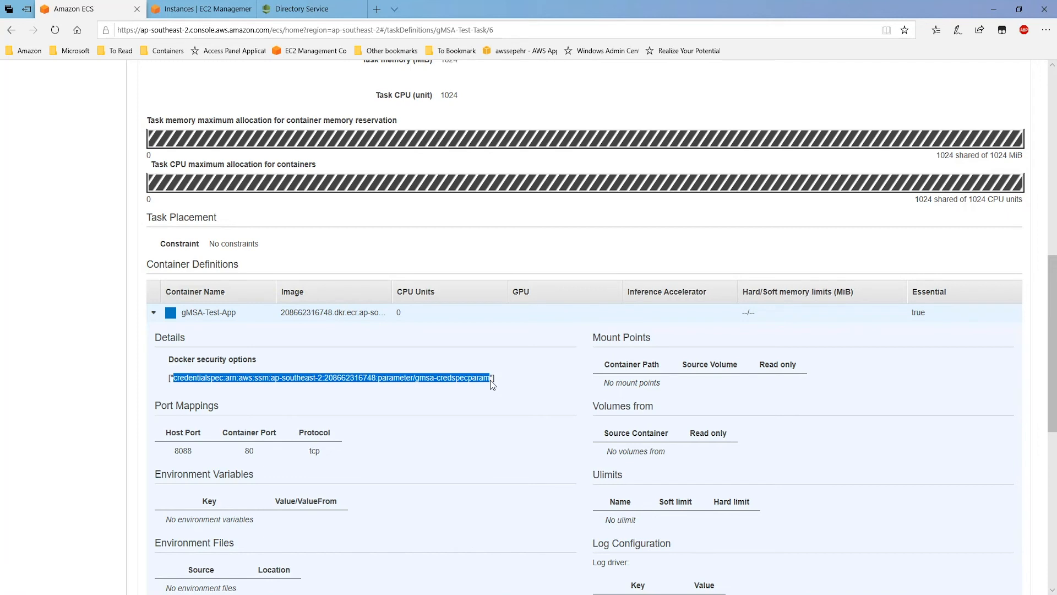
pyautogui.moveTo(498, 385)
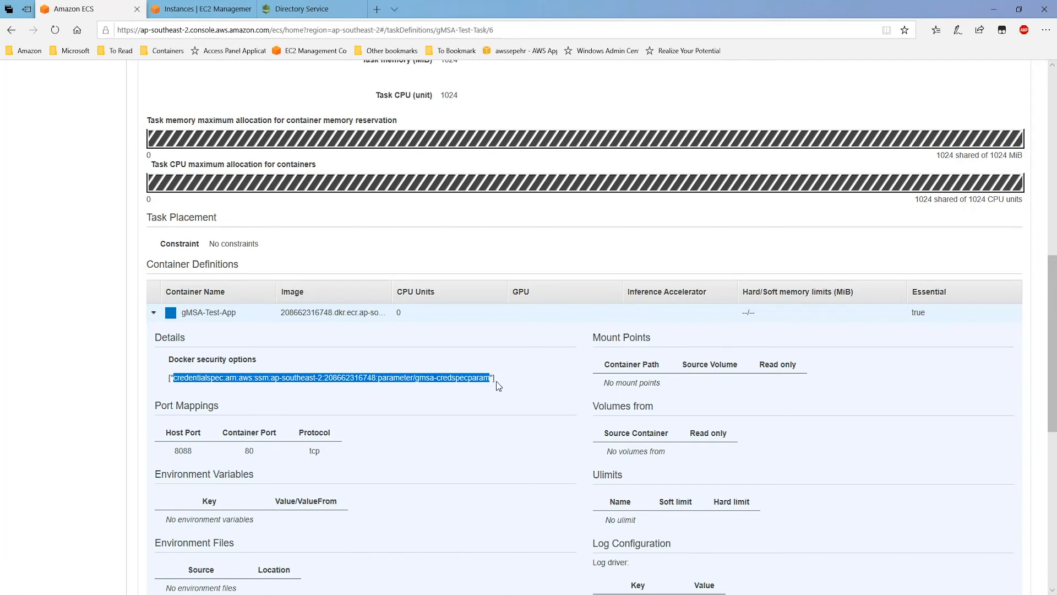
pyautogui.click(504, 385)
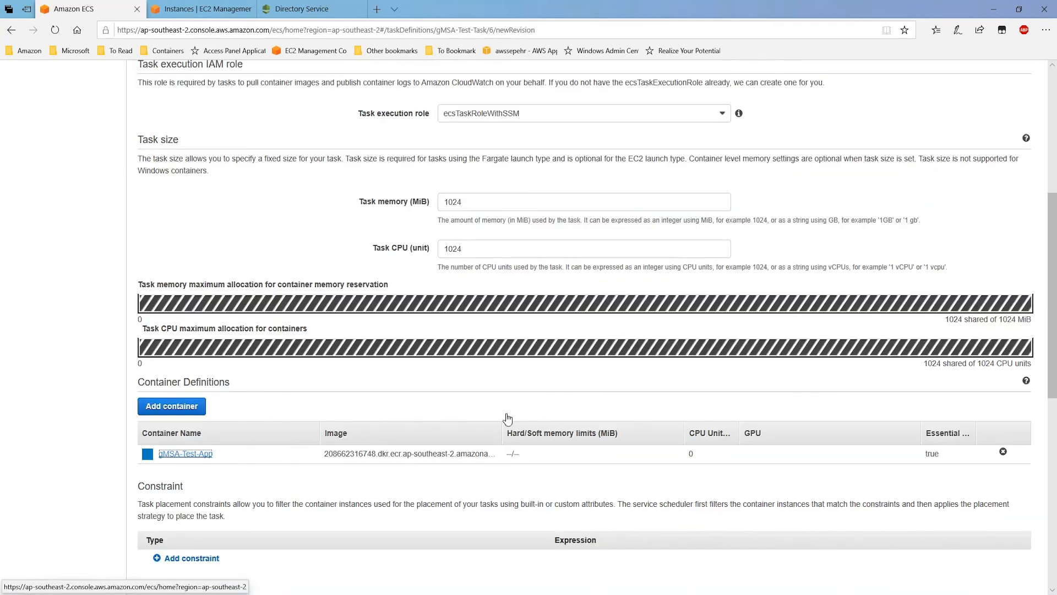
# Step: Check gMSA-Test-App's gmsa-credspecparam credential spec, then close the container editor unchanged
pyautogui.click(185, 453)
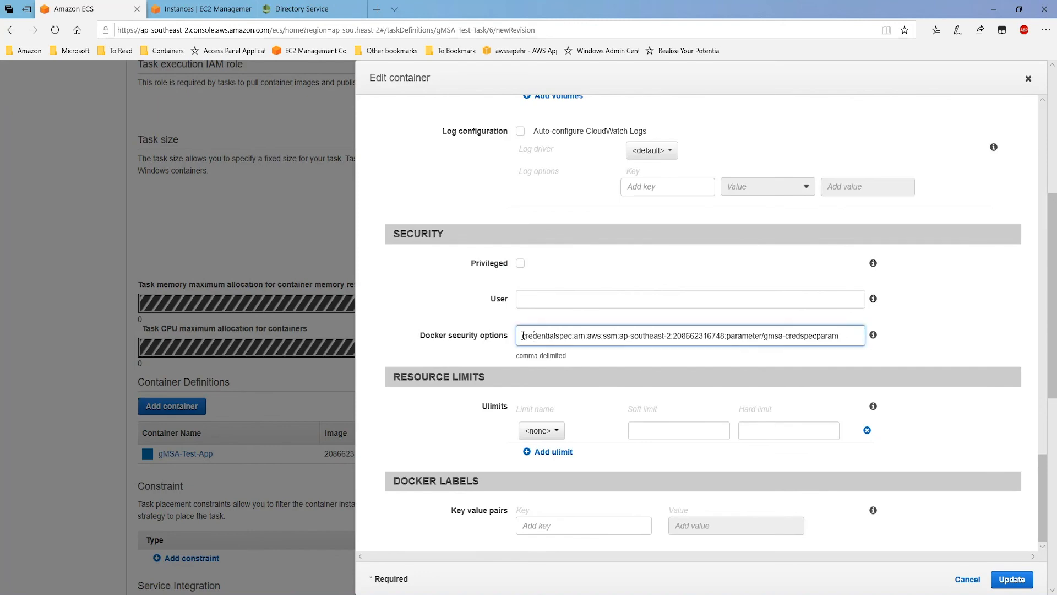
pyautogui.tripleClick(690, 335)
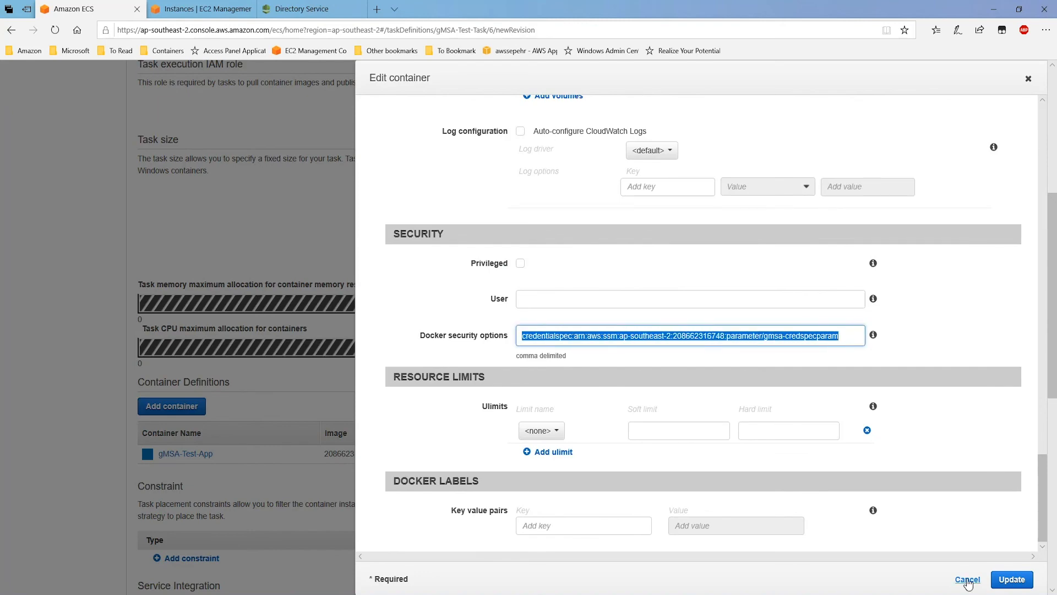
pyautogui.click(971, 579)
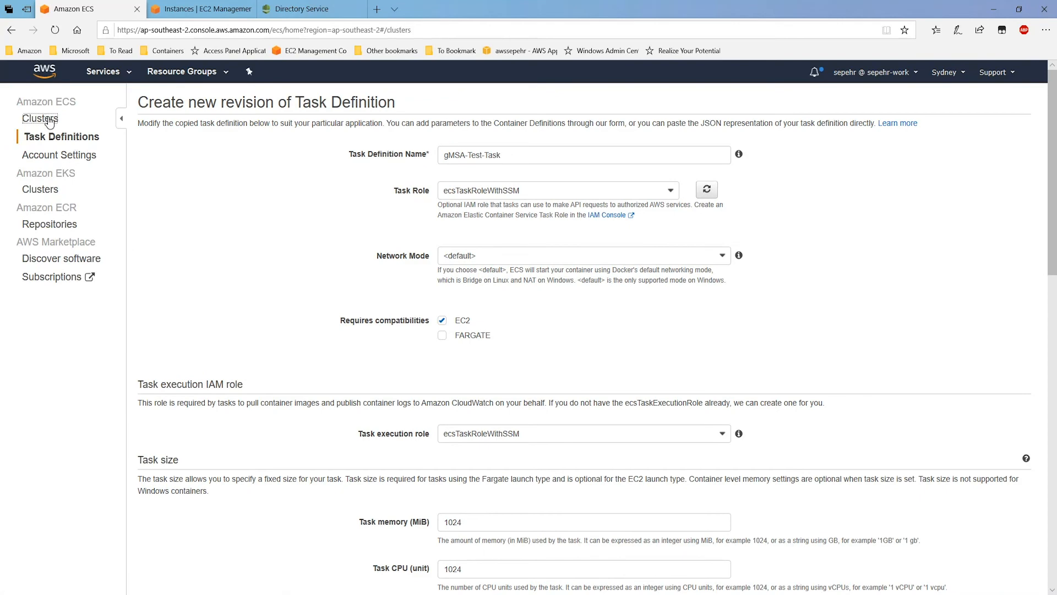
# Step: Begin creating a new service in gMSA-TestCluster
pyautogui.click(36, 118)
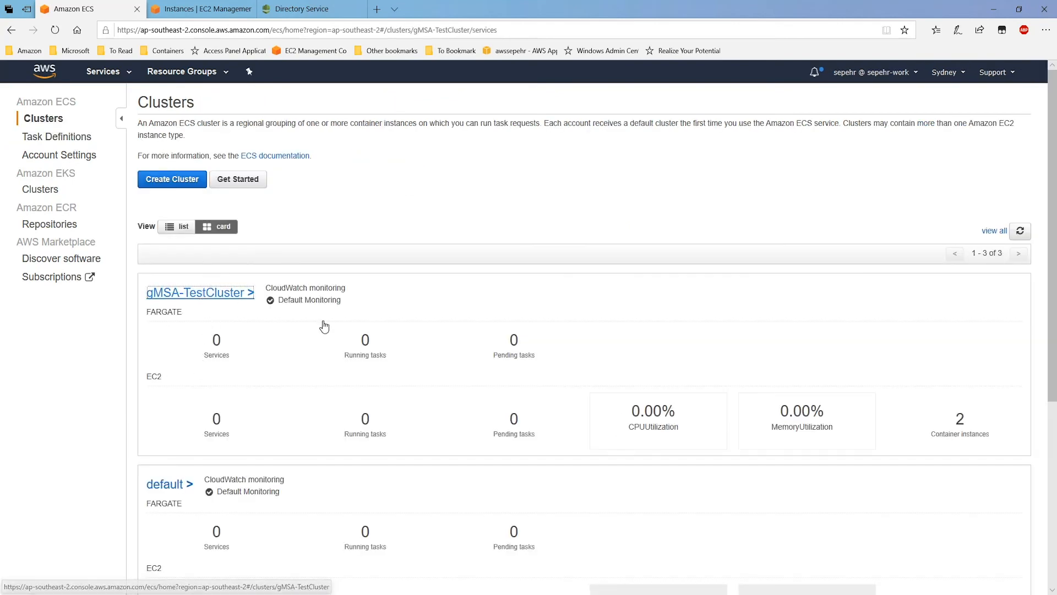
pyautogui.click(195, 292)
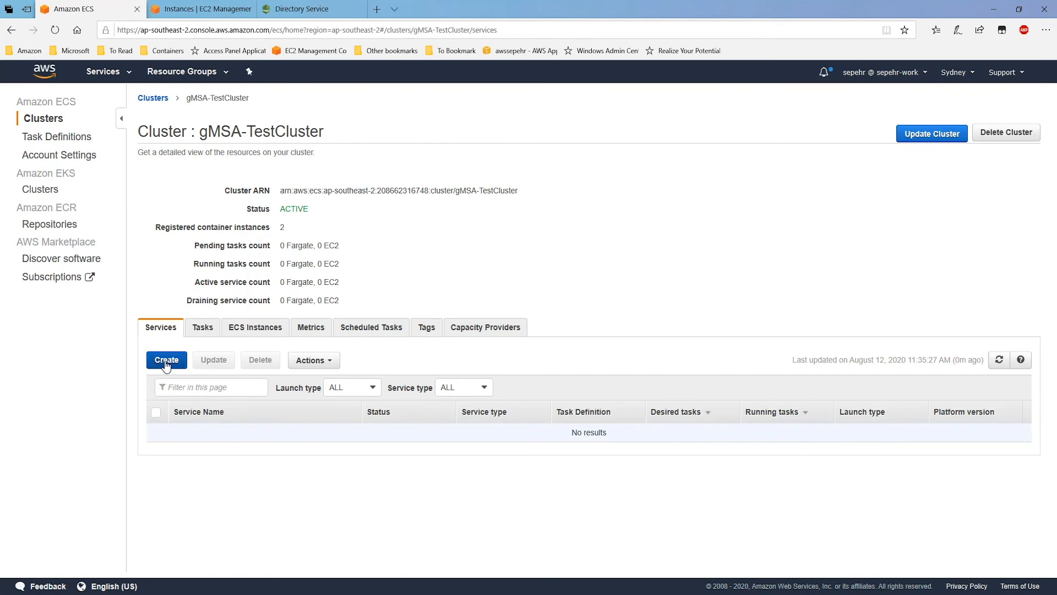
pyautogui.click(166, 360)
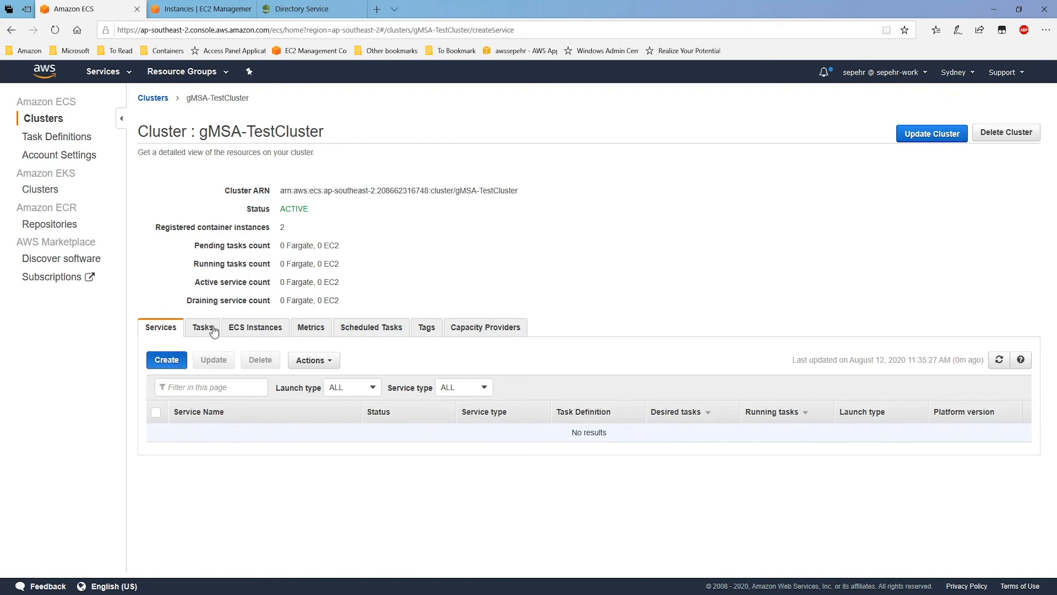
pyautogui.click(166, 360)
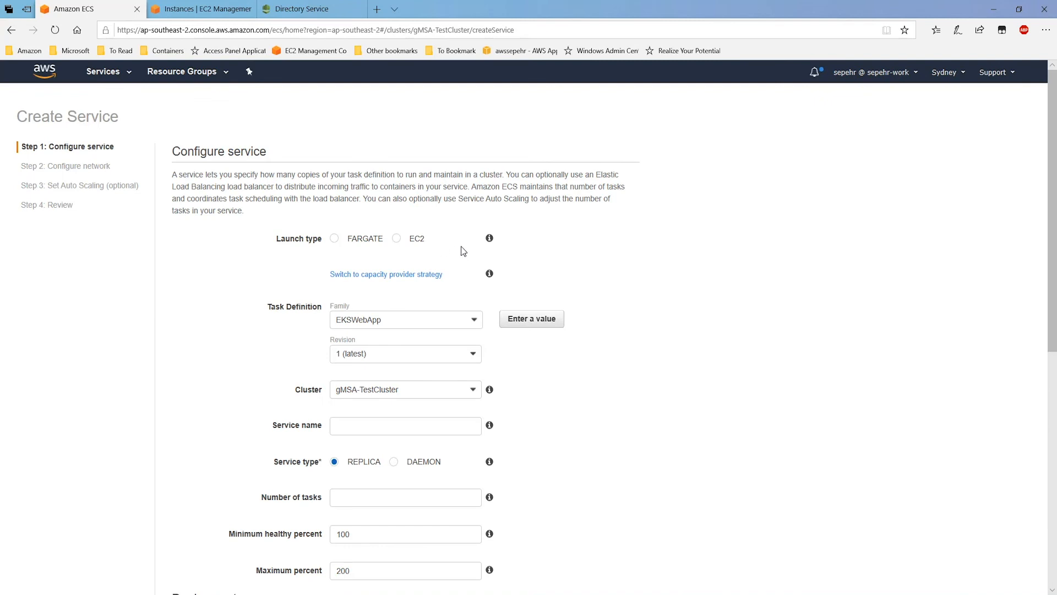
# Step: Configure service gMSAService with EC2 launch type, gMSA-Test-Task, and 2 tasks
pyautogui.click(396, 238)
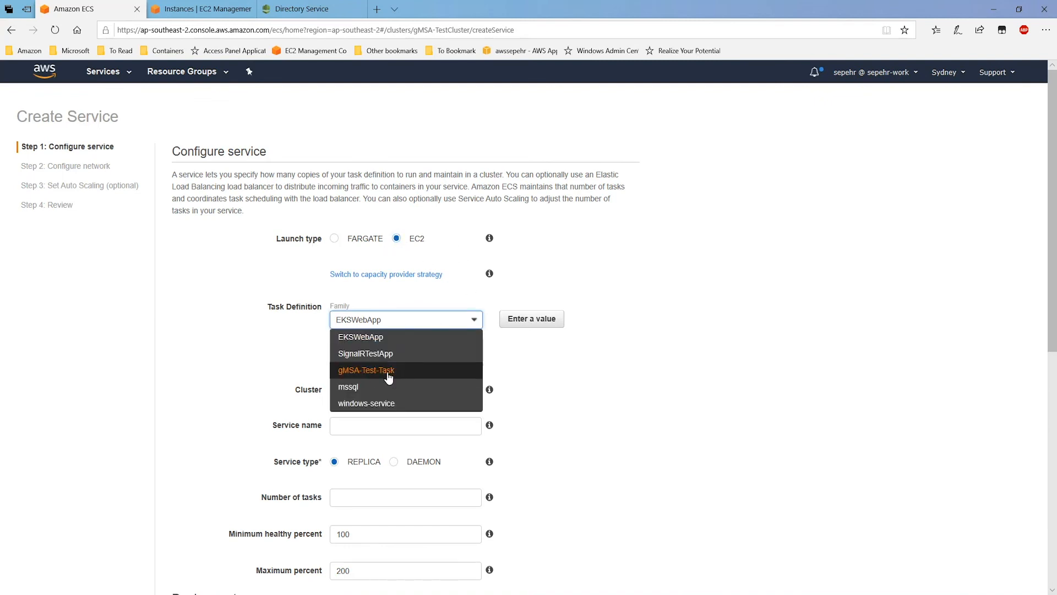
pyautogui.click(366, 370)
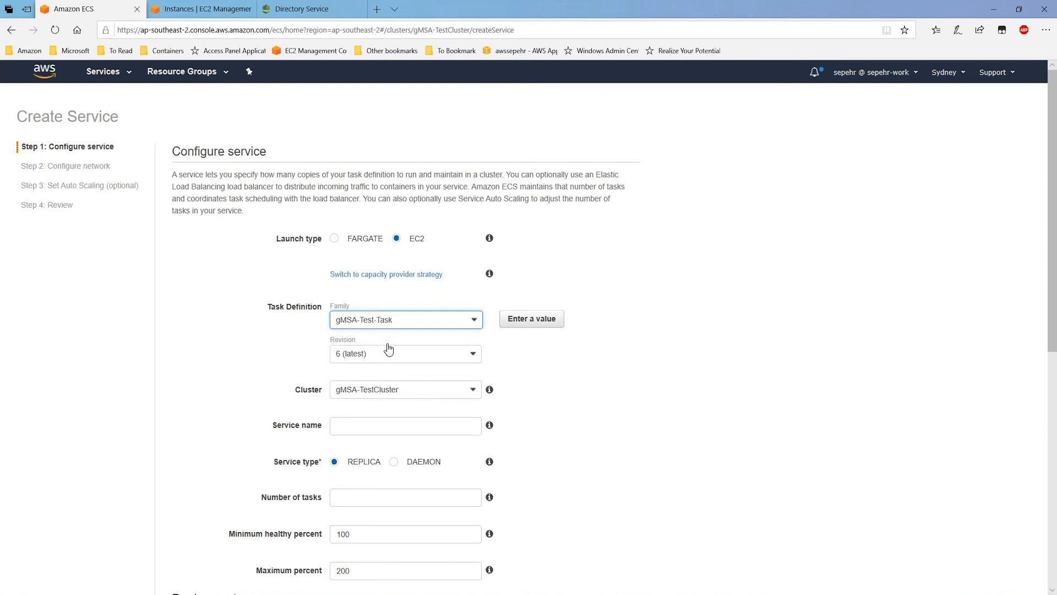
pyautogui.scroll(-3)
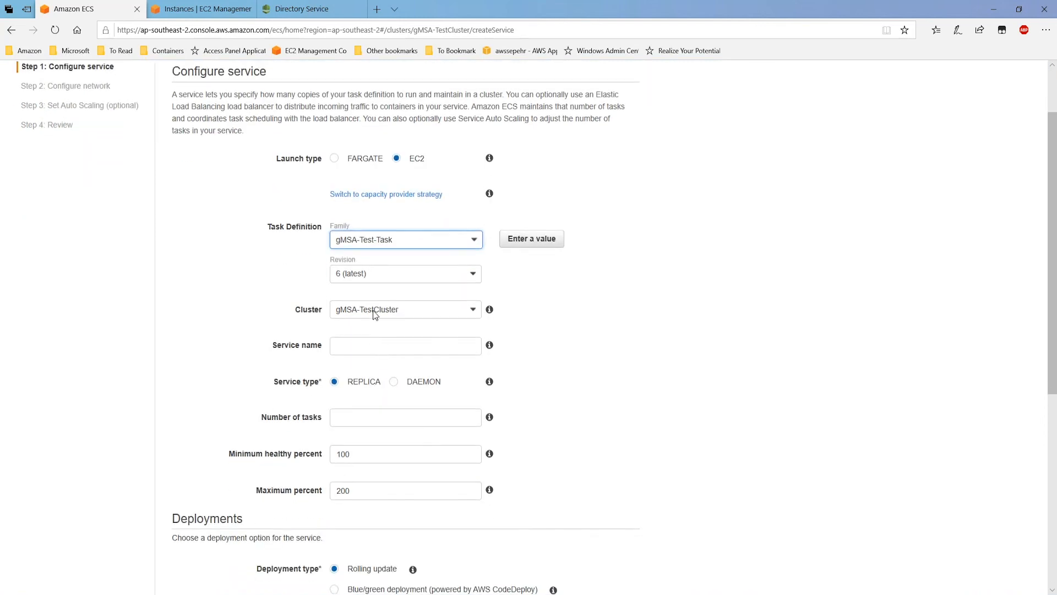
pyautogui.click(405, 345)
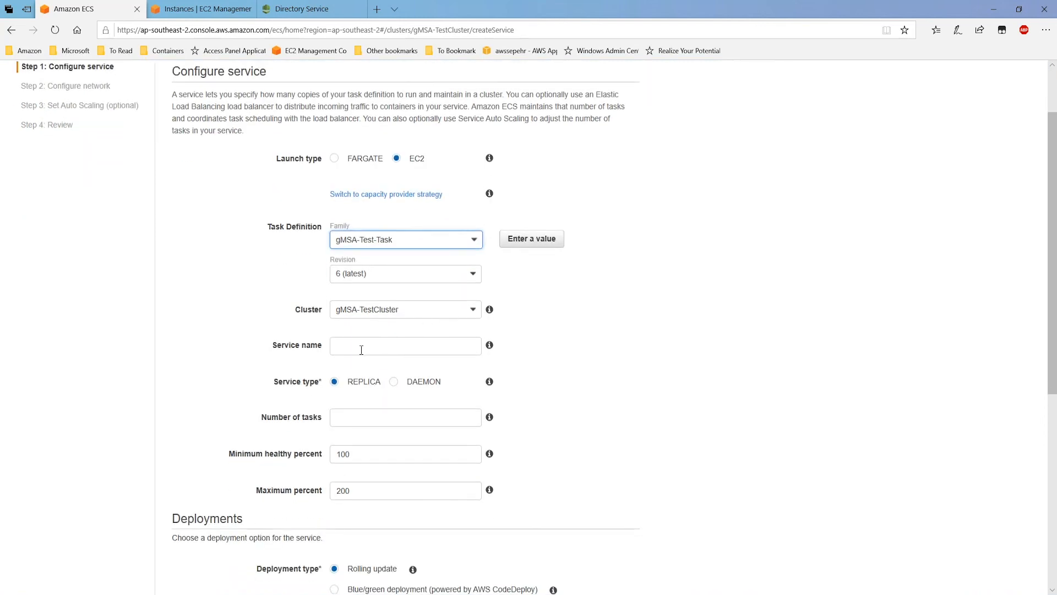
pyautogui.write('gMSAService')
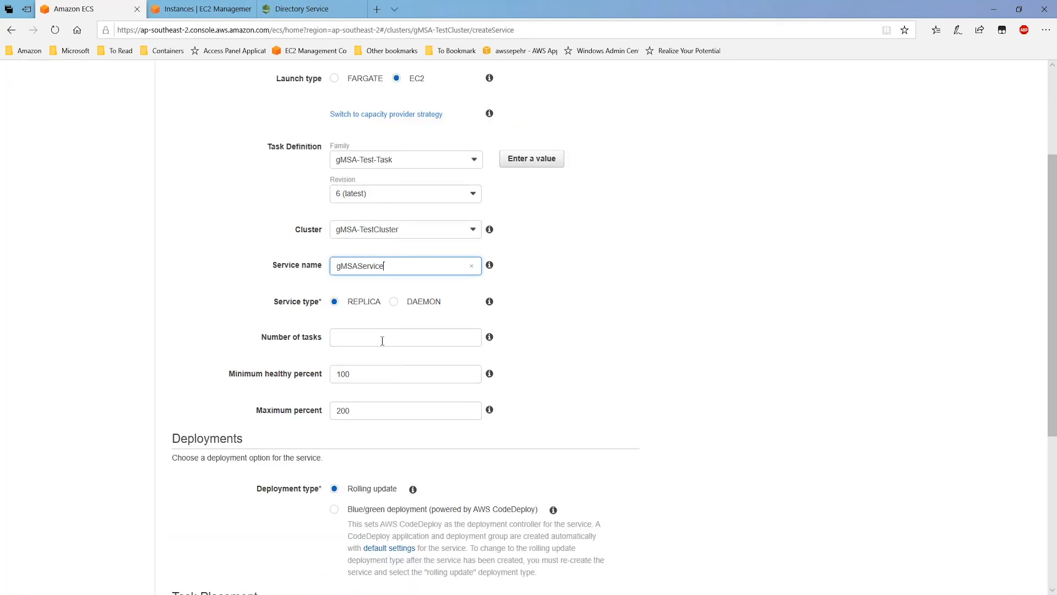
pyautogui.write('2')
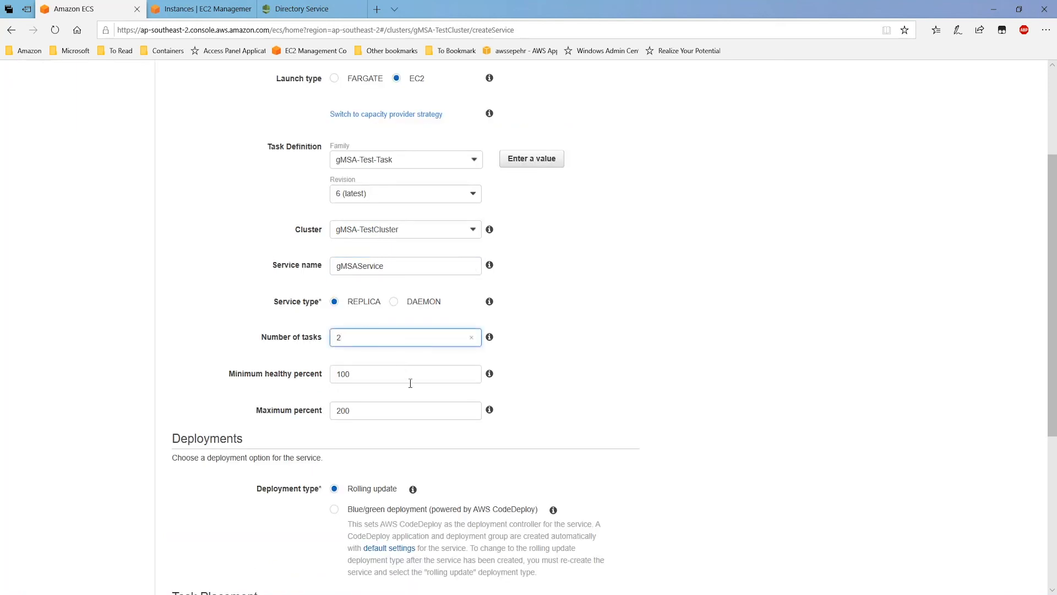
pyautogui.scroll(-3)
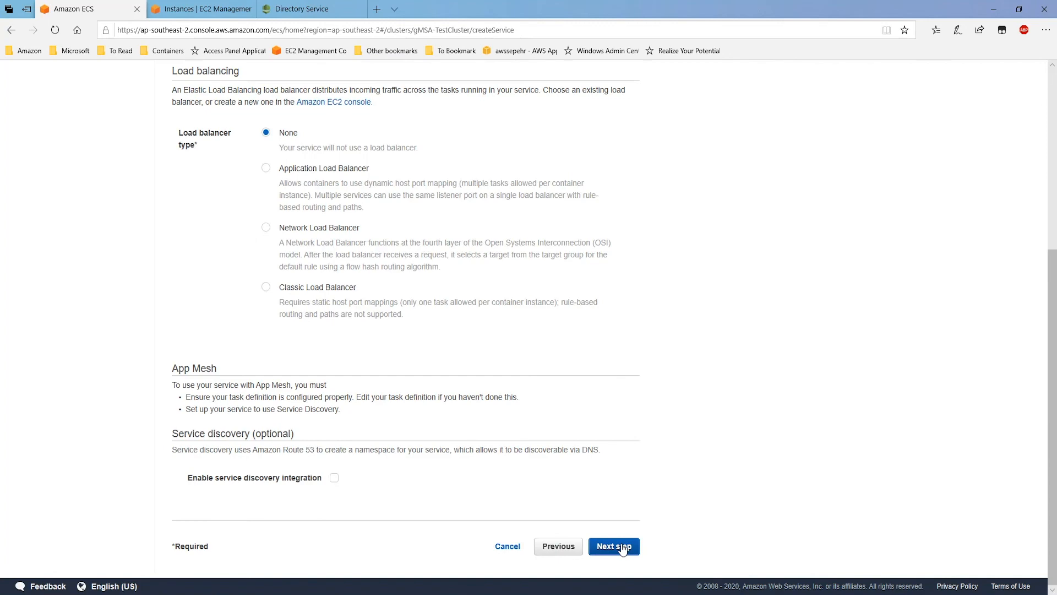
pyautogui.click(613, 546)
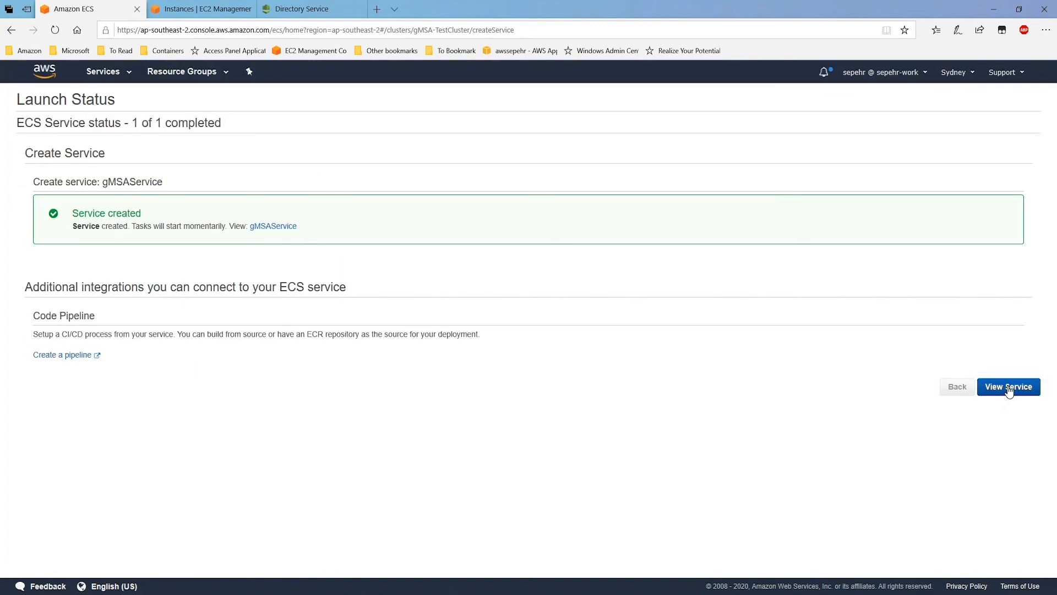
# Step: Open the gMSAService details page to see its running tasks
pyautogui.click(1008, 387)
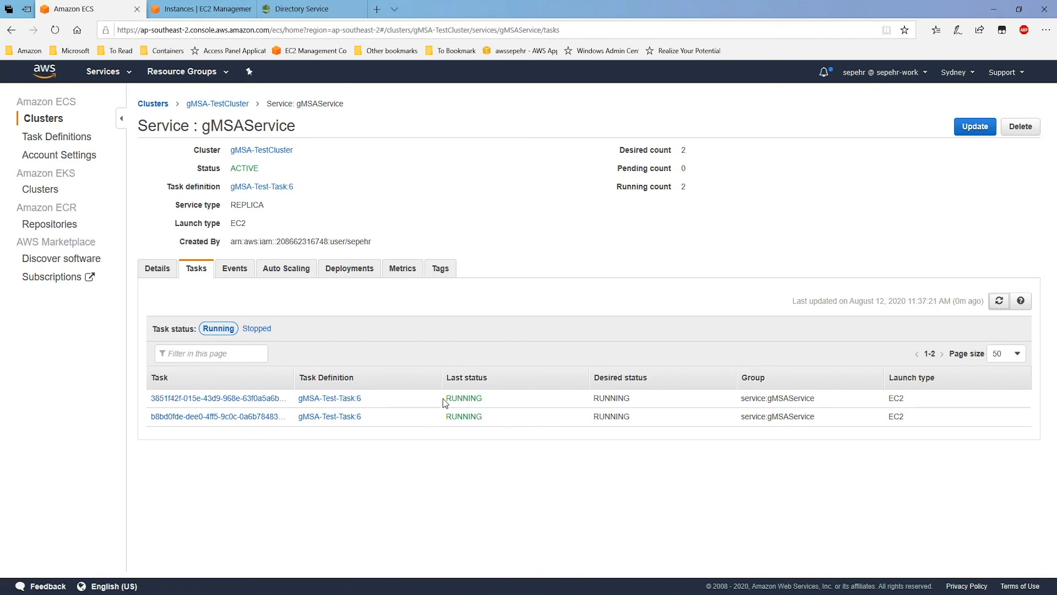
pyautogui.moveTo(459, 389)
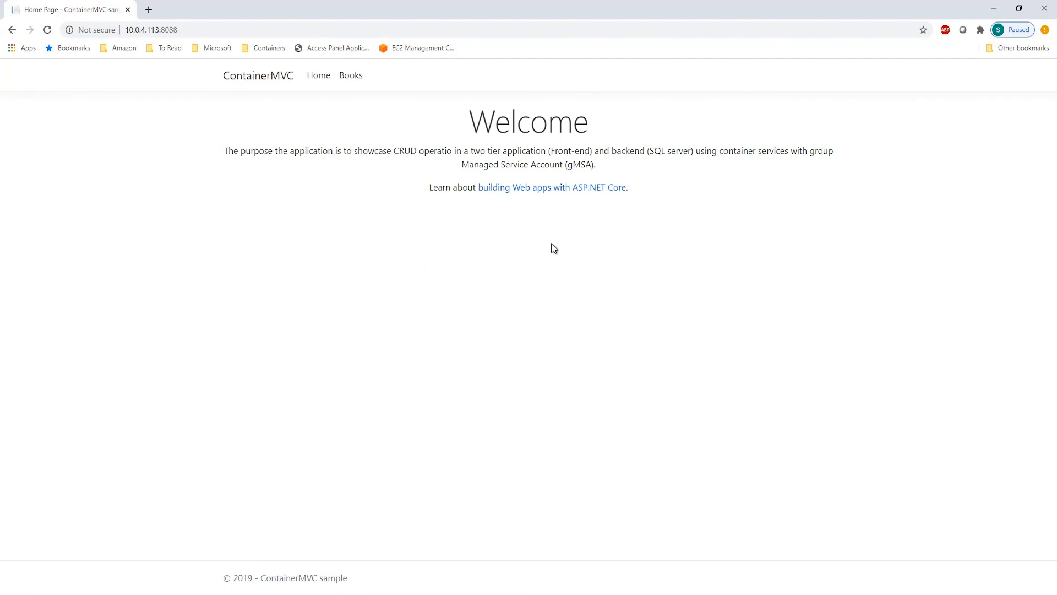
pyautogui.moveTo(293, 141)
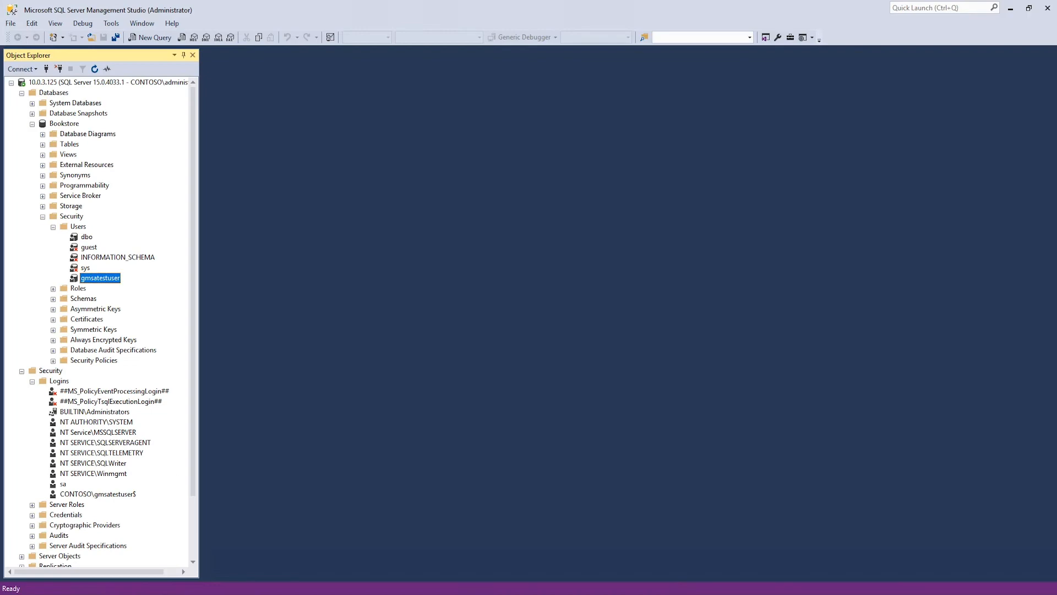
# Step: Open the Bookstore app's Books page and scroll through the existing book records
pyautogui.click(42, 144)
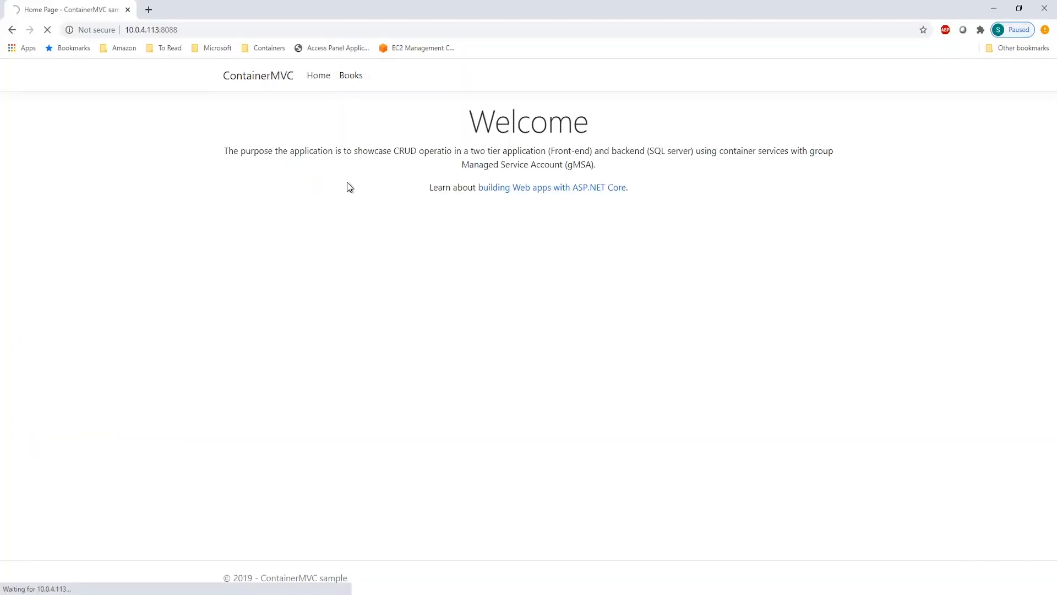
pyautogui.click(351, 76)
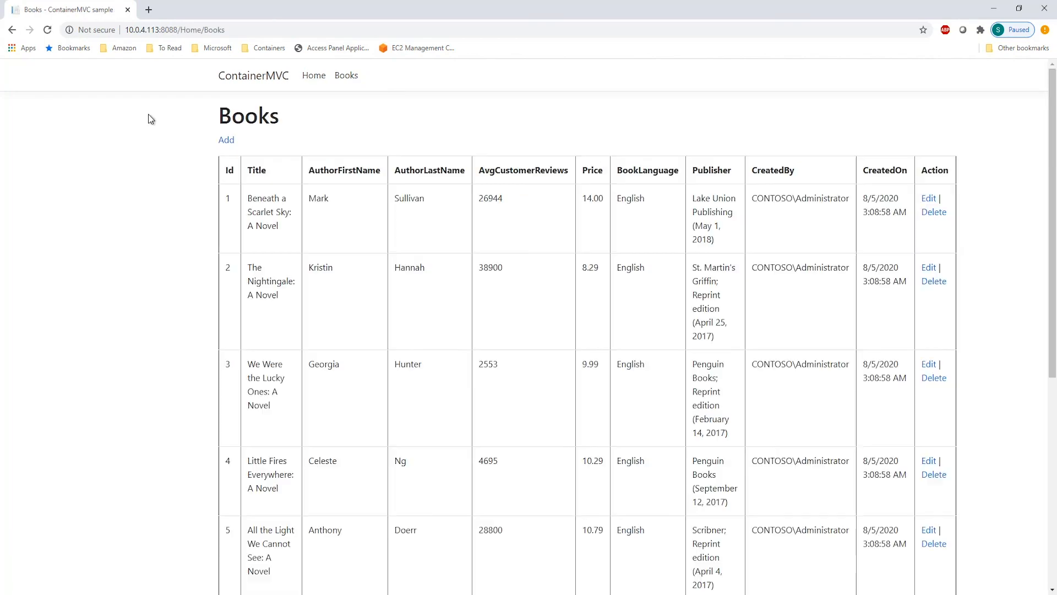
pyautogui.scroll(-3)
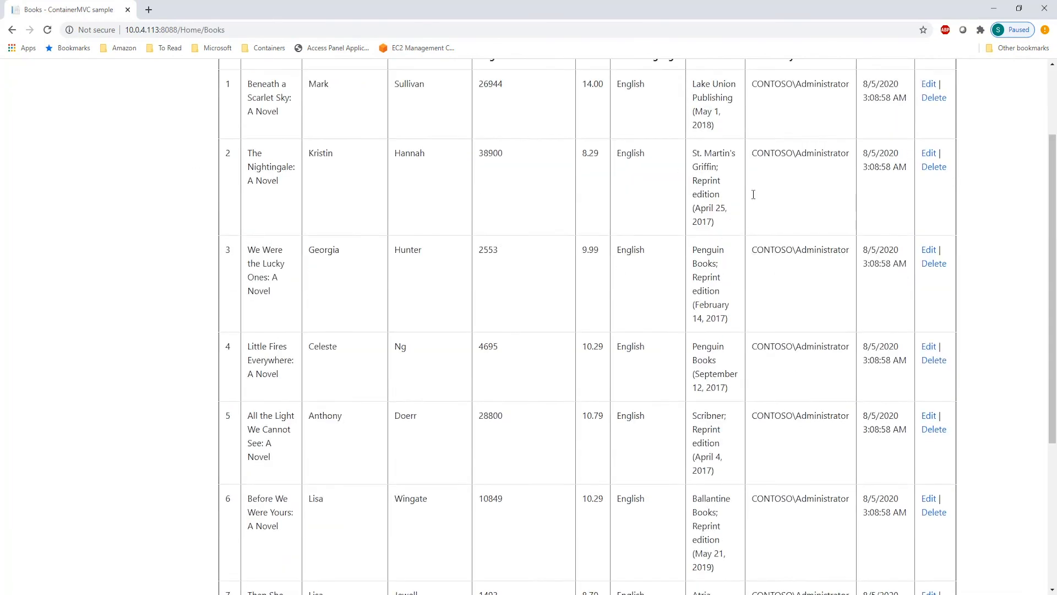
pyautogui.scroll(-3)
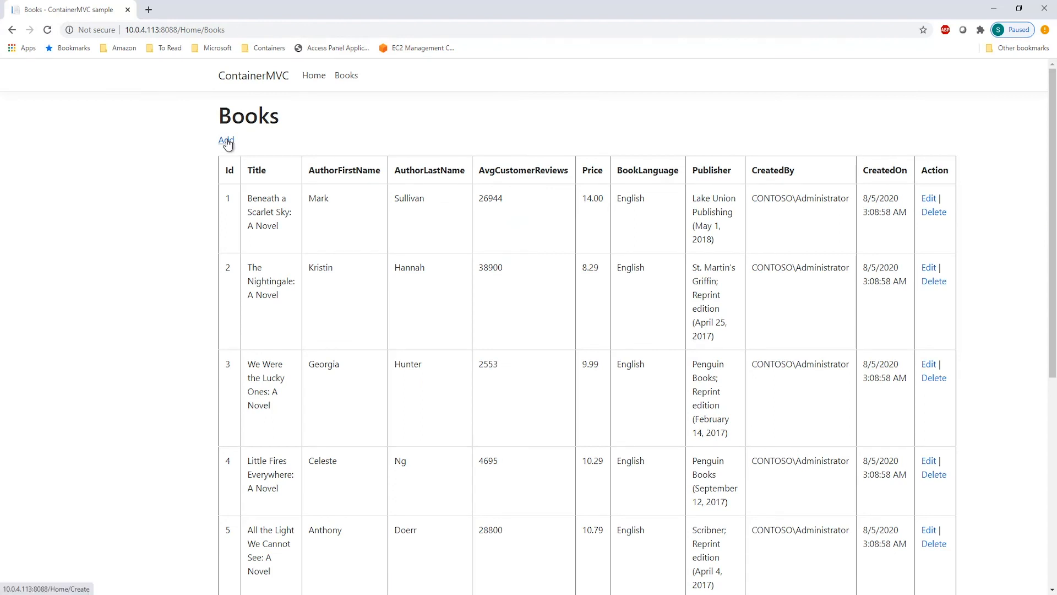
# Step: Add book 'Windows containers' by Sepehr, rated 5, priced 50, English, published by Amazon
pyautogui.click(225, 141)
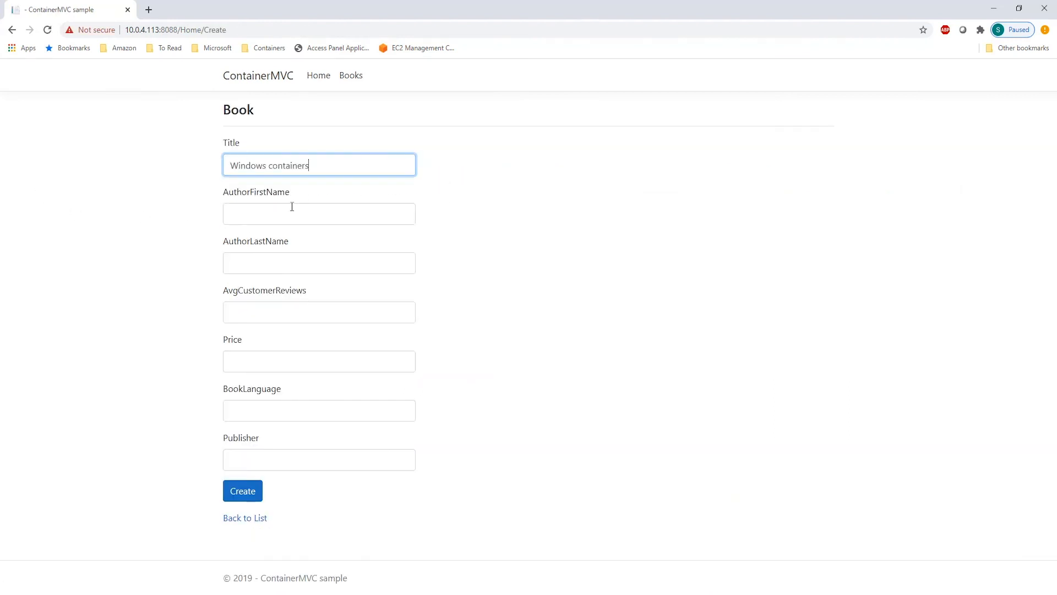
pyautogui.write('Sepehr')
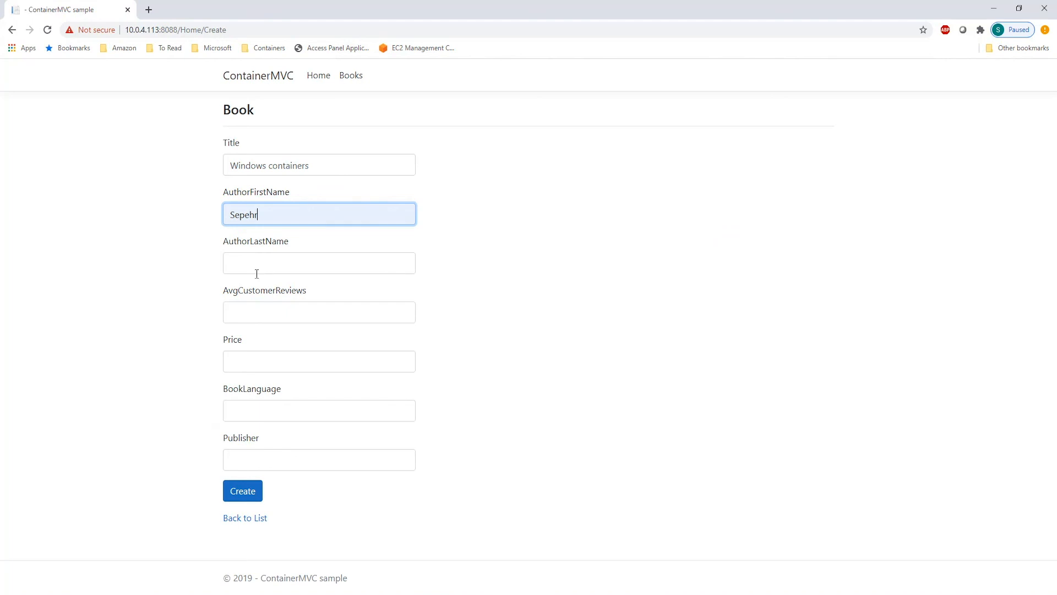
pyautogui.click(318, 262)
pyautogui.write('Samiei')
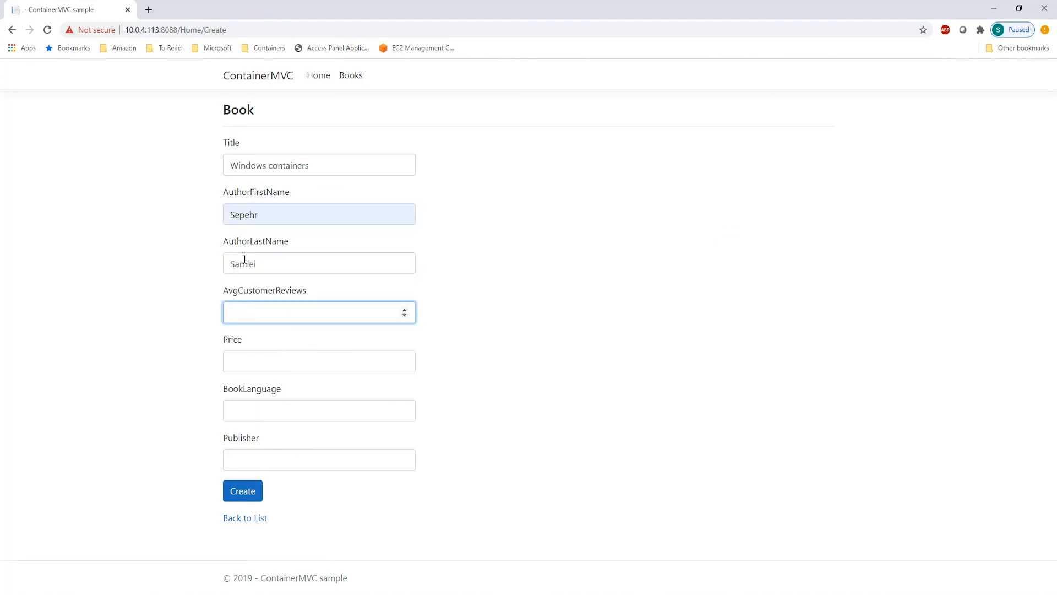
pyautogui.write('1')
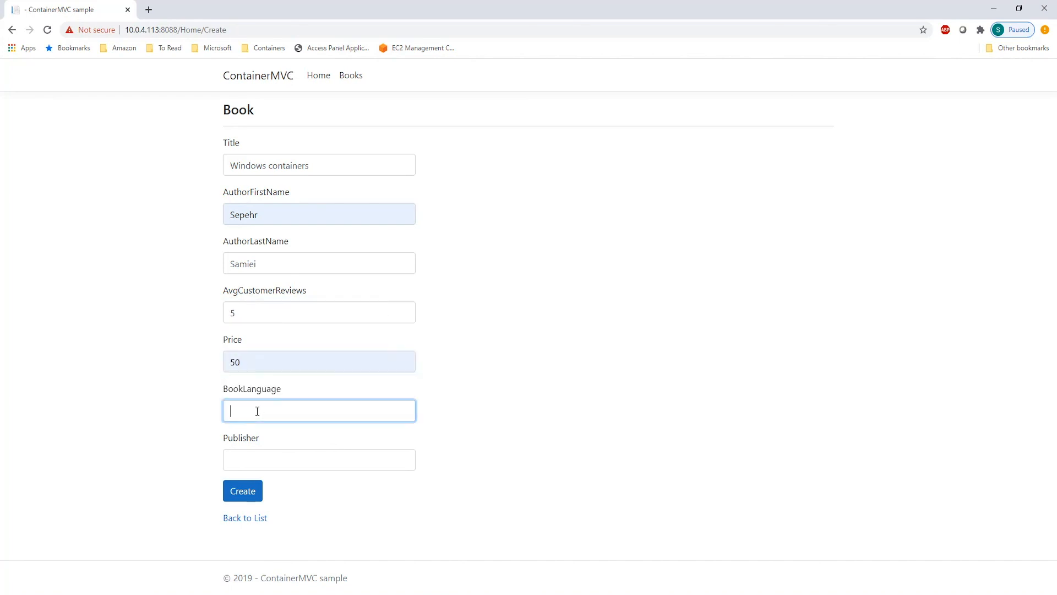
pyautogui.write('English')
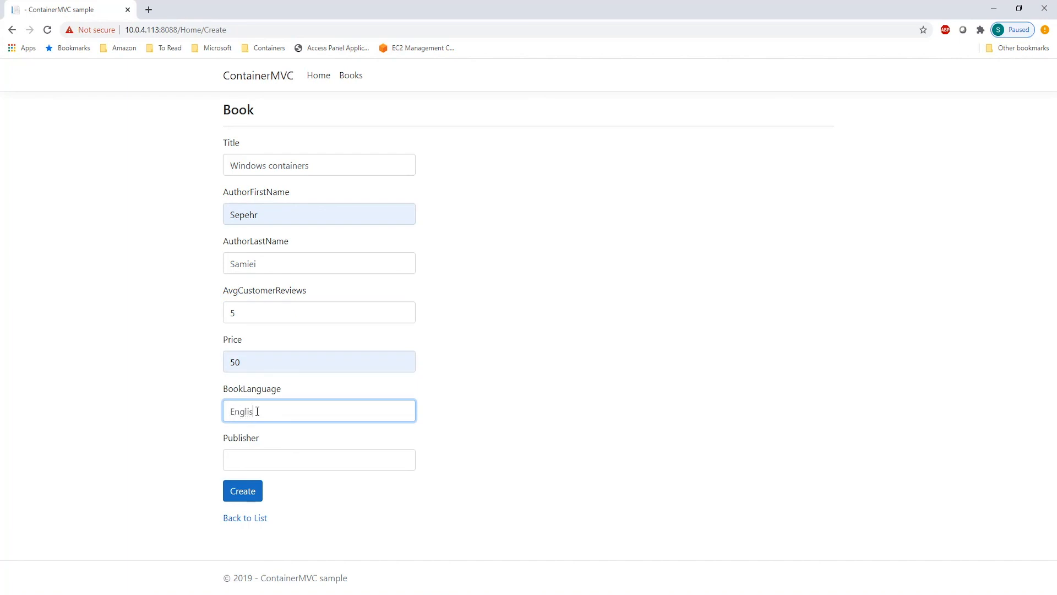
pyautogui.write('Amao')
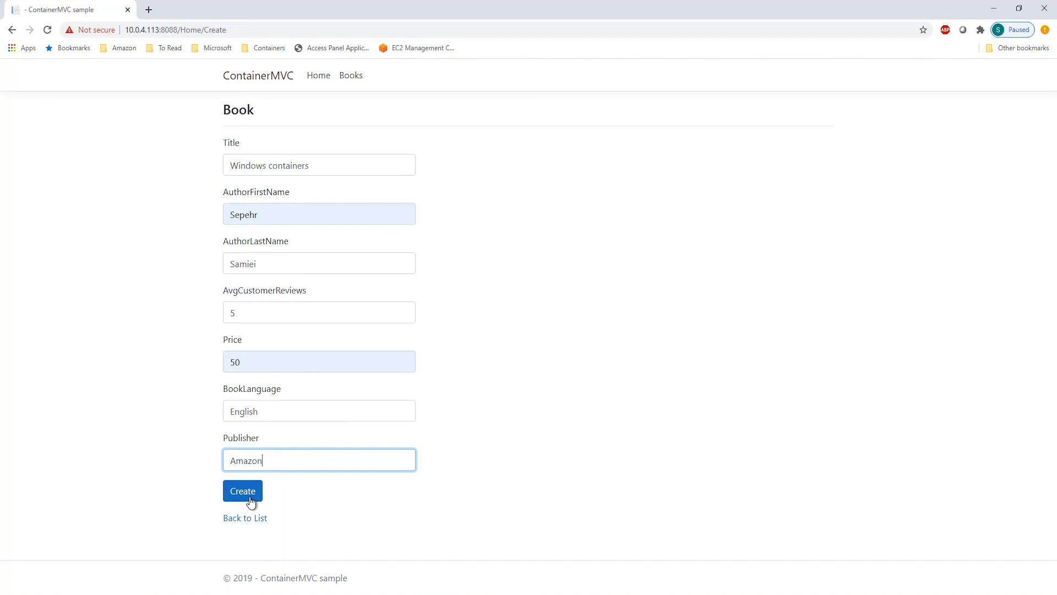
pyautogui.click(242, 490)
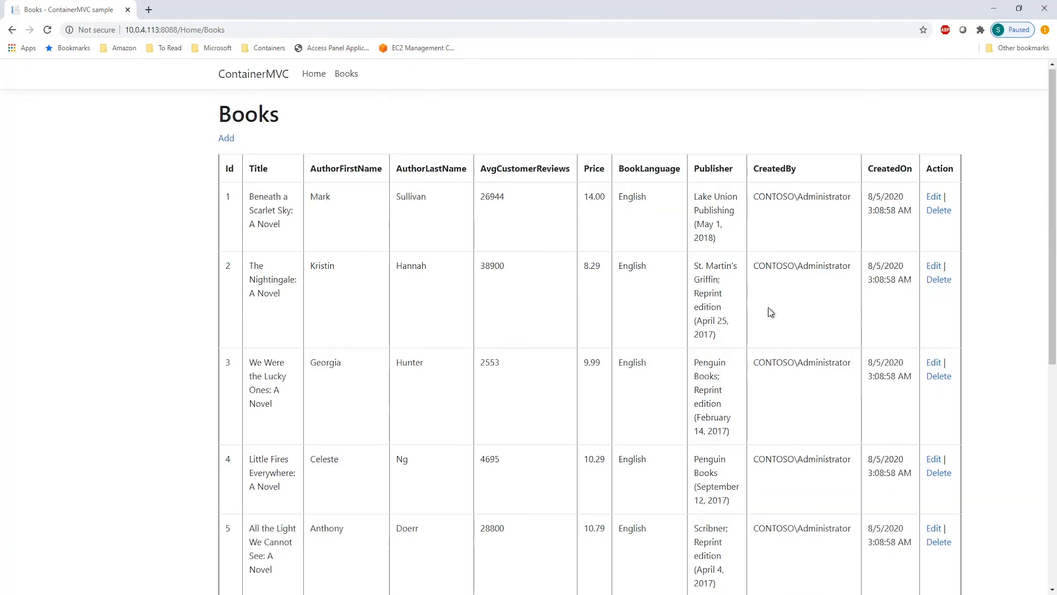
pyautogui.scroll(-3)
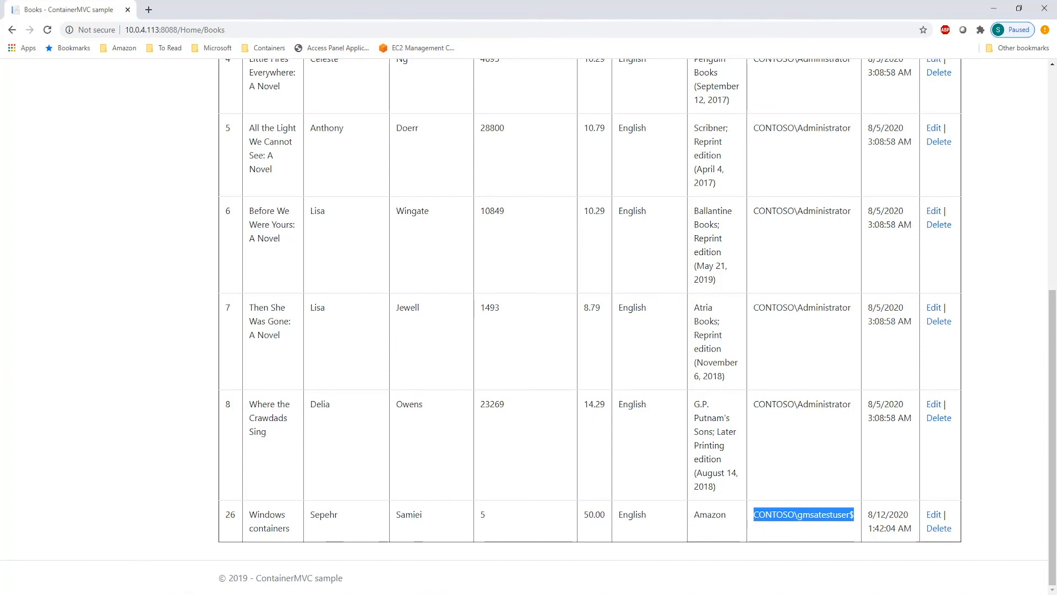
pyautogui.moveTo(424, 356)
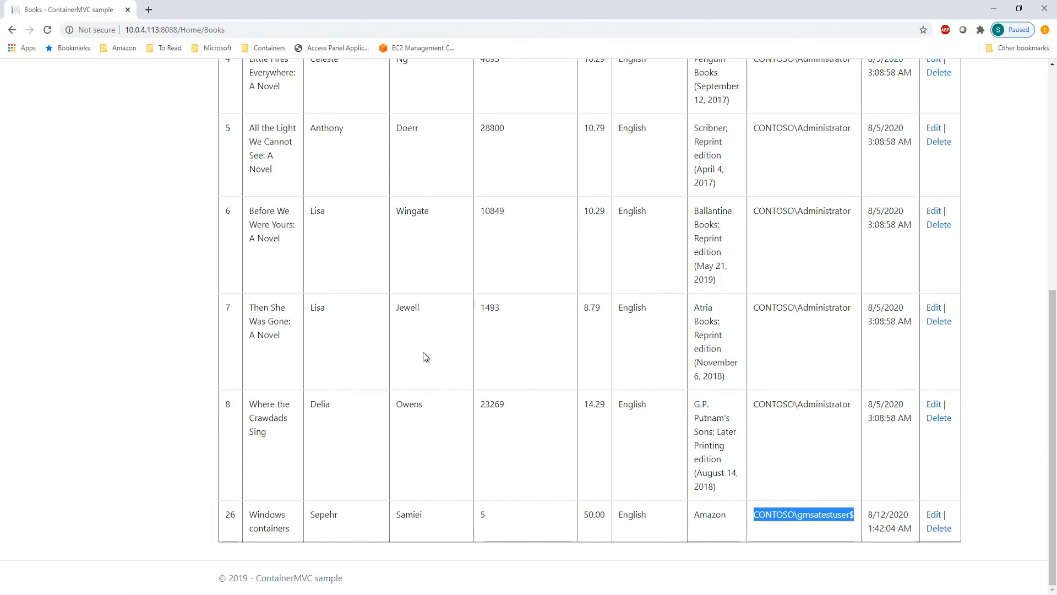